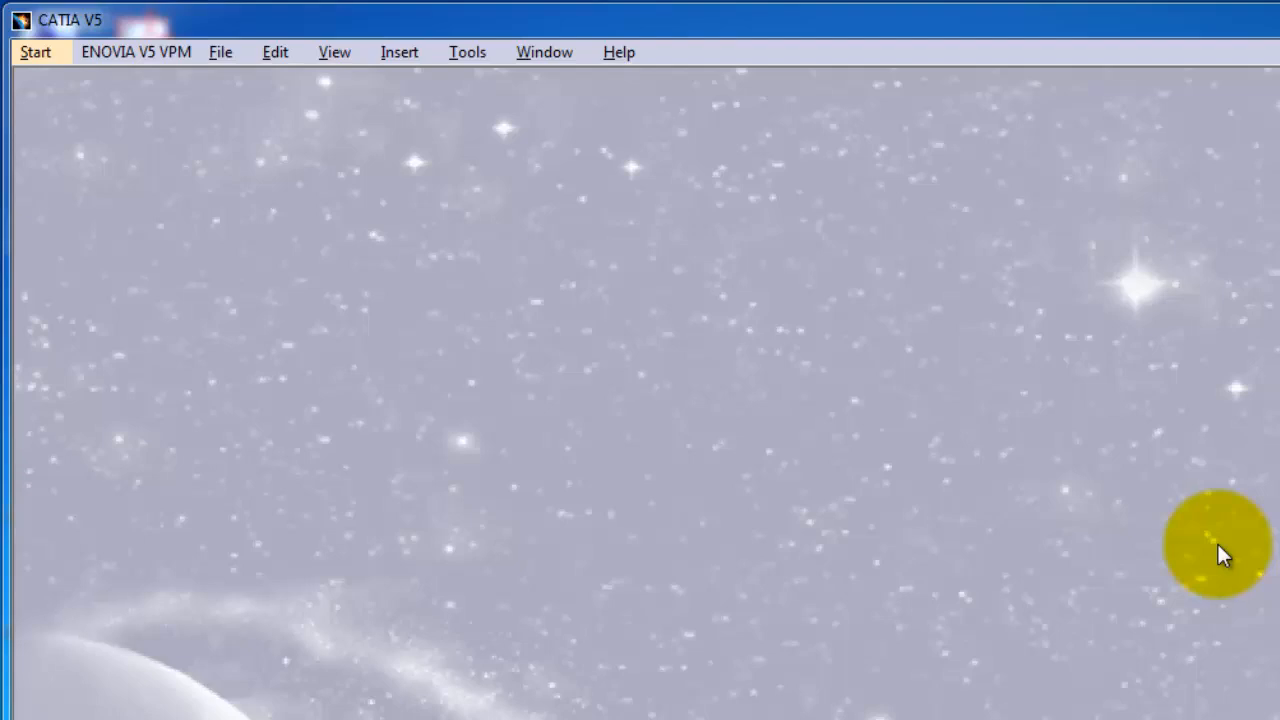
mouse_move(940, 238)
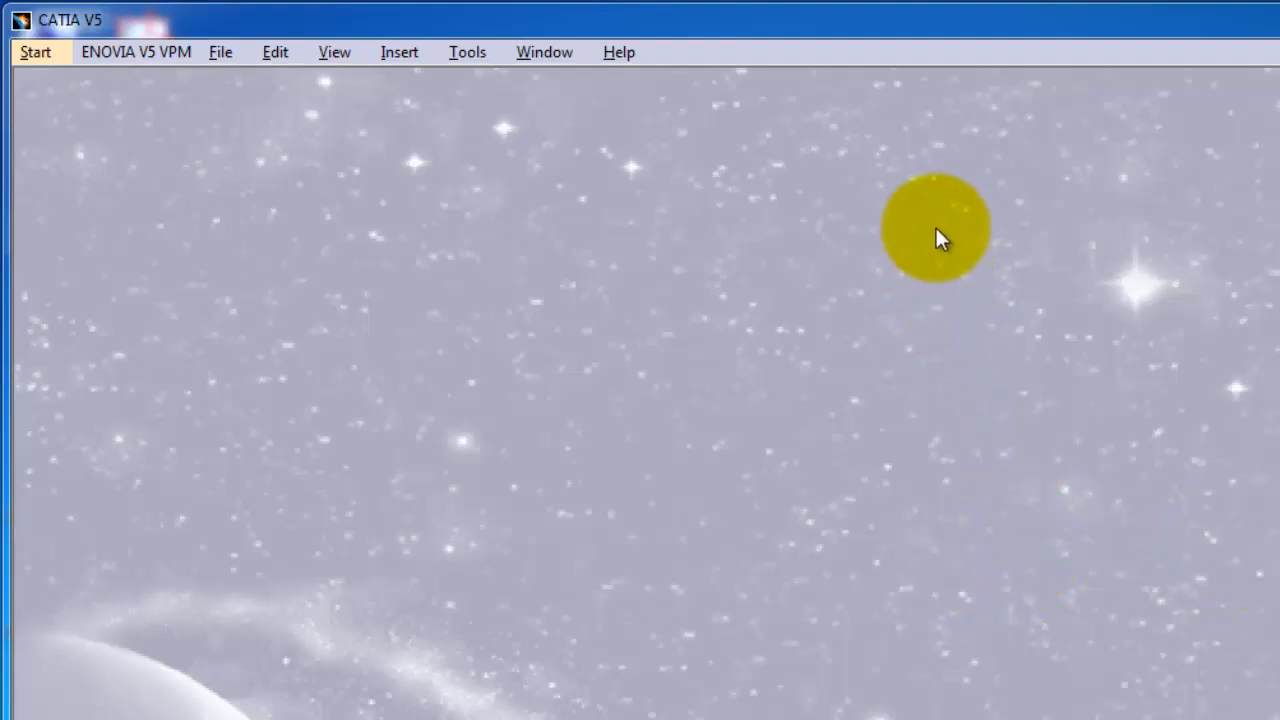
mouse_move(75, 30)
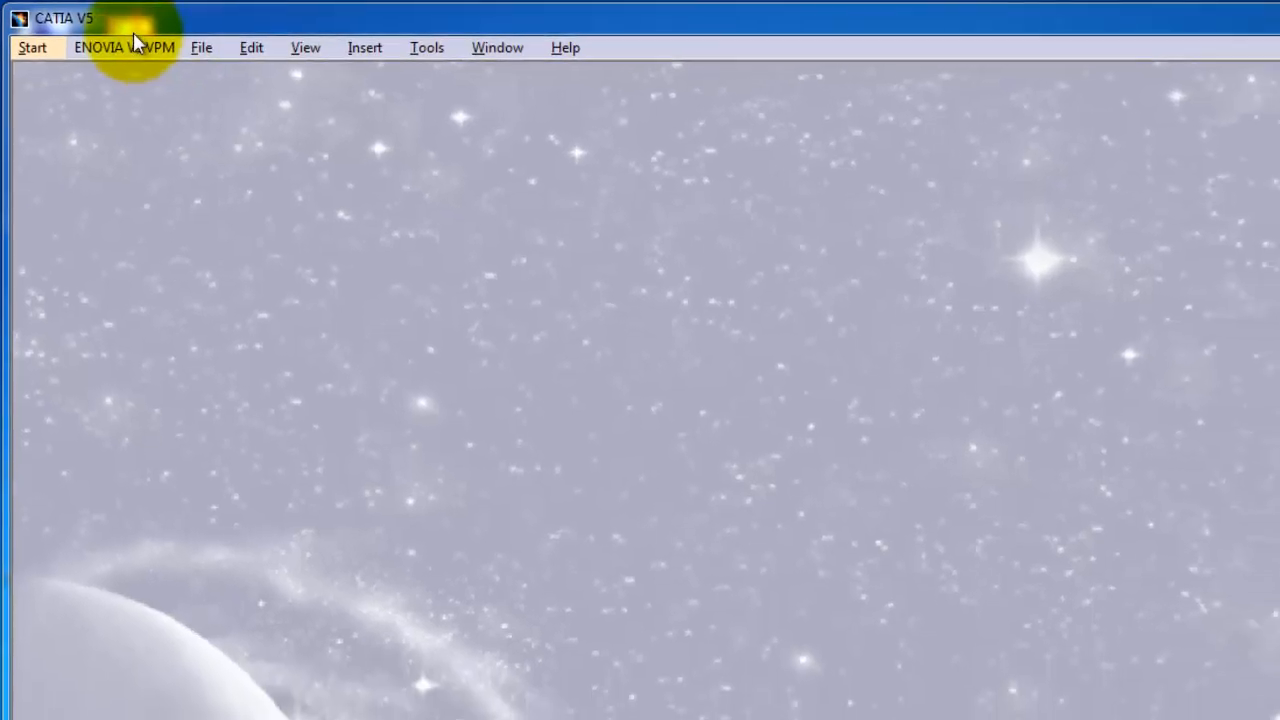
Step: Browse the Start, File, ENOVIA V5 VPM, View, Insert and Help menus, finishing on File
left_click(32, 47)
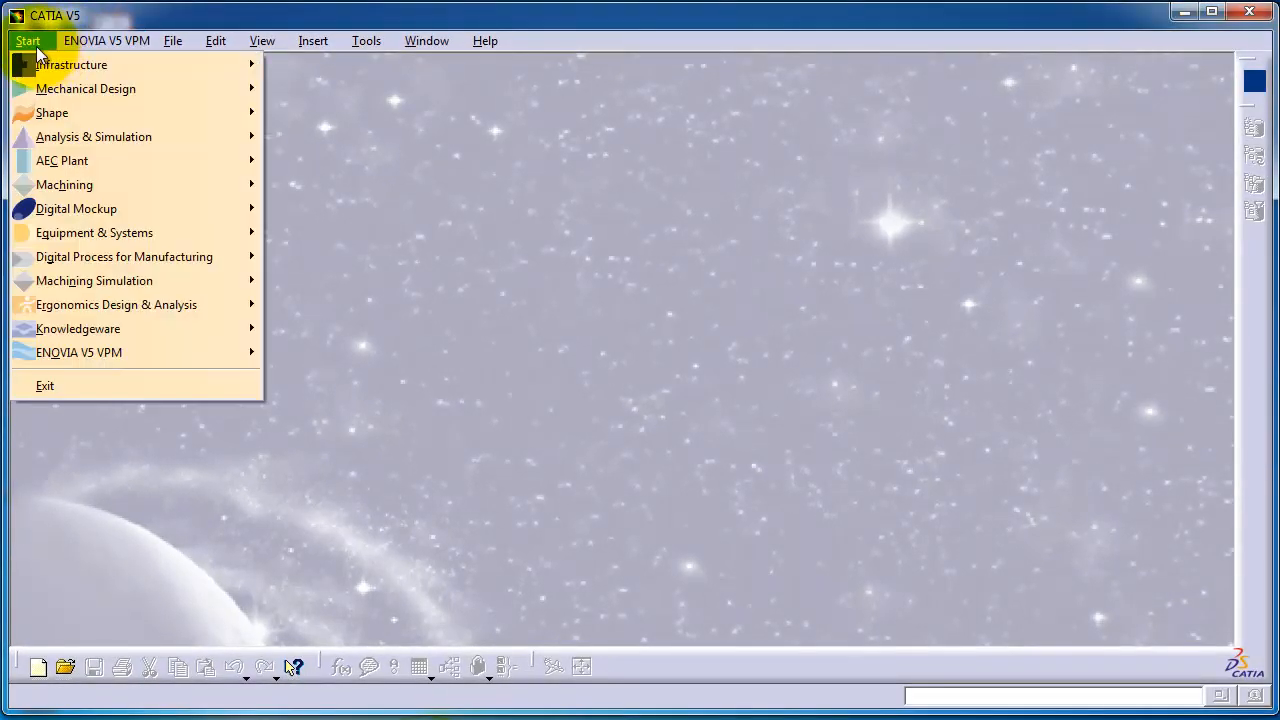
left_click(173, 40)
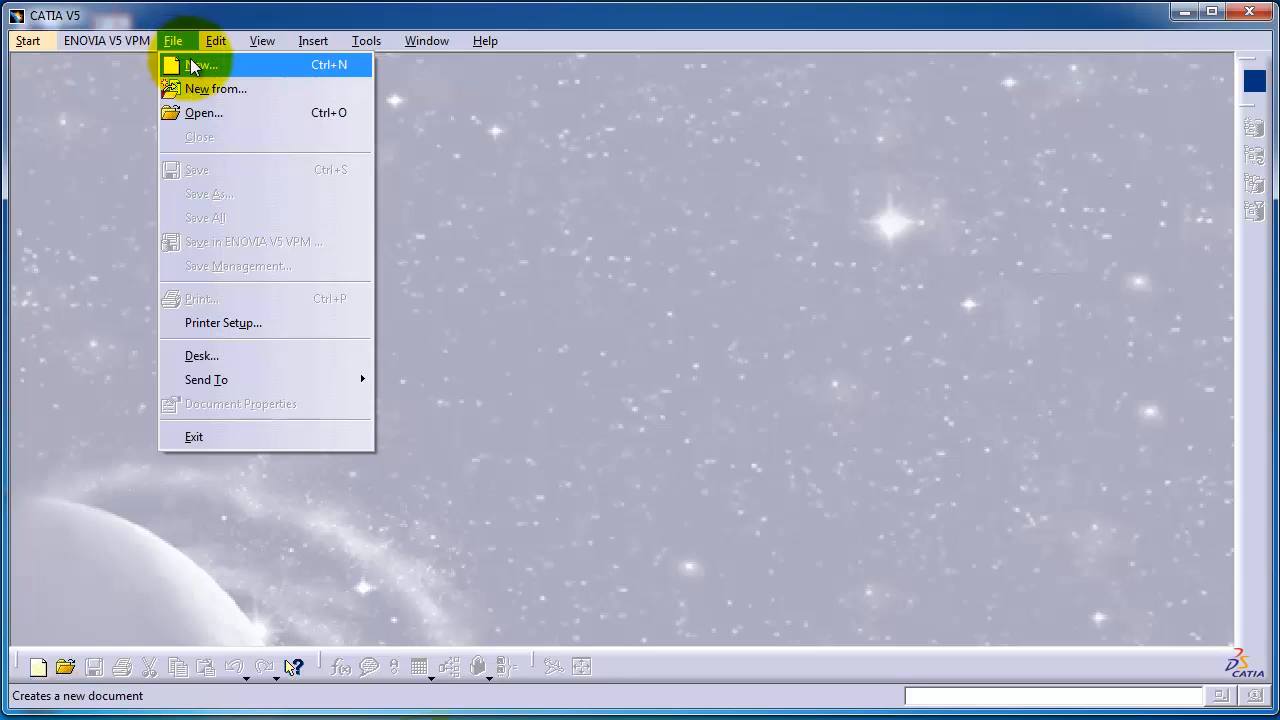
left_click(27, 40)
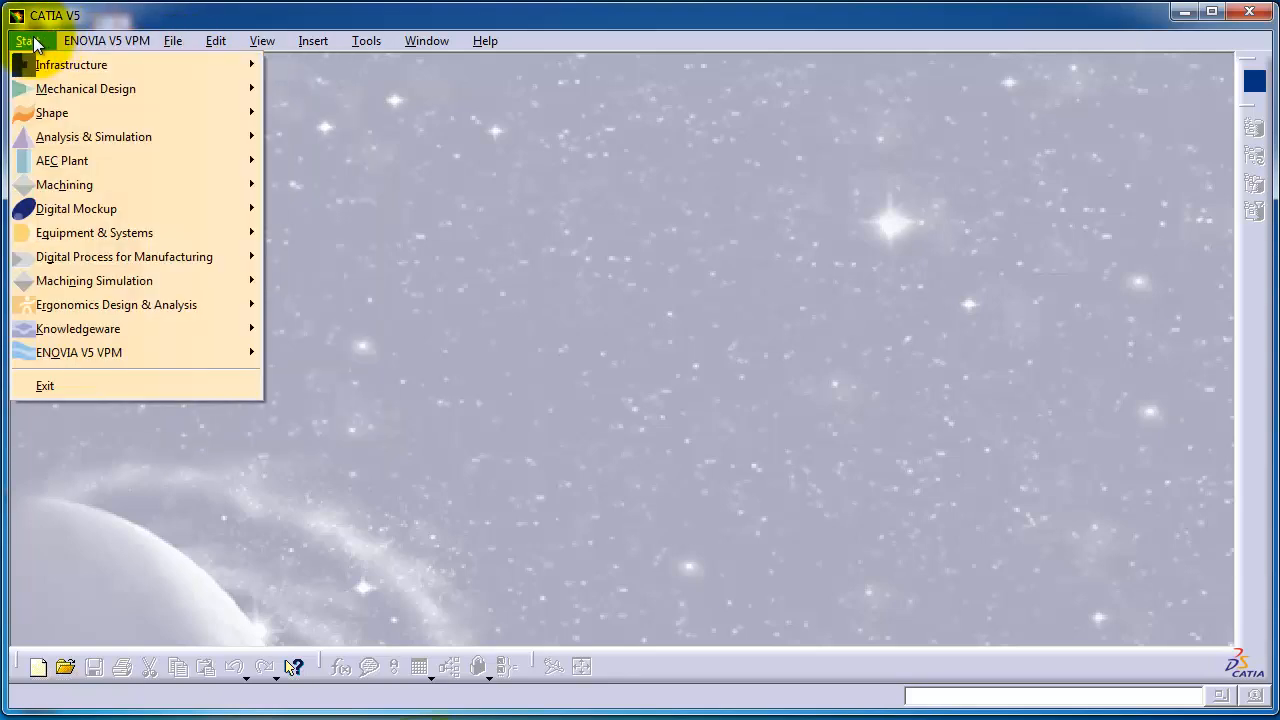
left_click(106, 40)
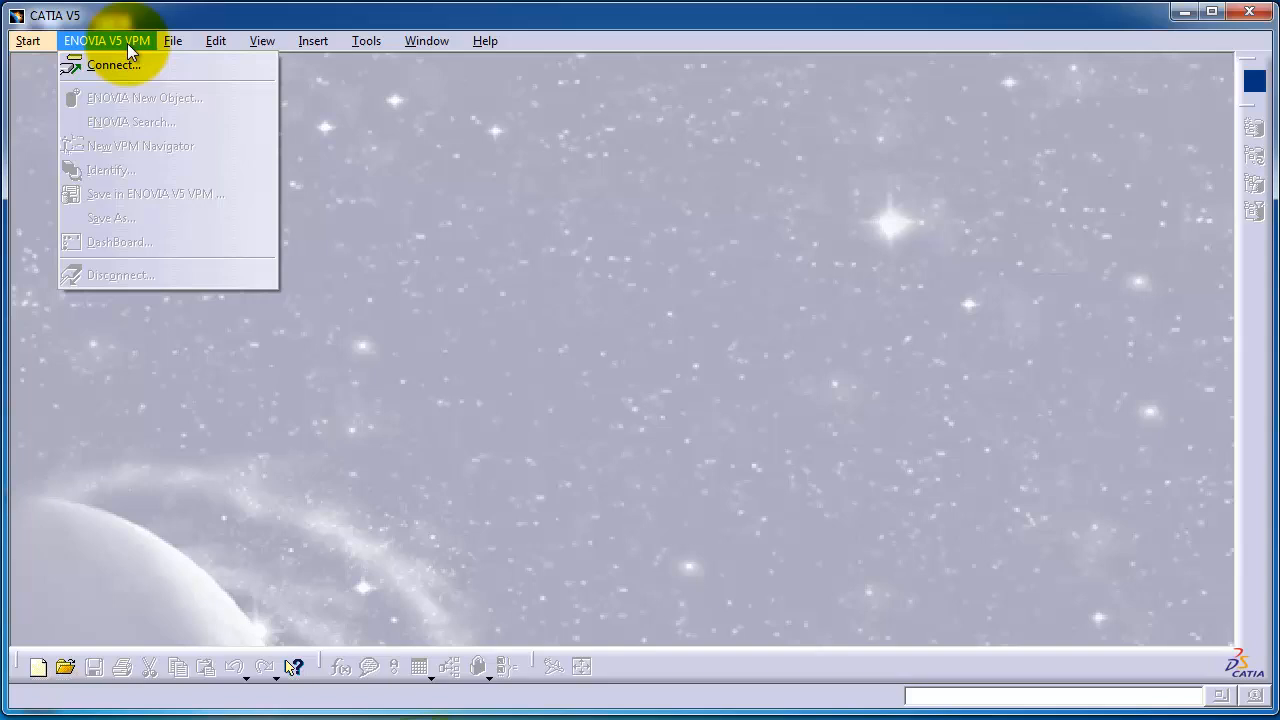
left_click(262, 40)
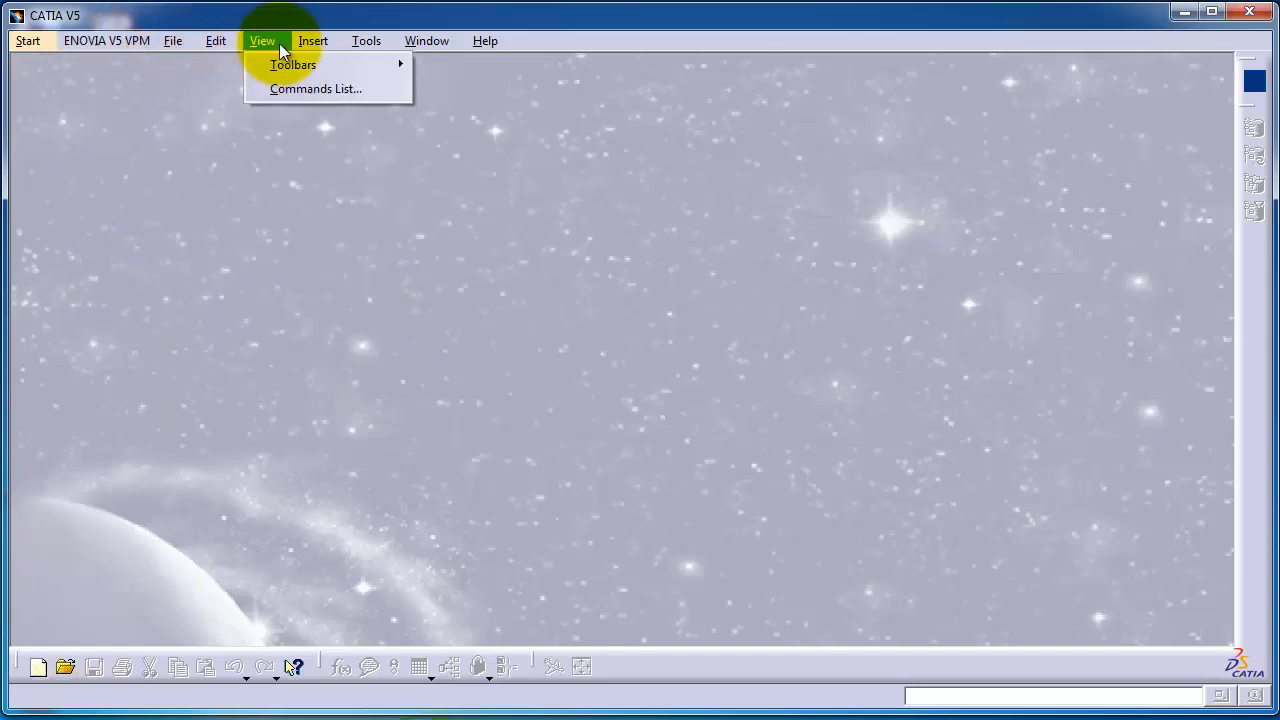
left_click(313, 41)
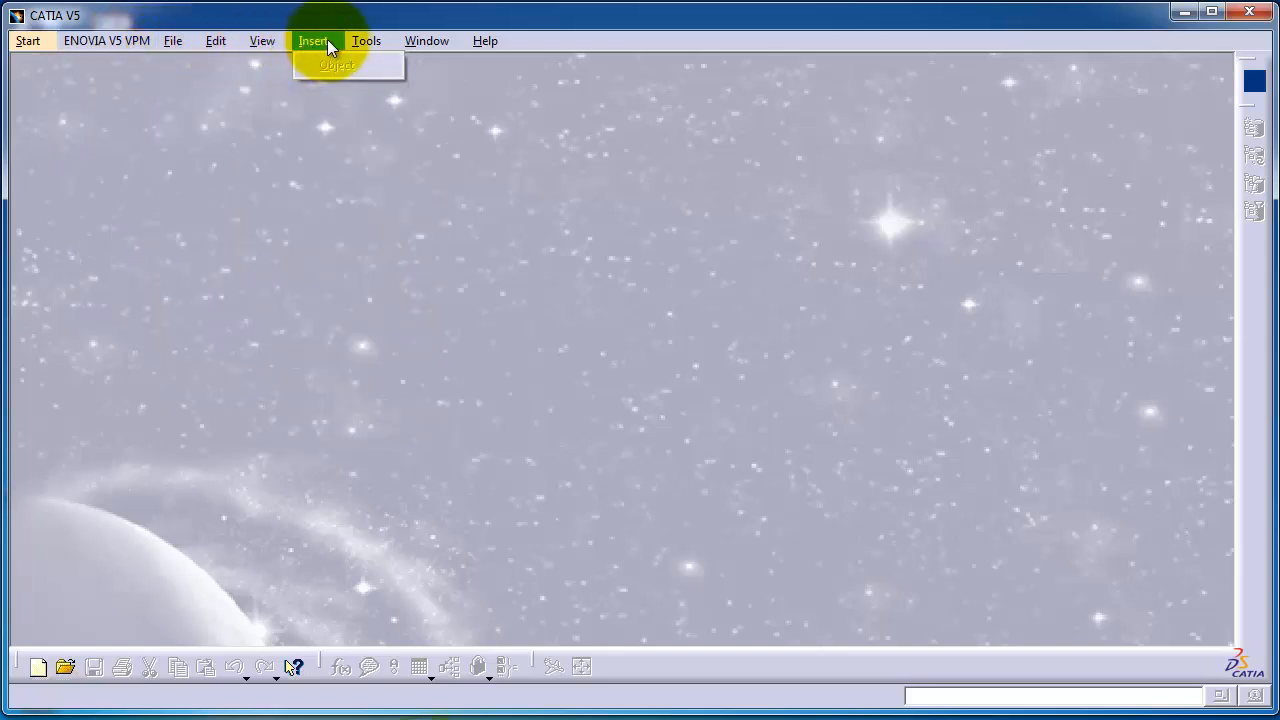
left_click(484, 40)
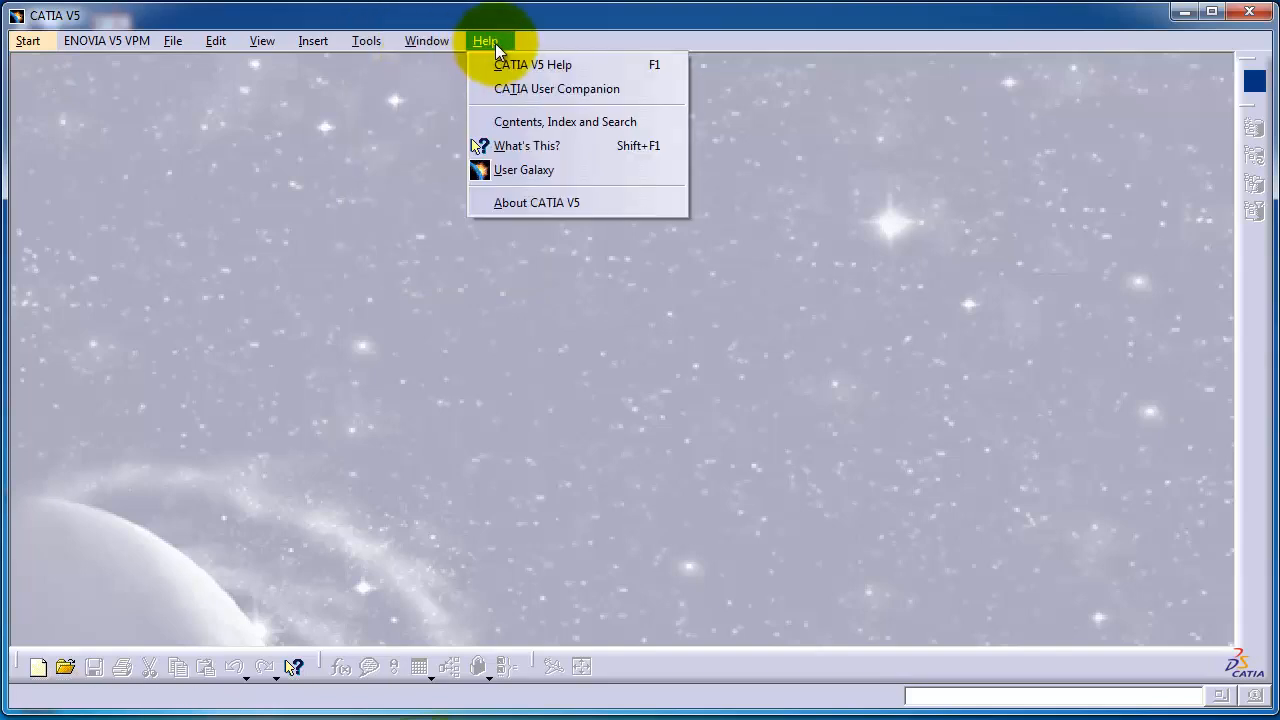
mouse_move(505, 42)
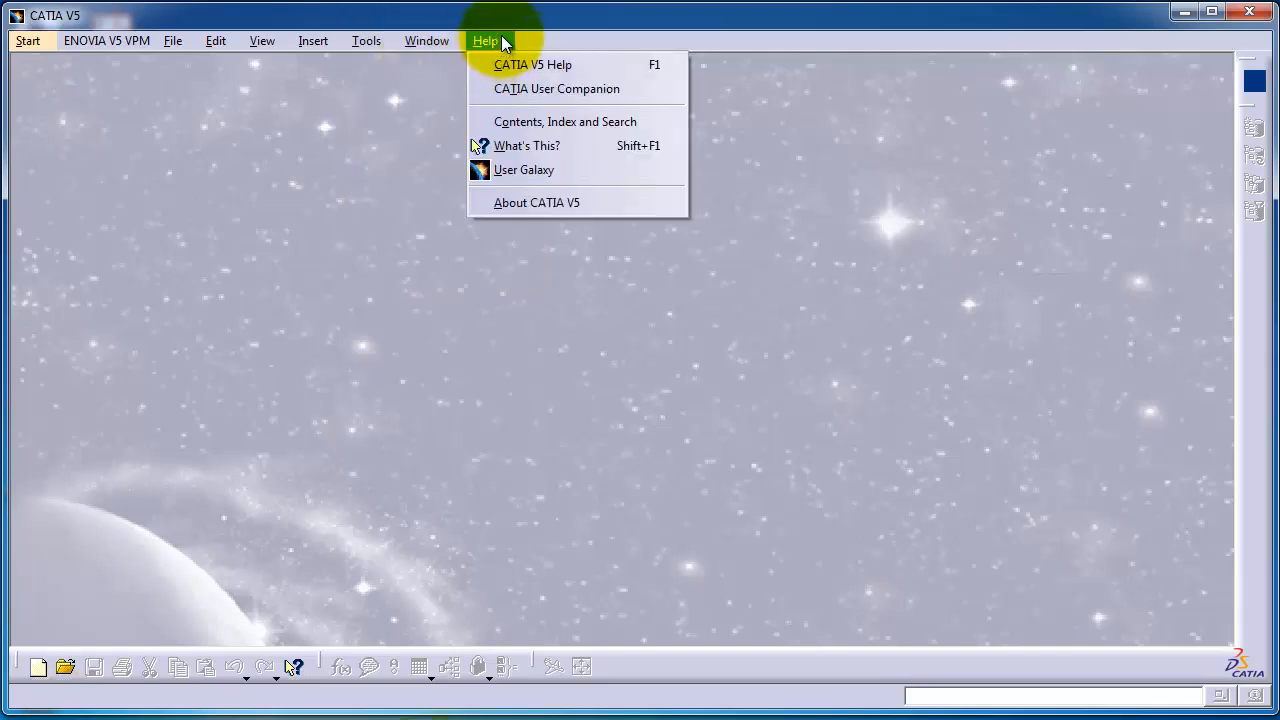
left_click(106, 40)
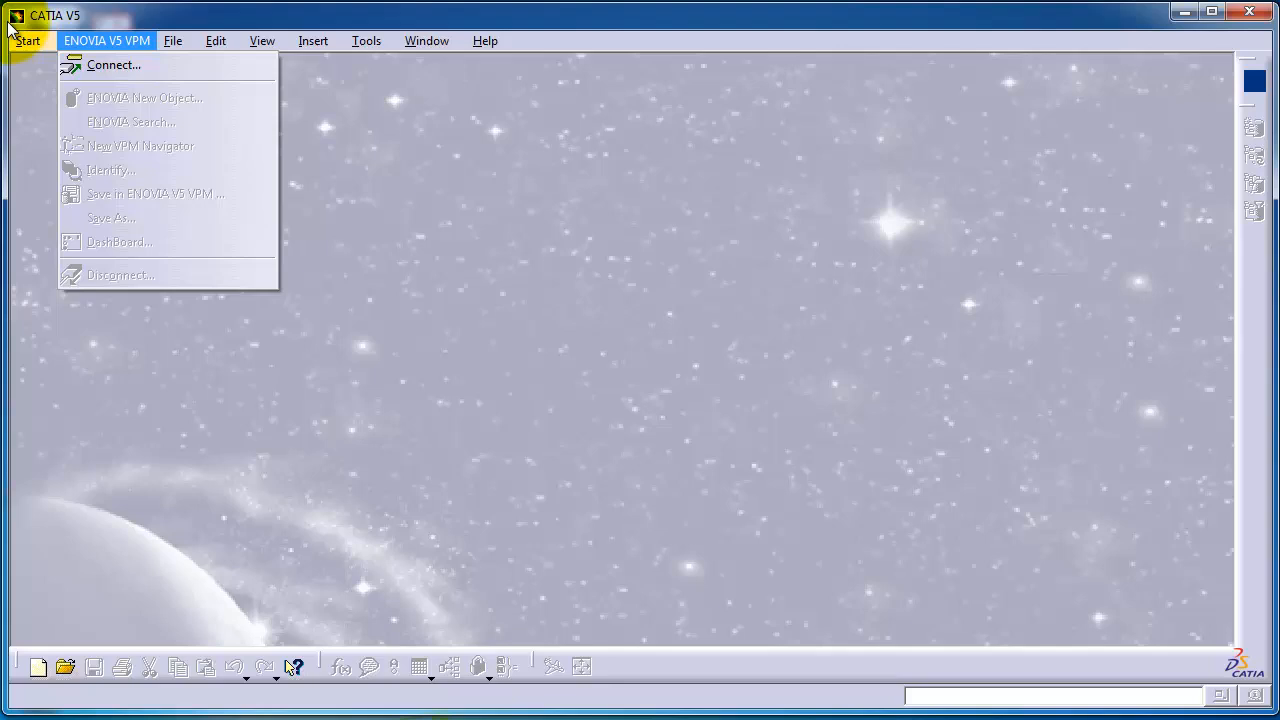
left_click(172, 41)
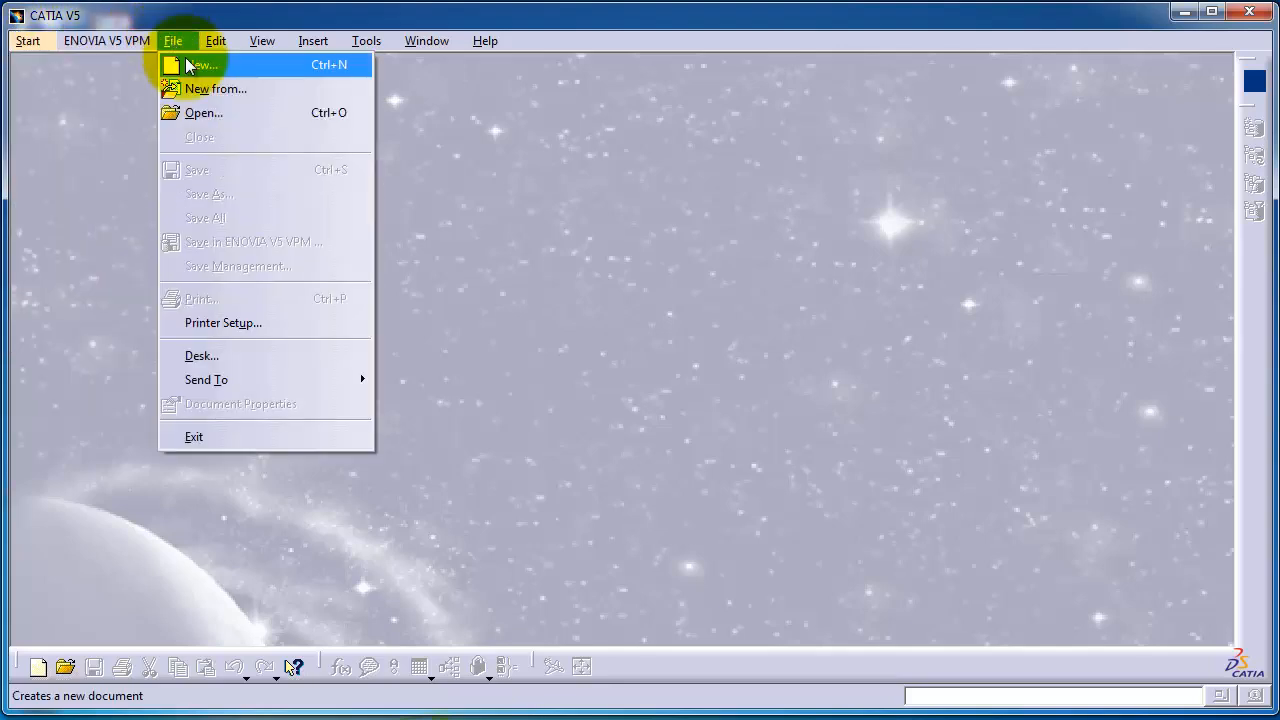
Step: Start a new document and choose Part from the List of Types
left_click(200, 64)
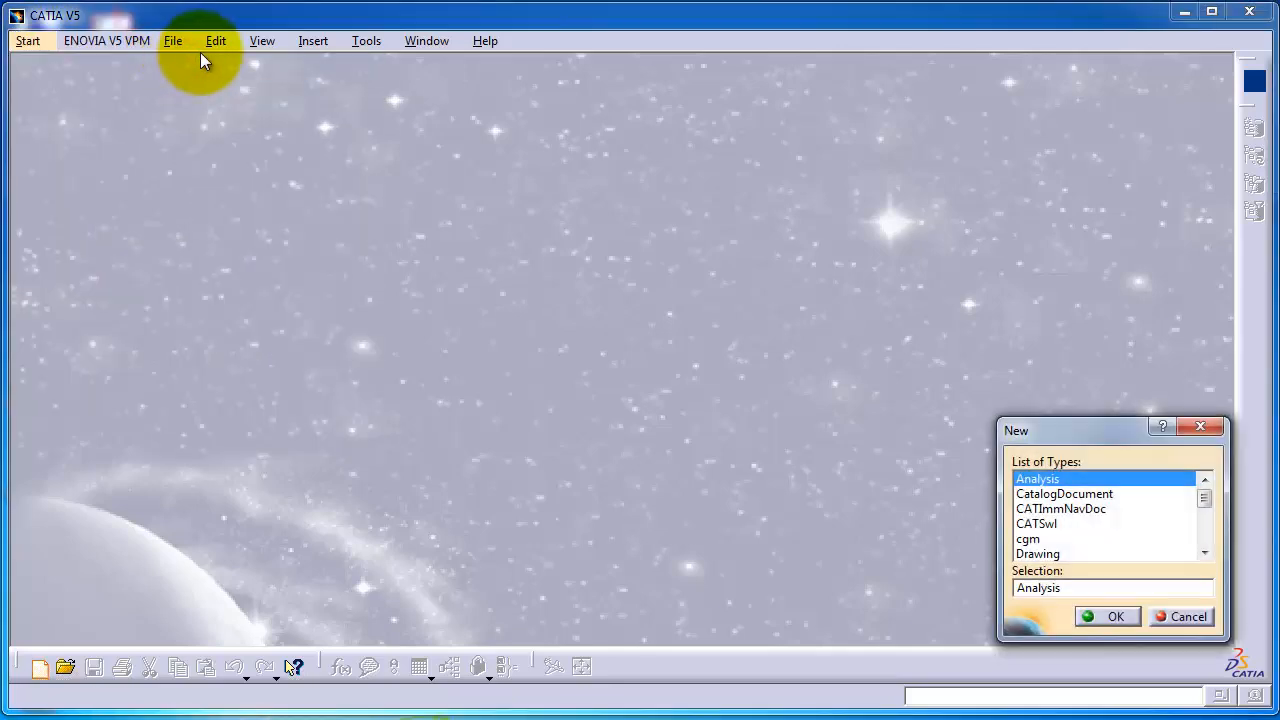
mouse_move(1080, 490)
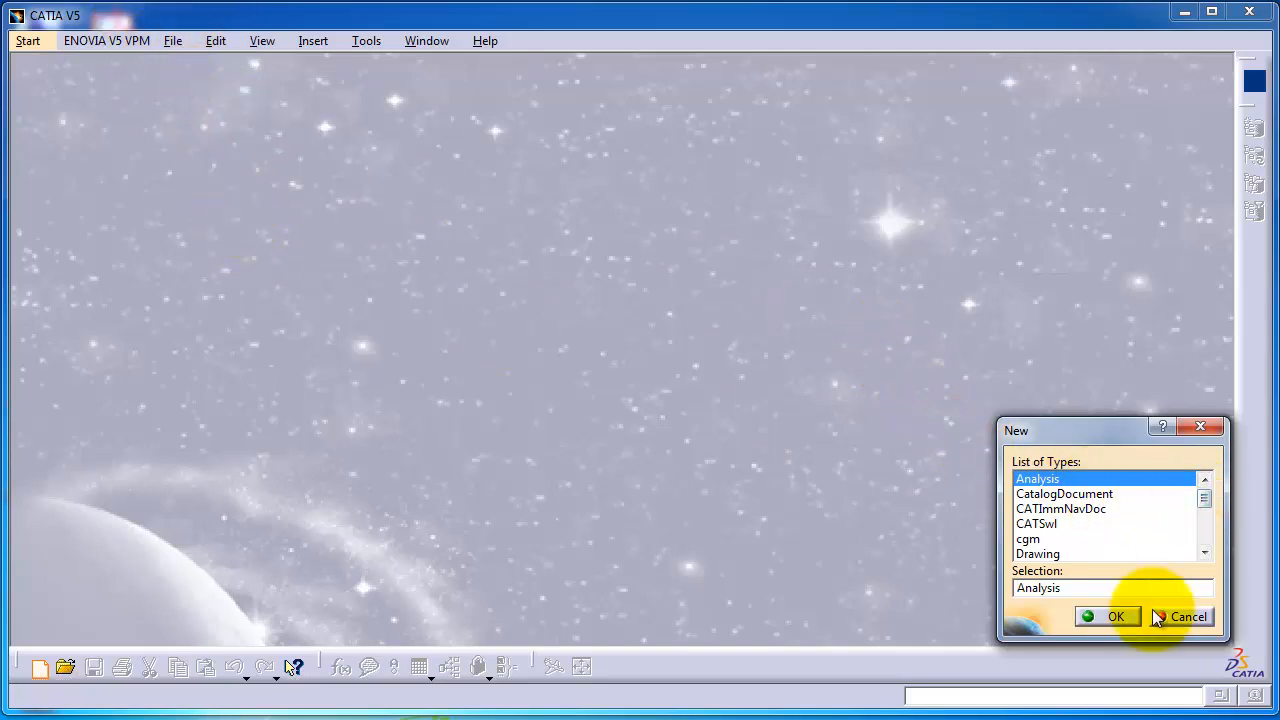
left_click(1204, 499)
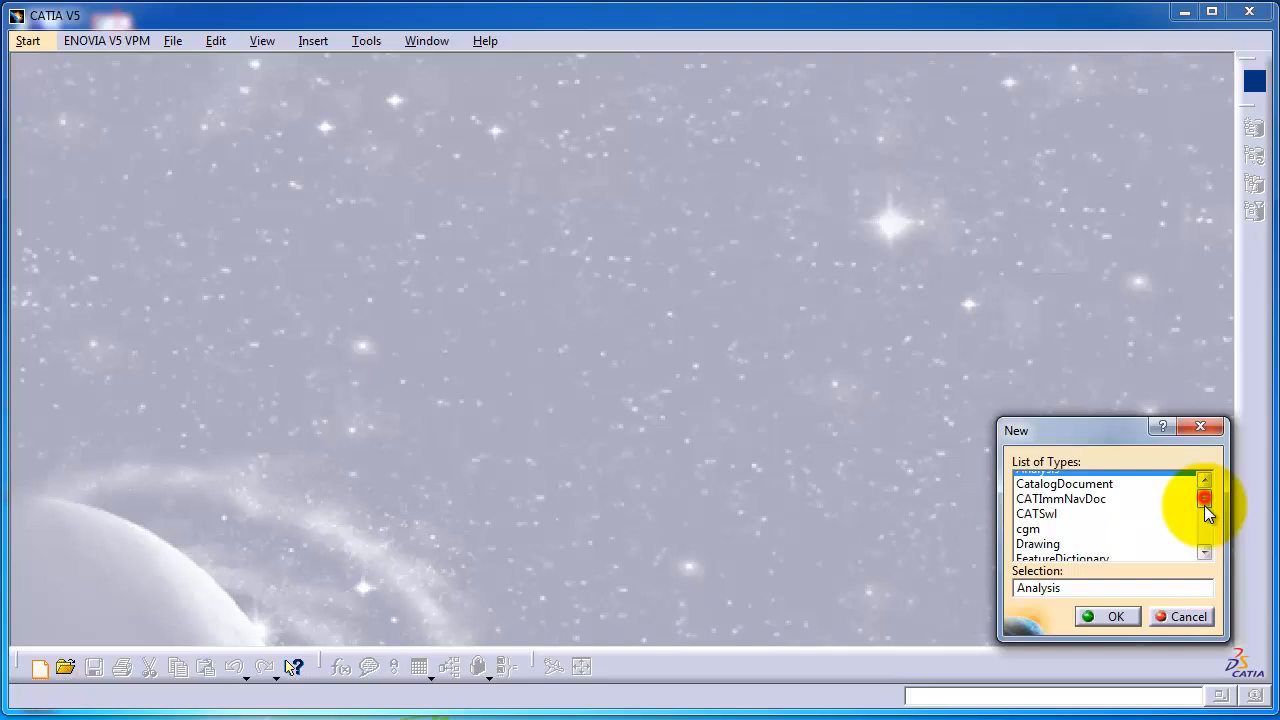
left_click(1204, 478)
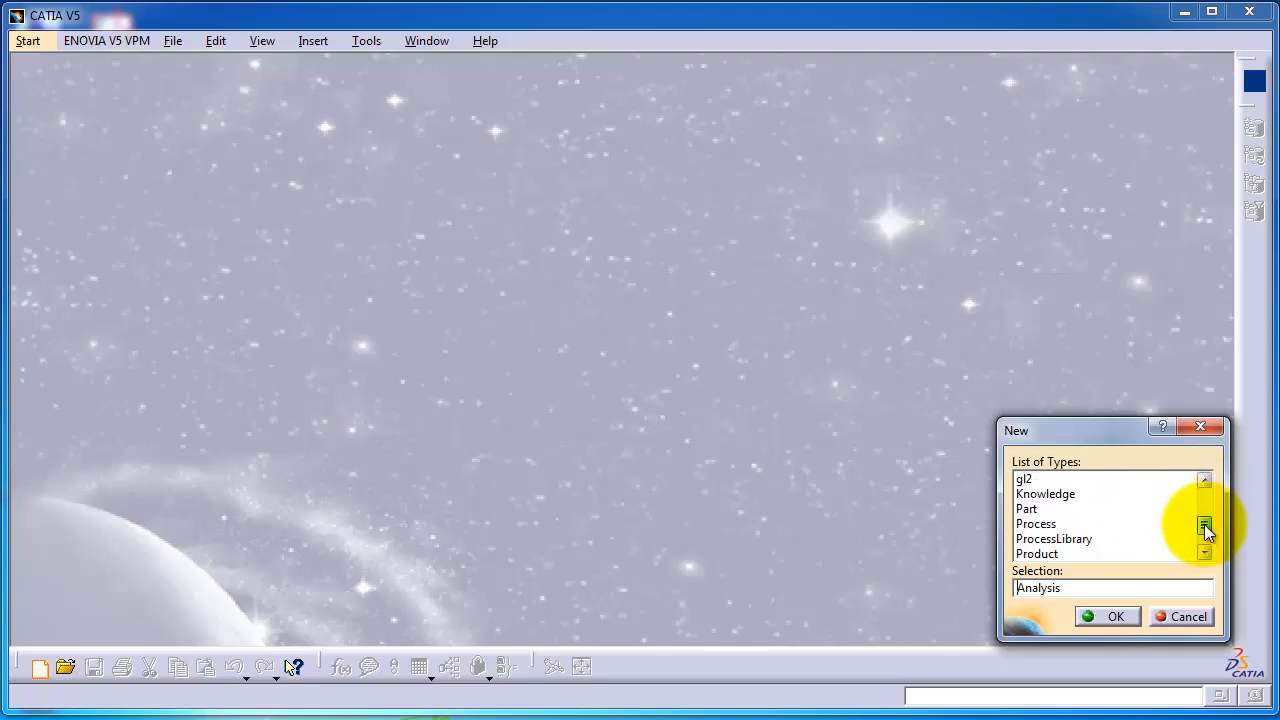
left_click(1204, 479)
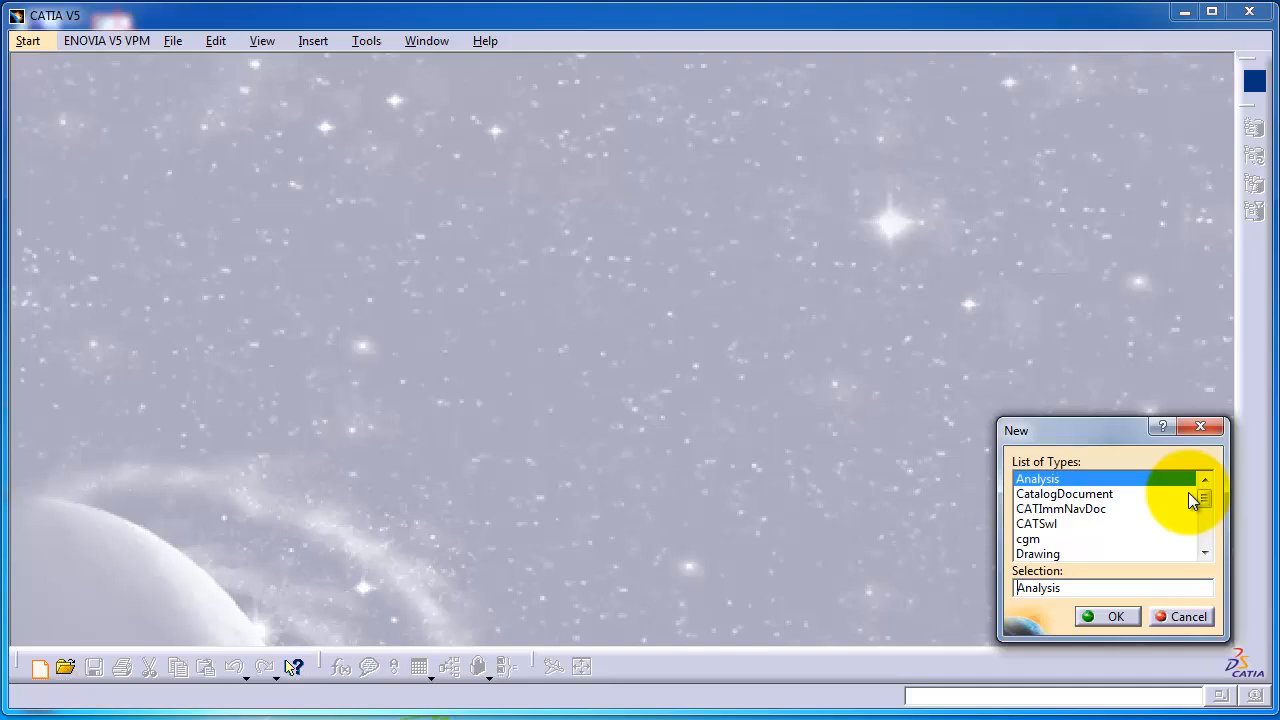
mouse_move(1135, 518)
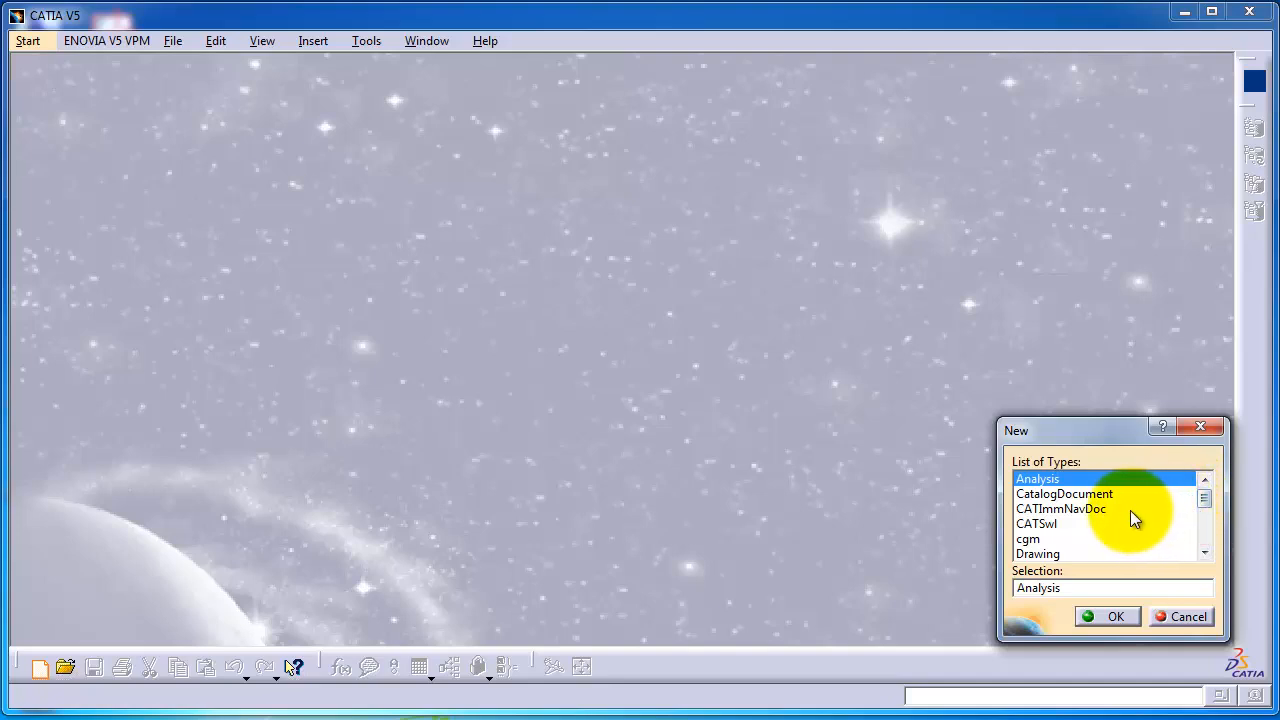
mouse_move(1213, 515)
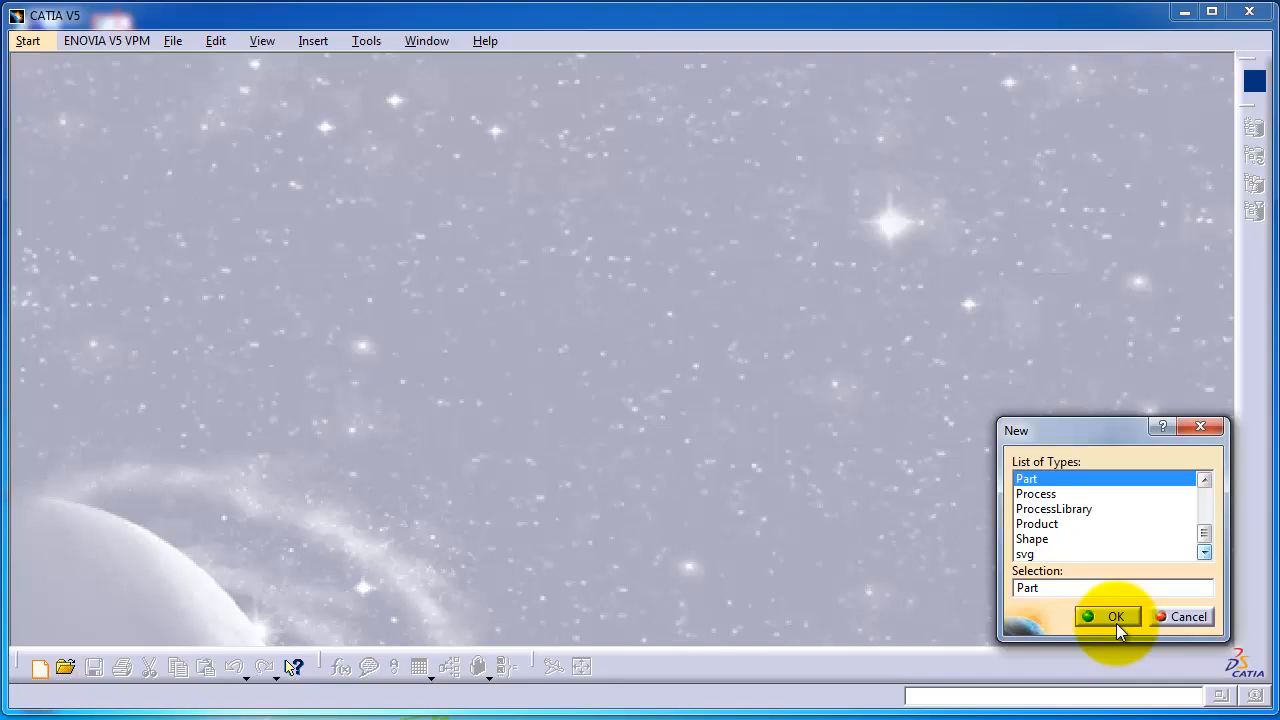
left_click(1115, 616)
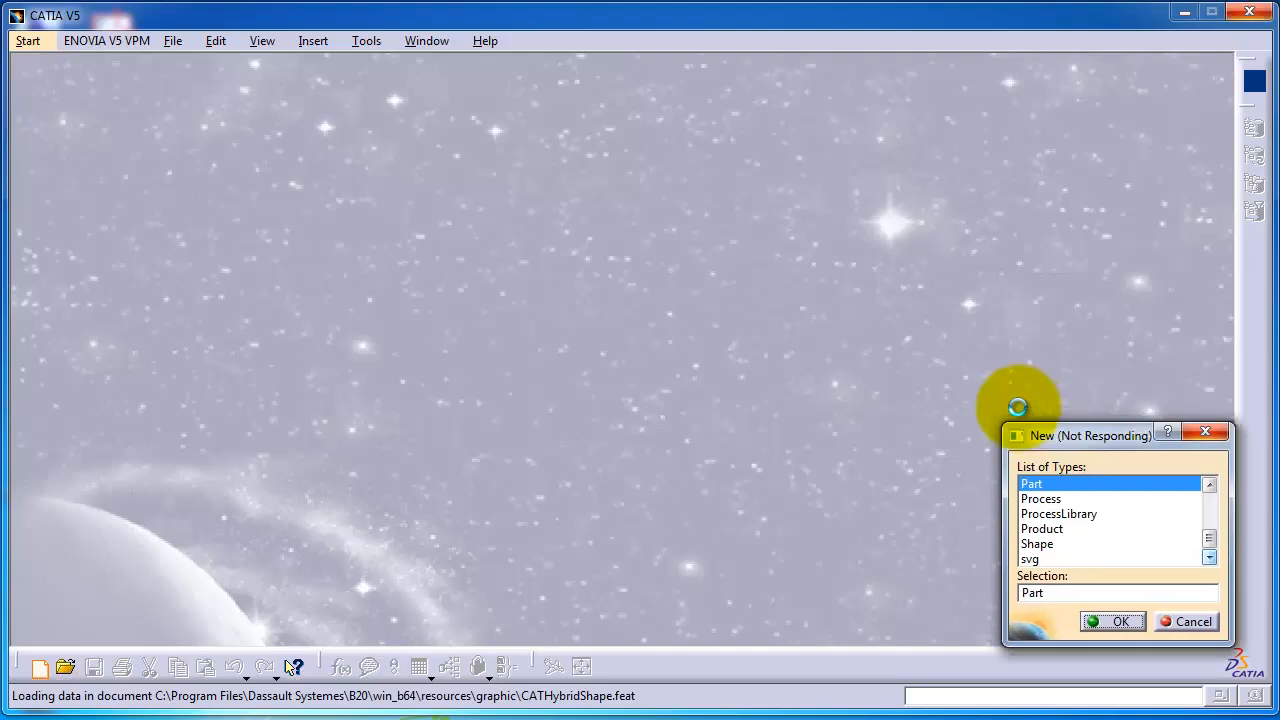
left_click(1114, 621)
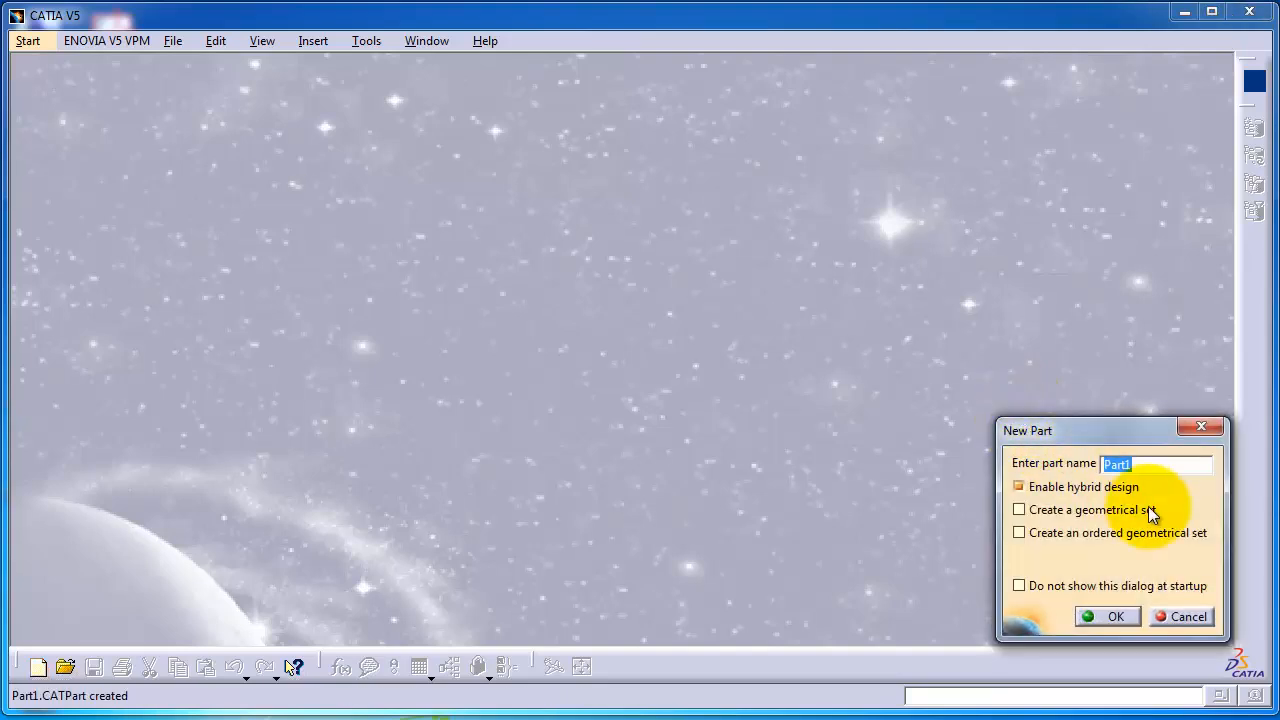
Step: Accept the default name Part1 and open it in Part Design
left_click(1116, 616)
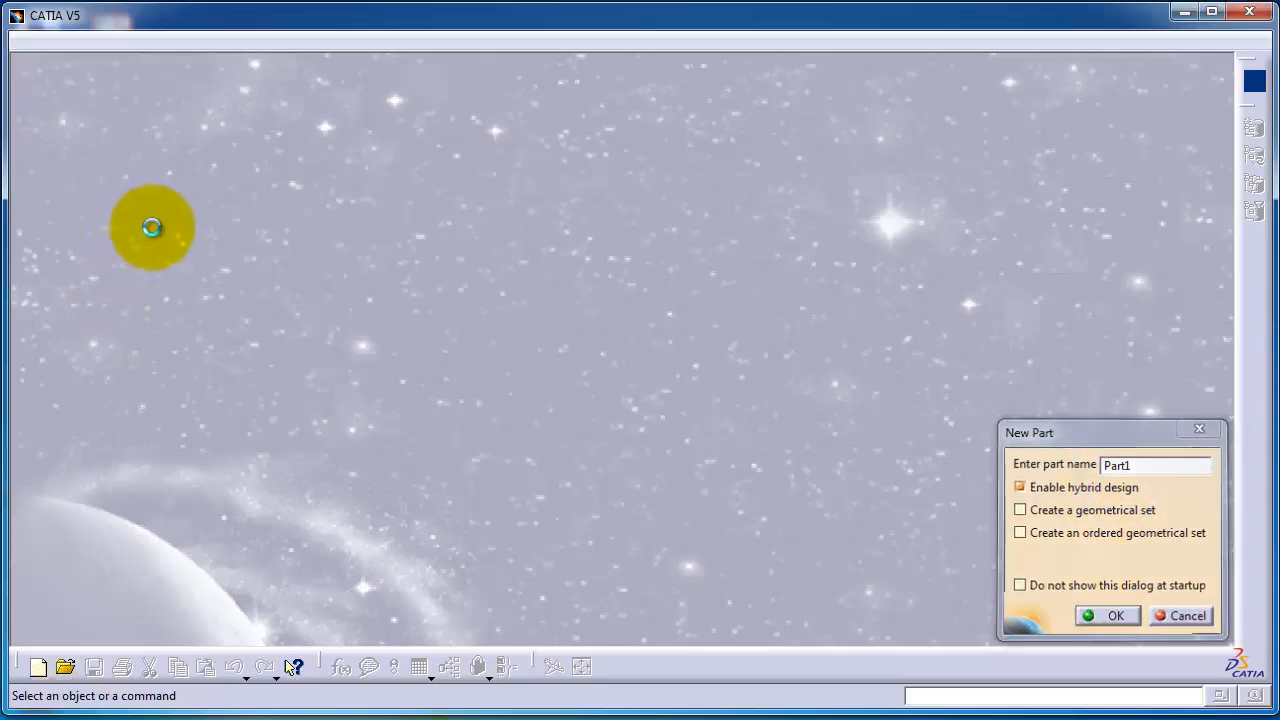
left_click(1114, 615)
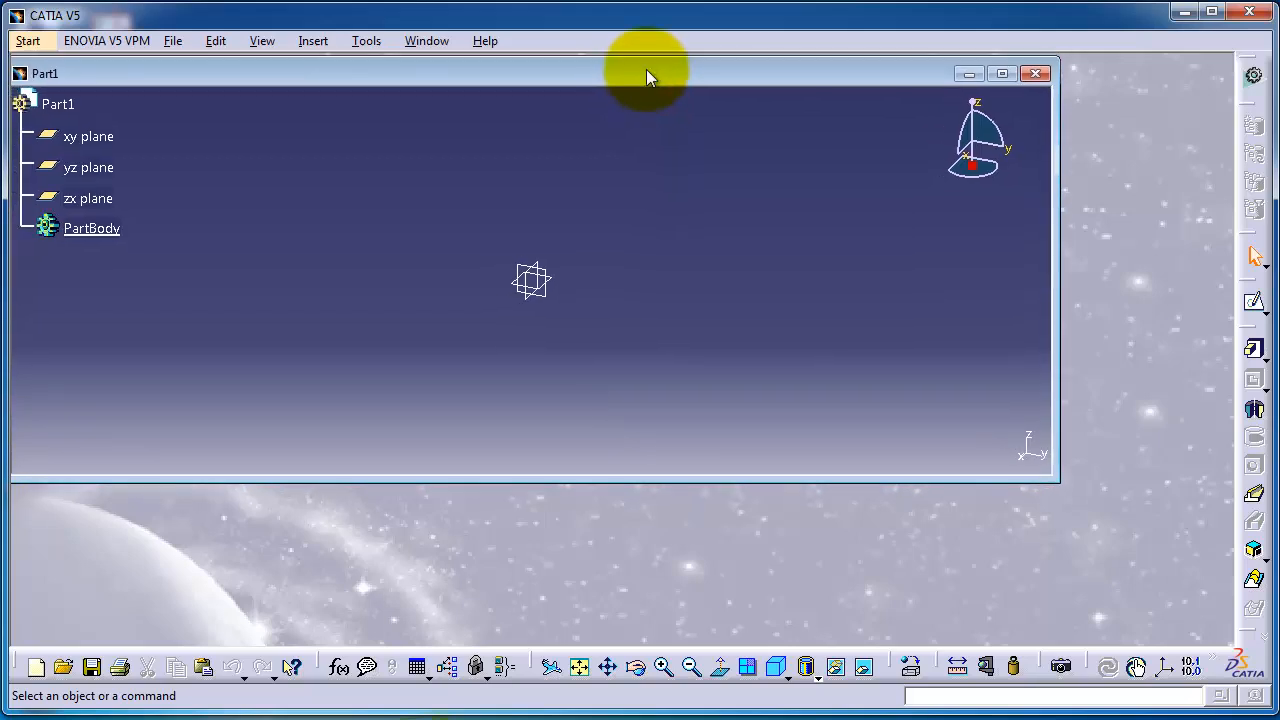
mouse_move(755, 160)
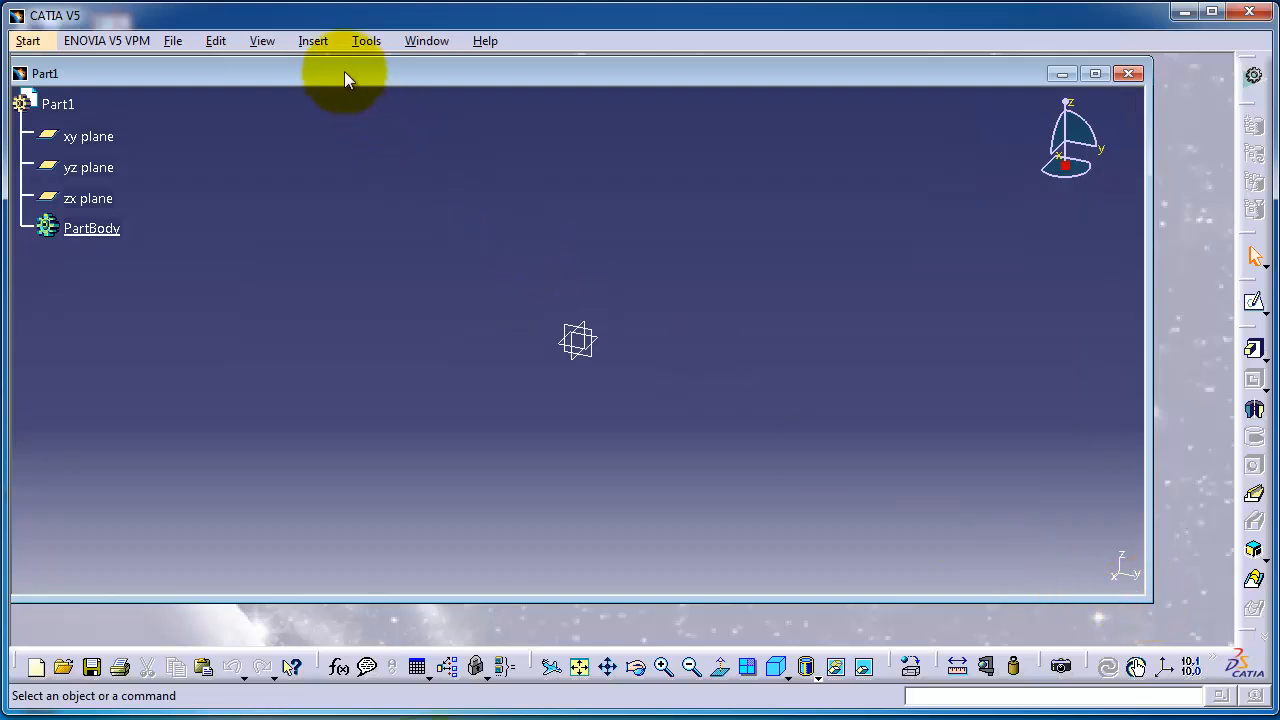
mouse_move(547, 190)
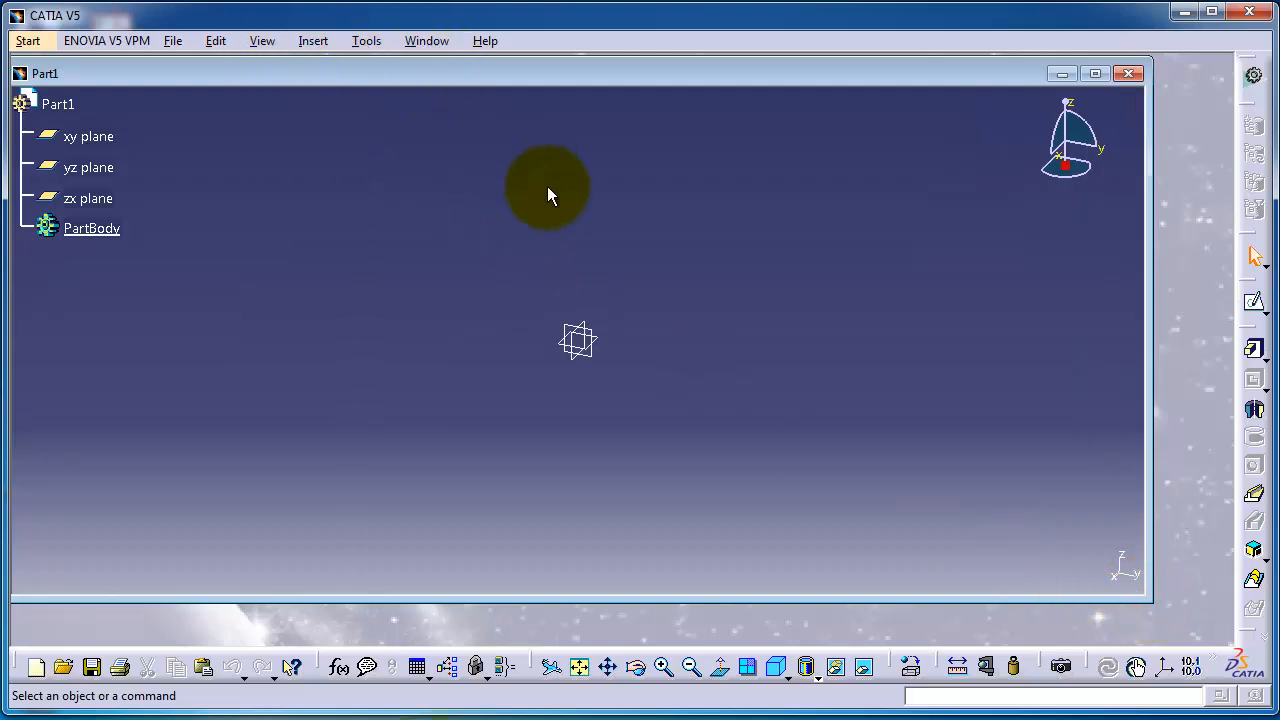
mouse_move(530, 208)
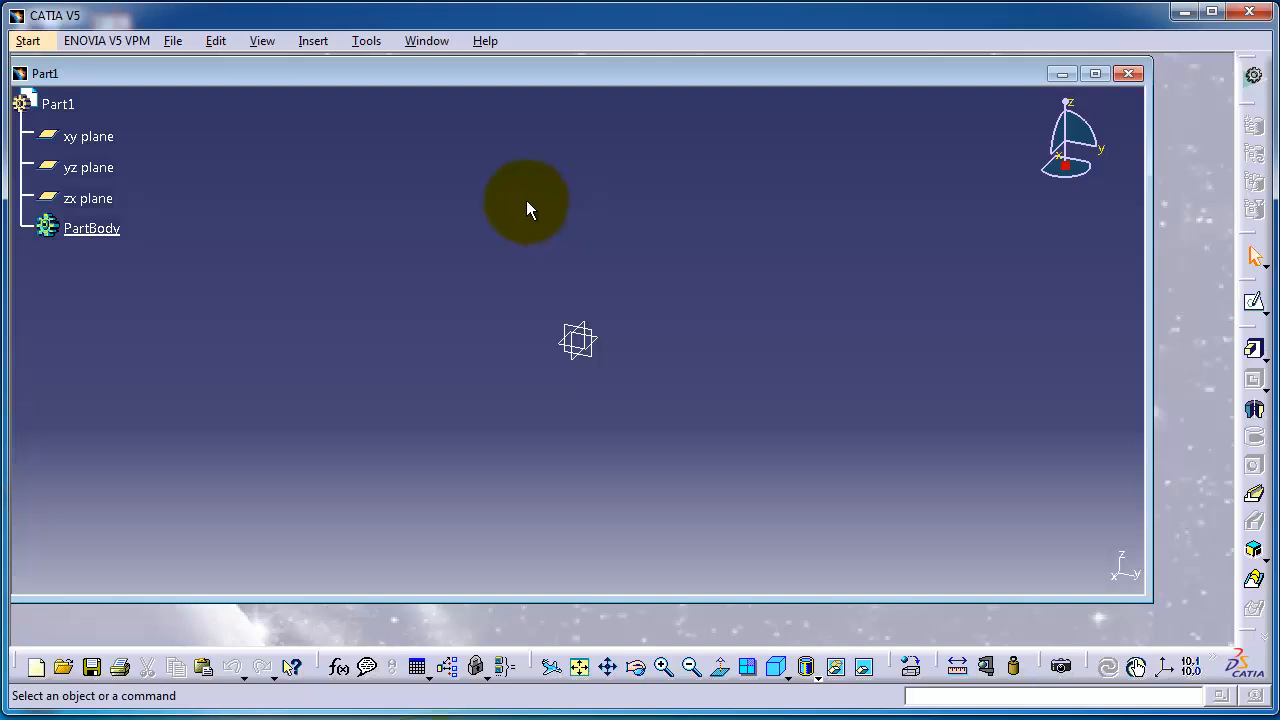
mouse_move(313, 41)
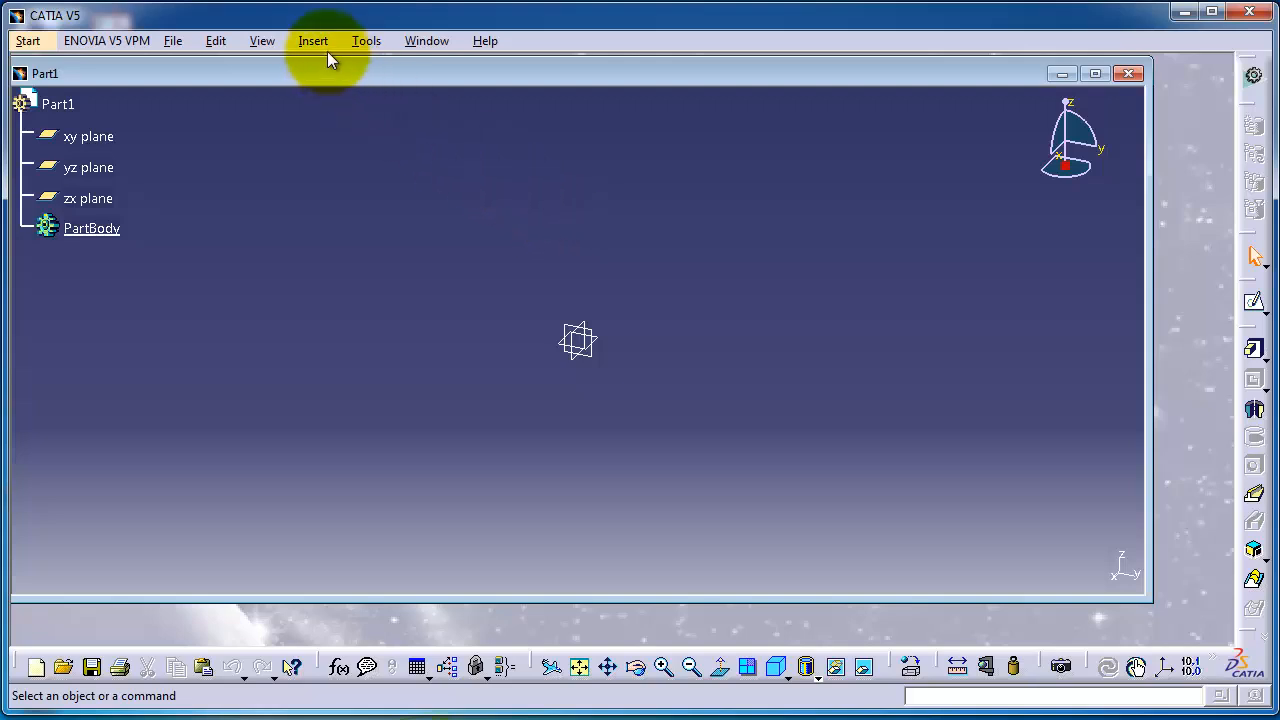
Step: Open Tools > Options on the General page and scroll through its settings tabs
left_click(366, 40)
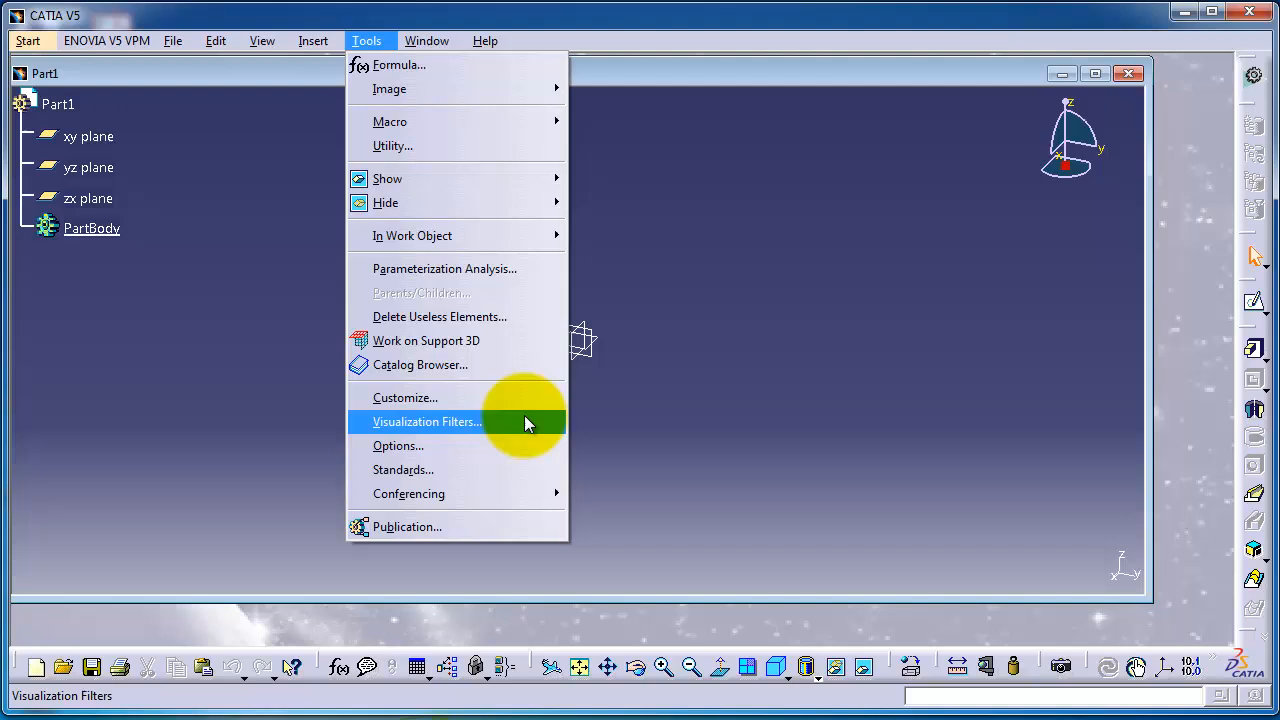
mouse_move(490, 445)
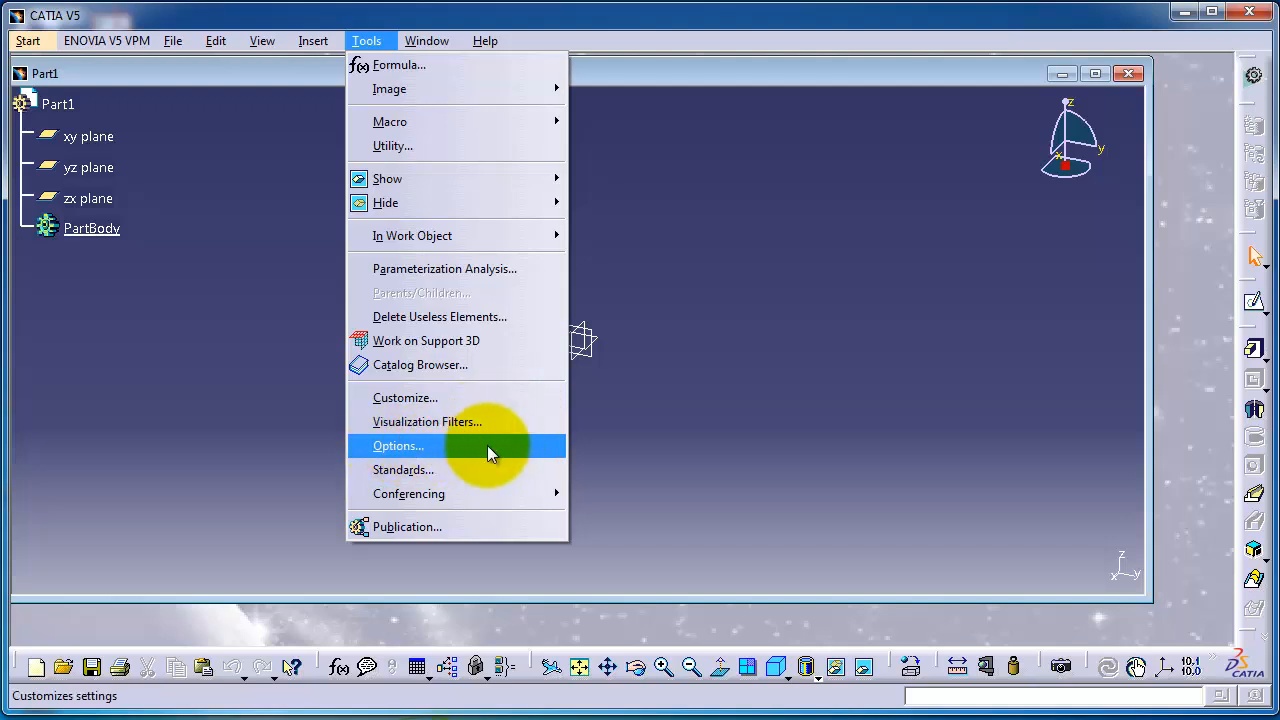
left_click(398, 445)
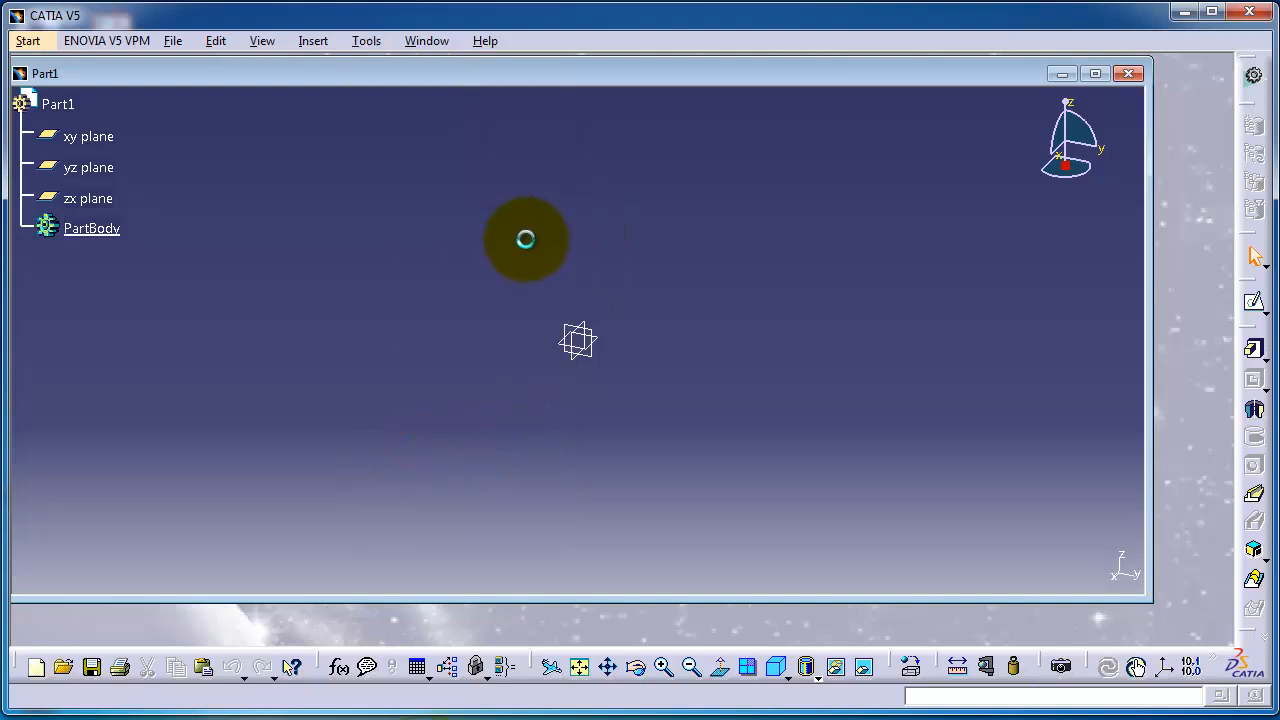
left_click(366, 41)
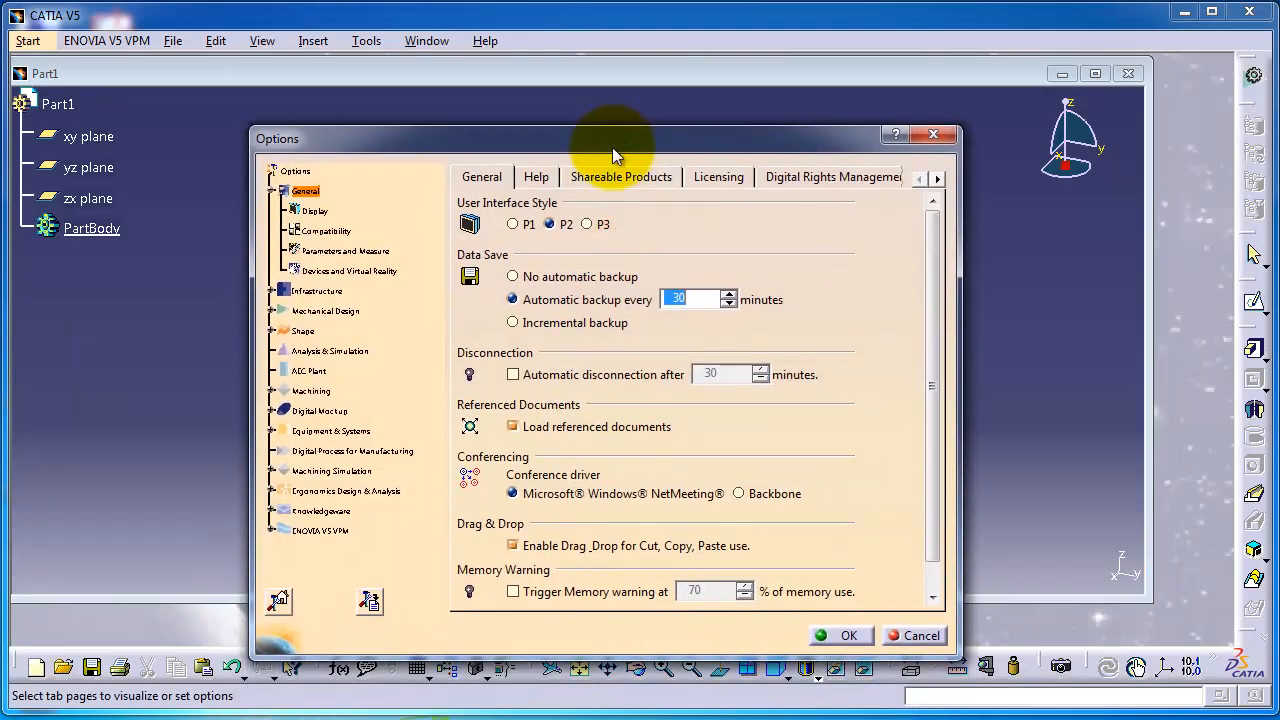
mouse_move(400, 290)
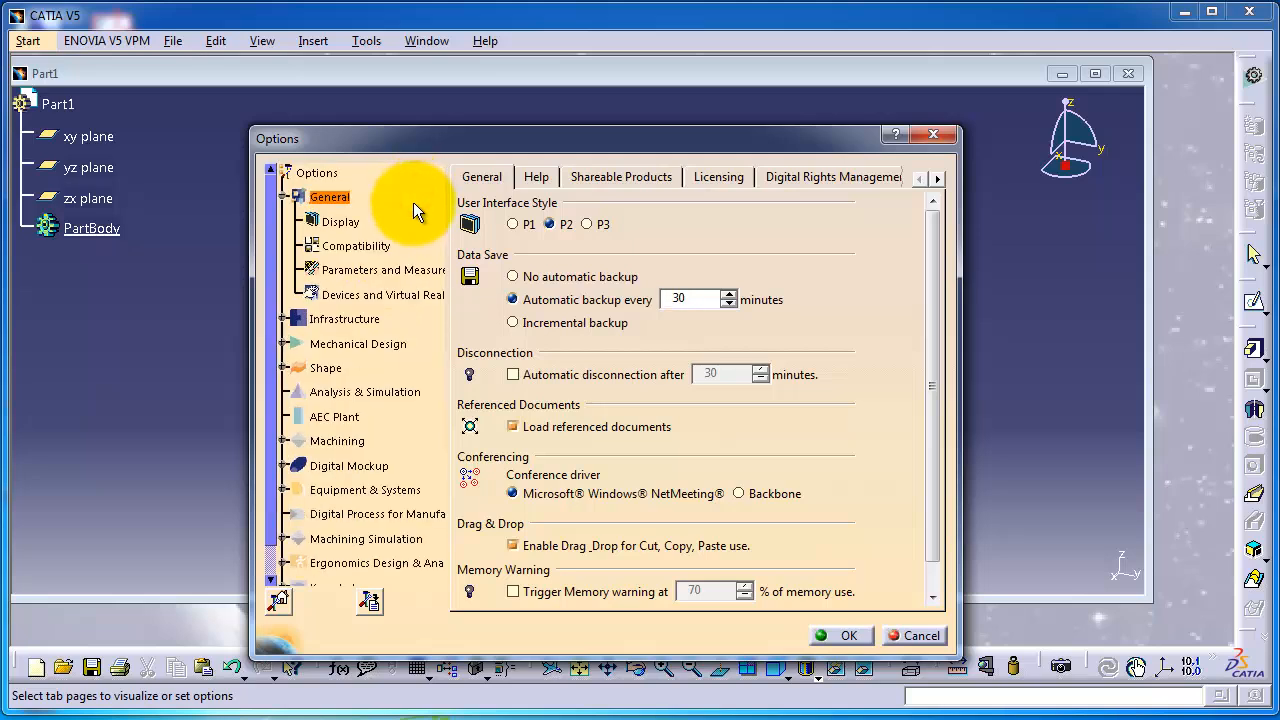
mouse_move(413, 243)
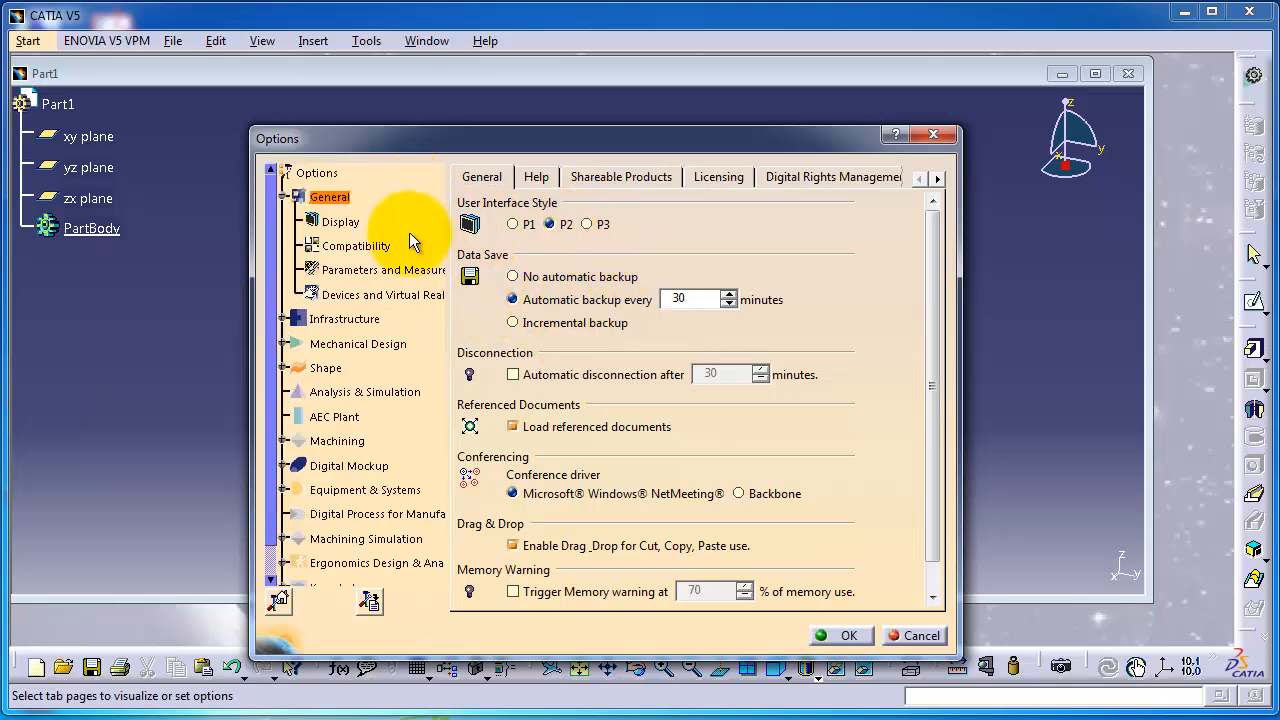
mouse_move(455, 232)
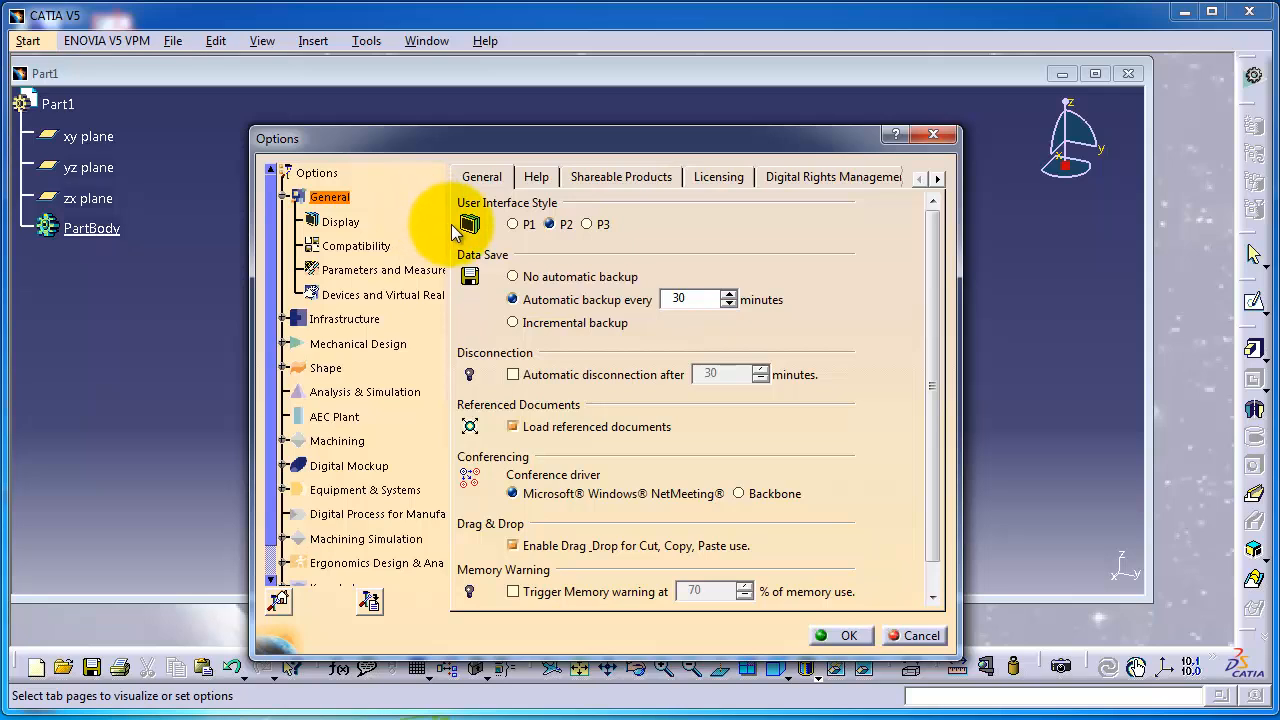
mouse_move(435, 170)
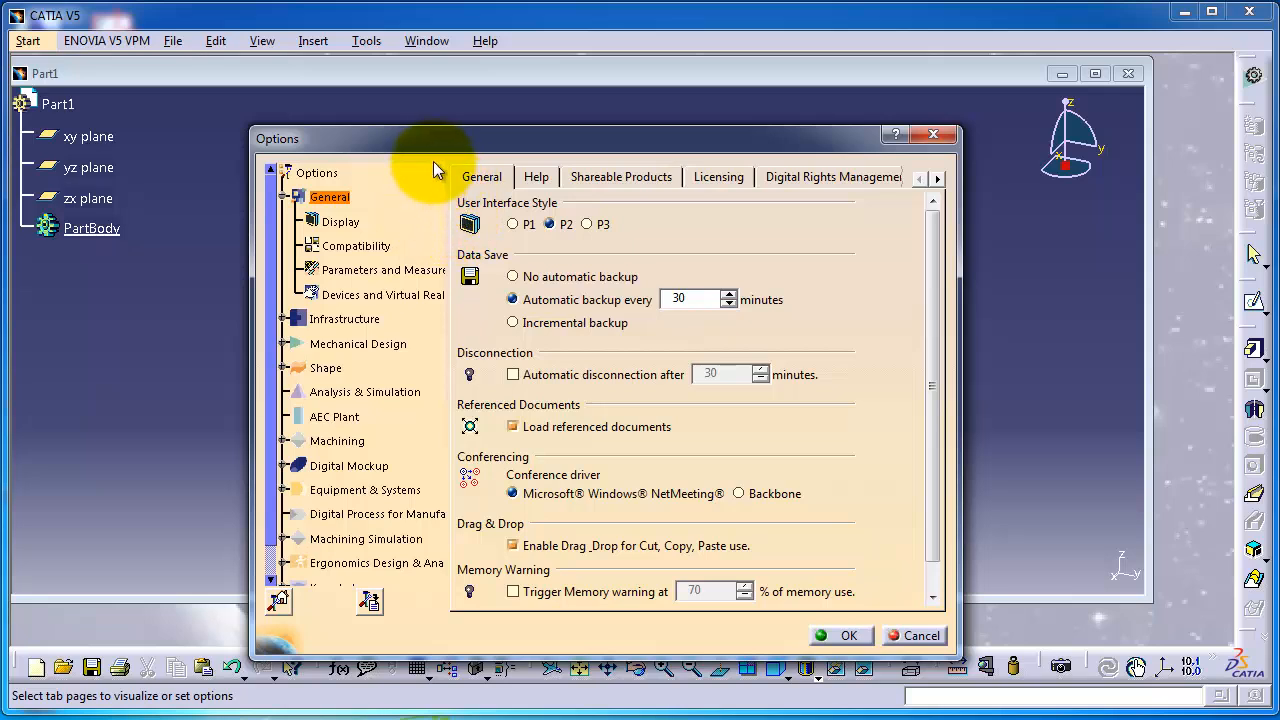
left_click(938, 178)
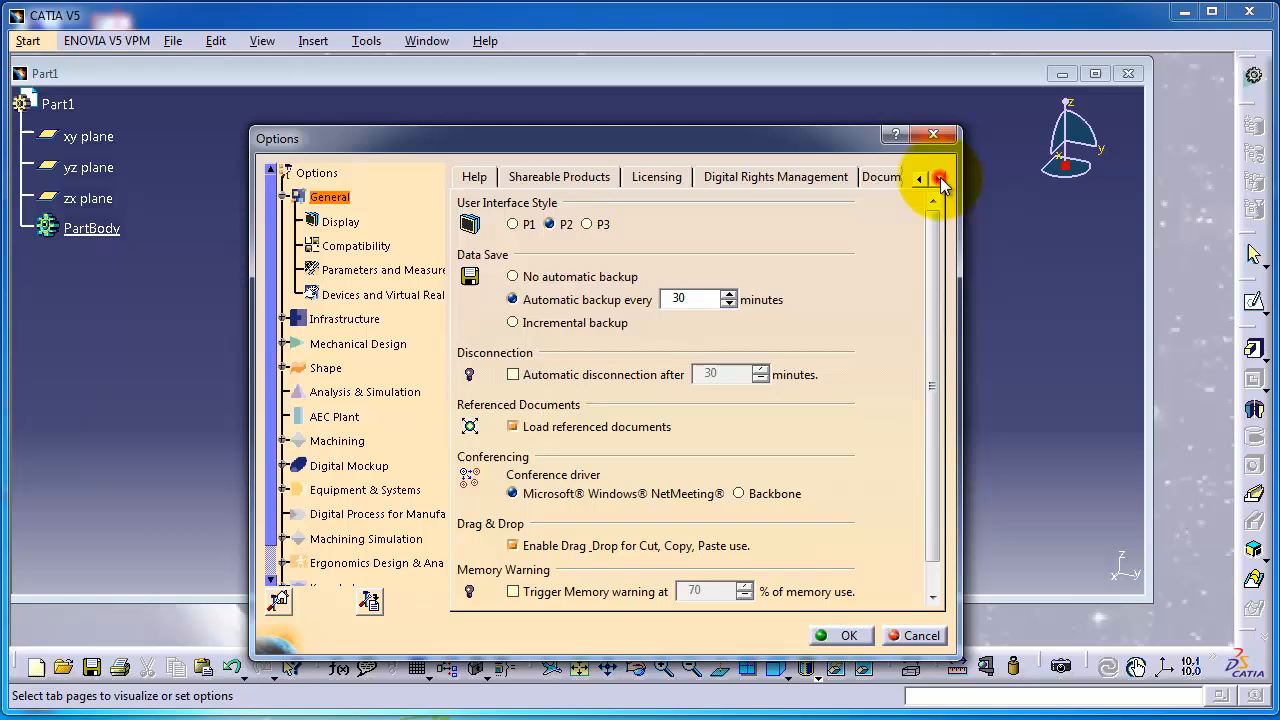
left_click(940, 178)
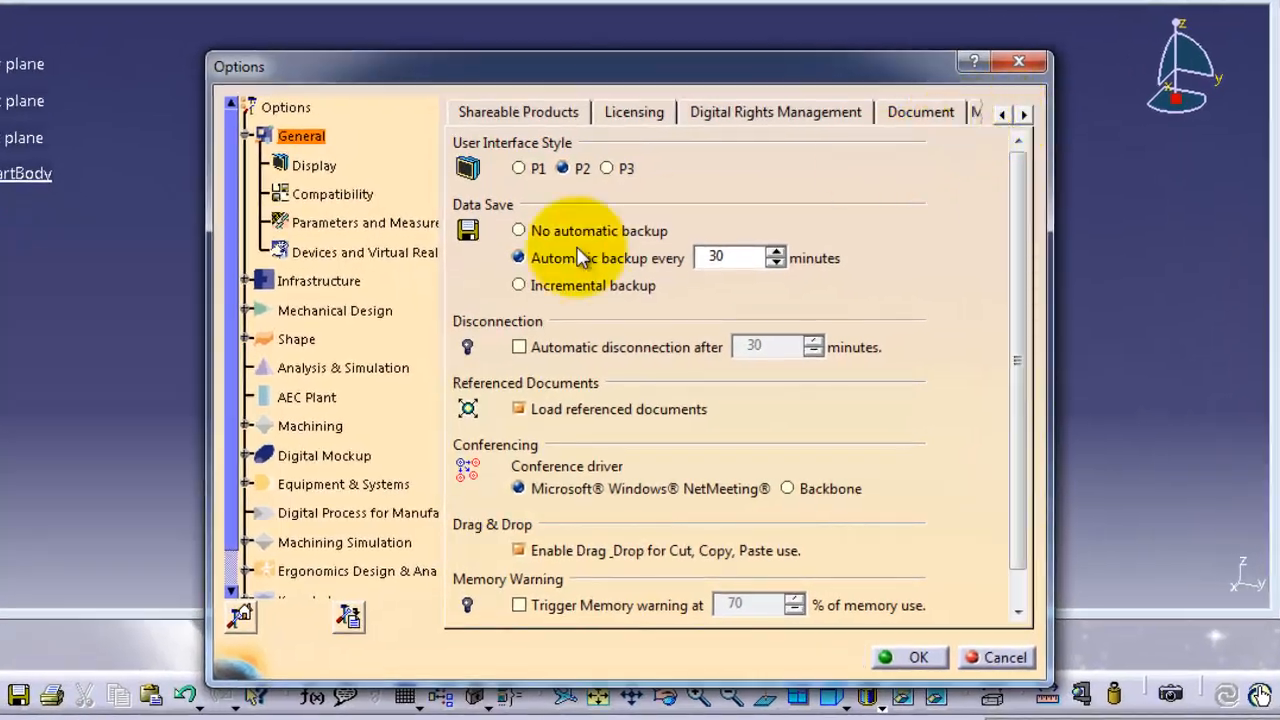
mouse_move(325, 230)
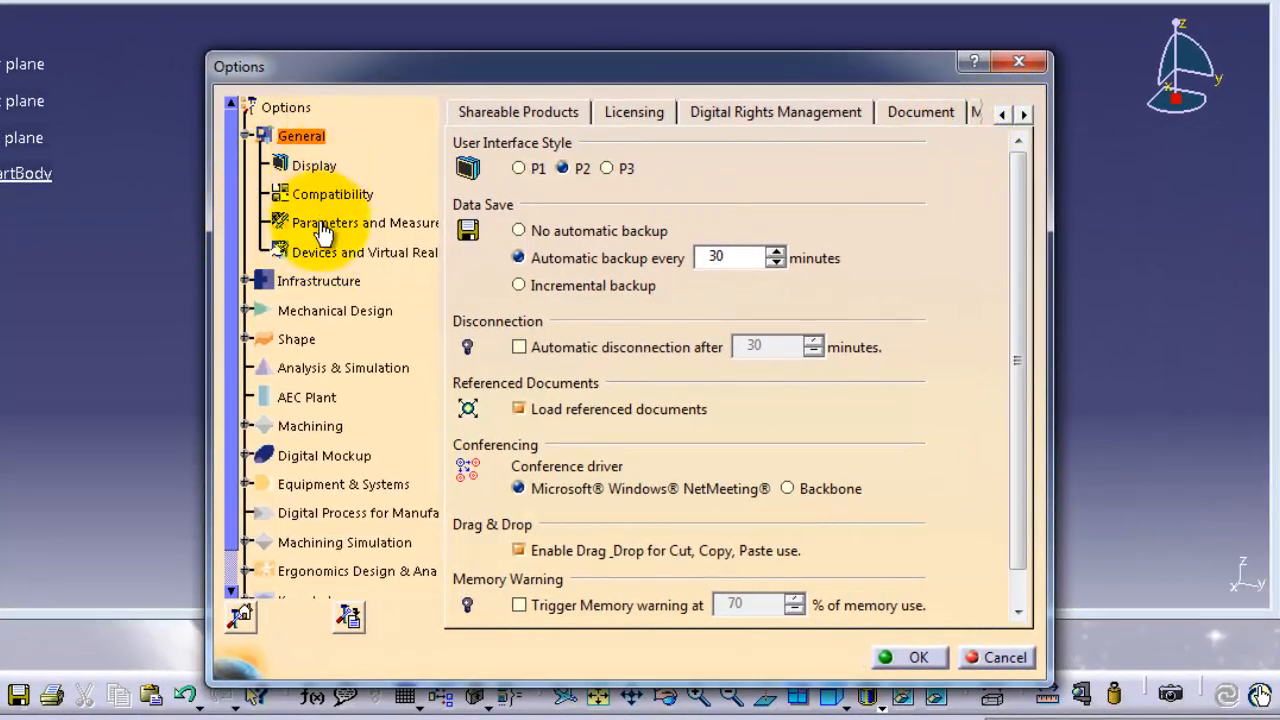
Step: Set Length to Millimeter (mm) under Parameters and Measure > Units, then close Options
left_click(365, 222)
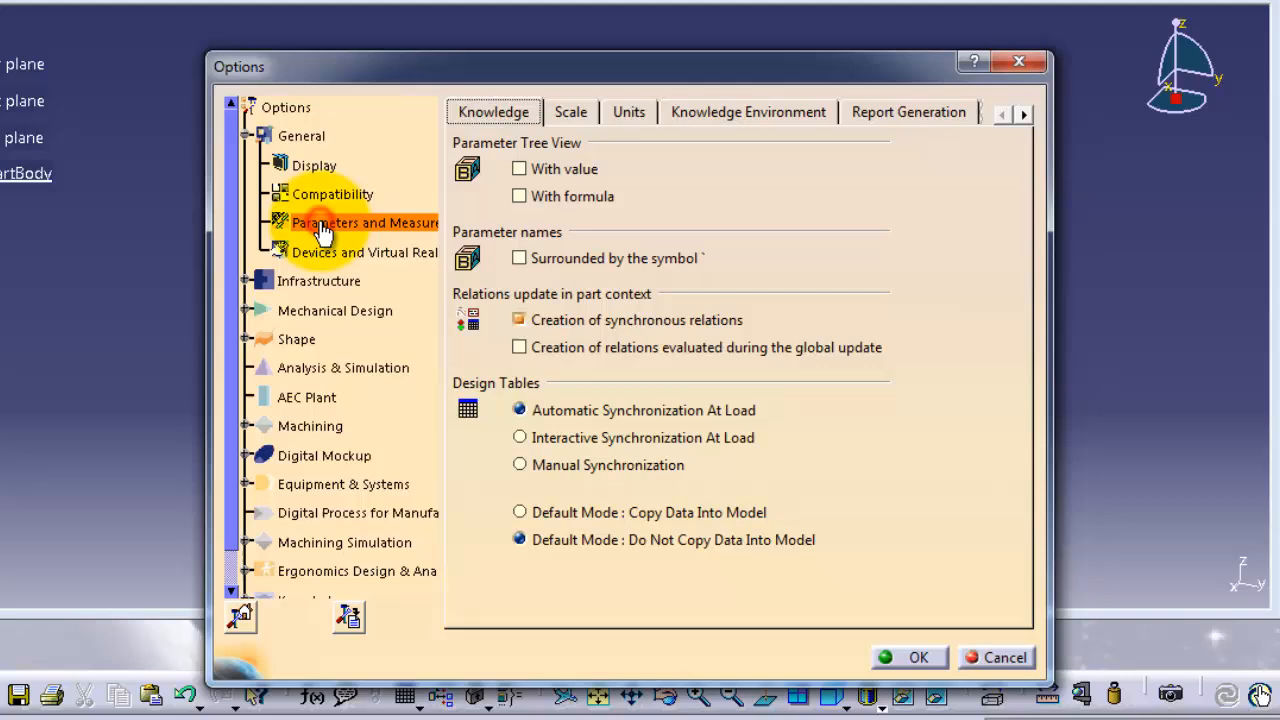
left_click(628, 111)
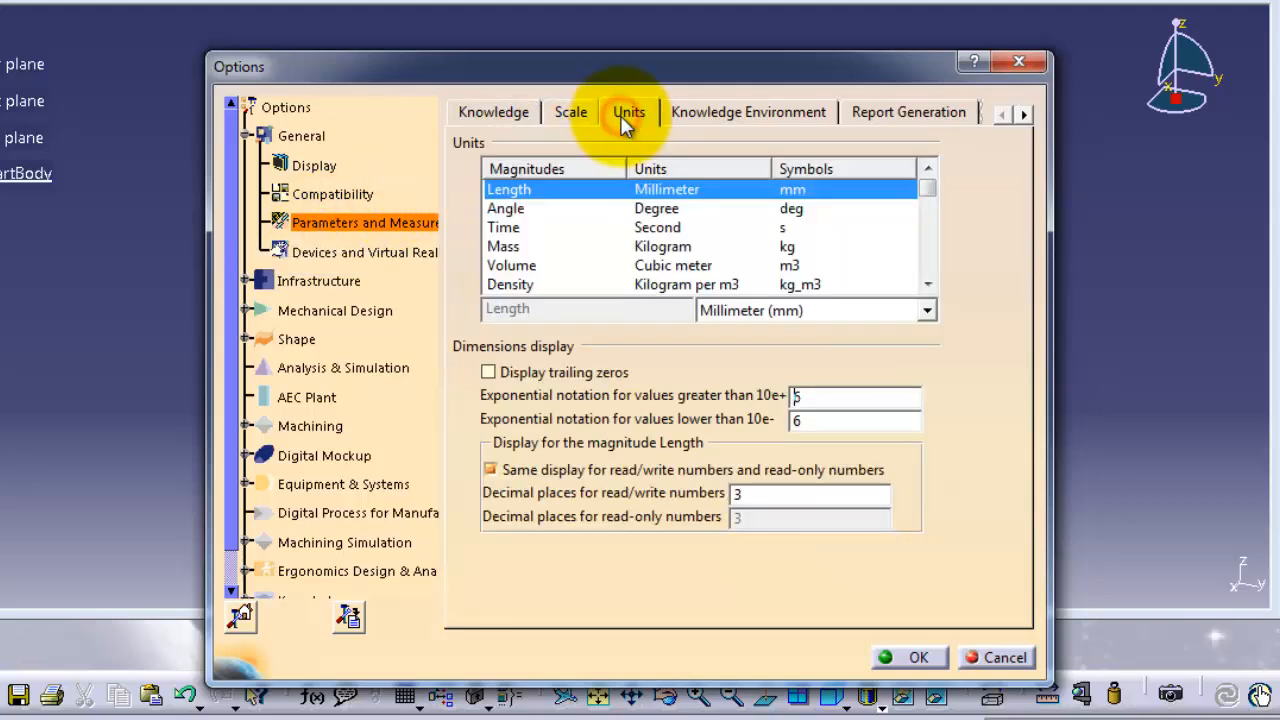
mouse_move(768, 210)
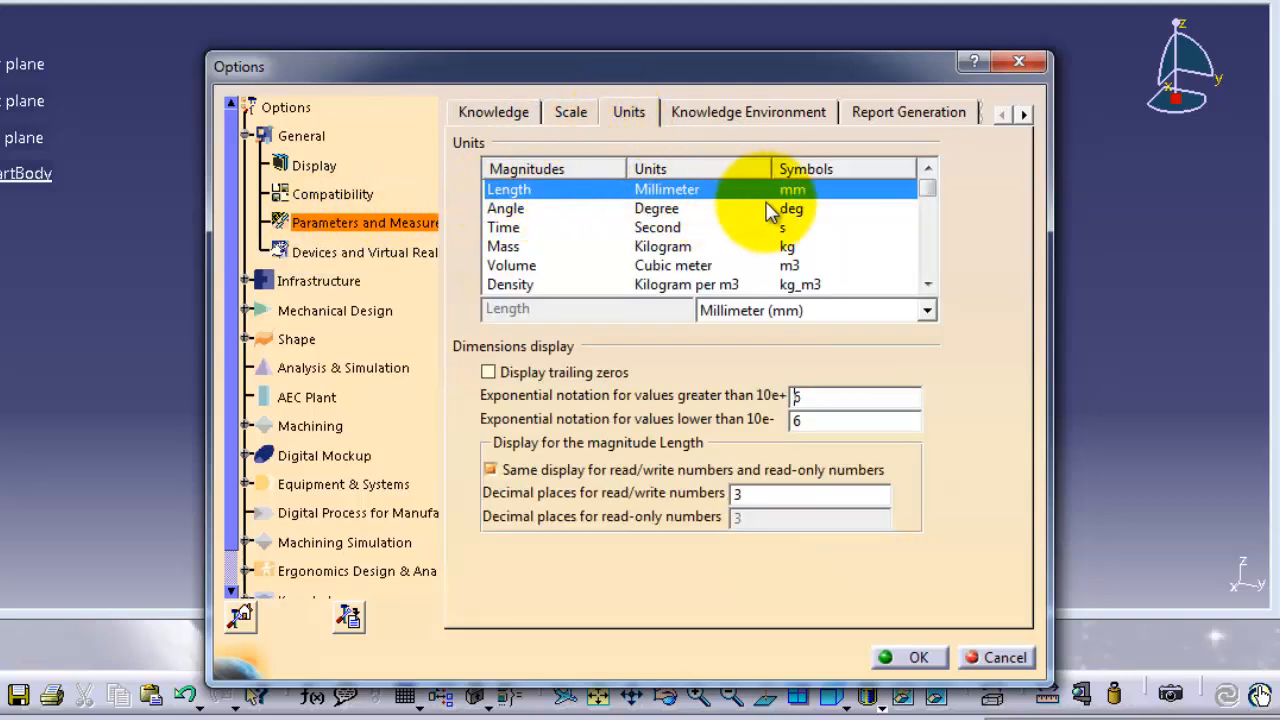
mouse_move(820, 197)
type("6")
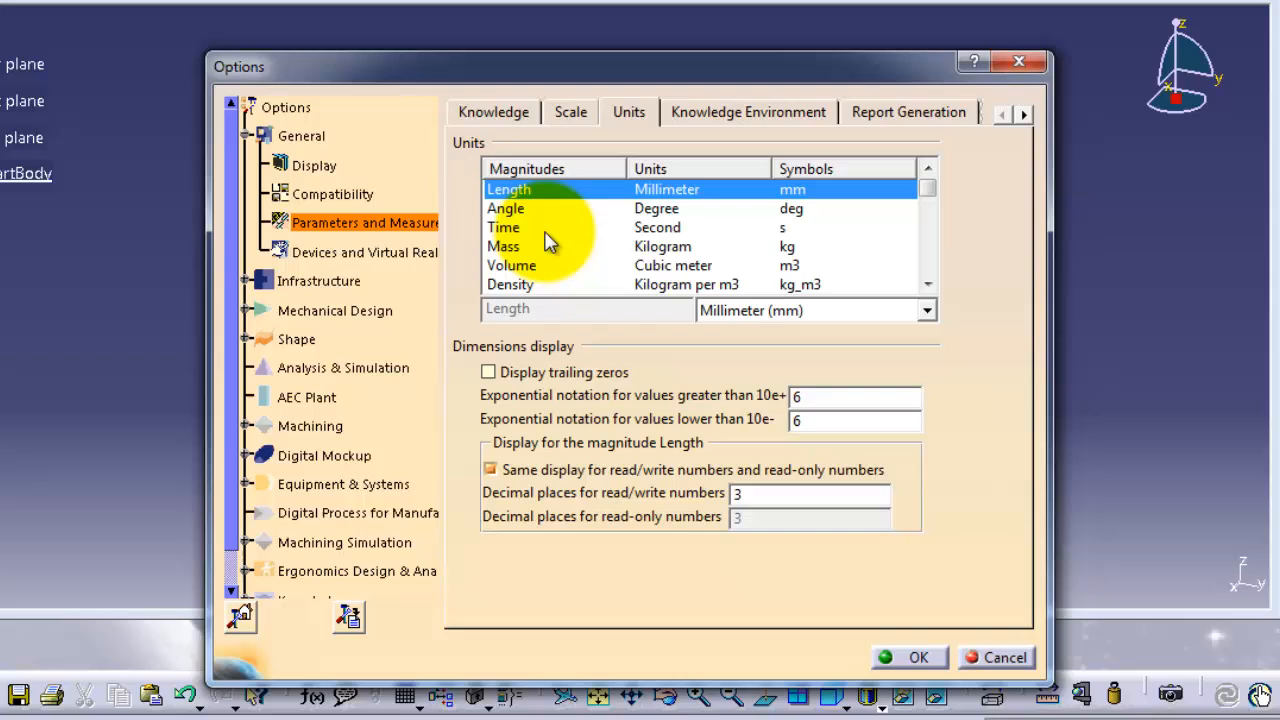
mouse_move(835, 230)
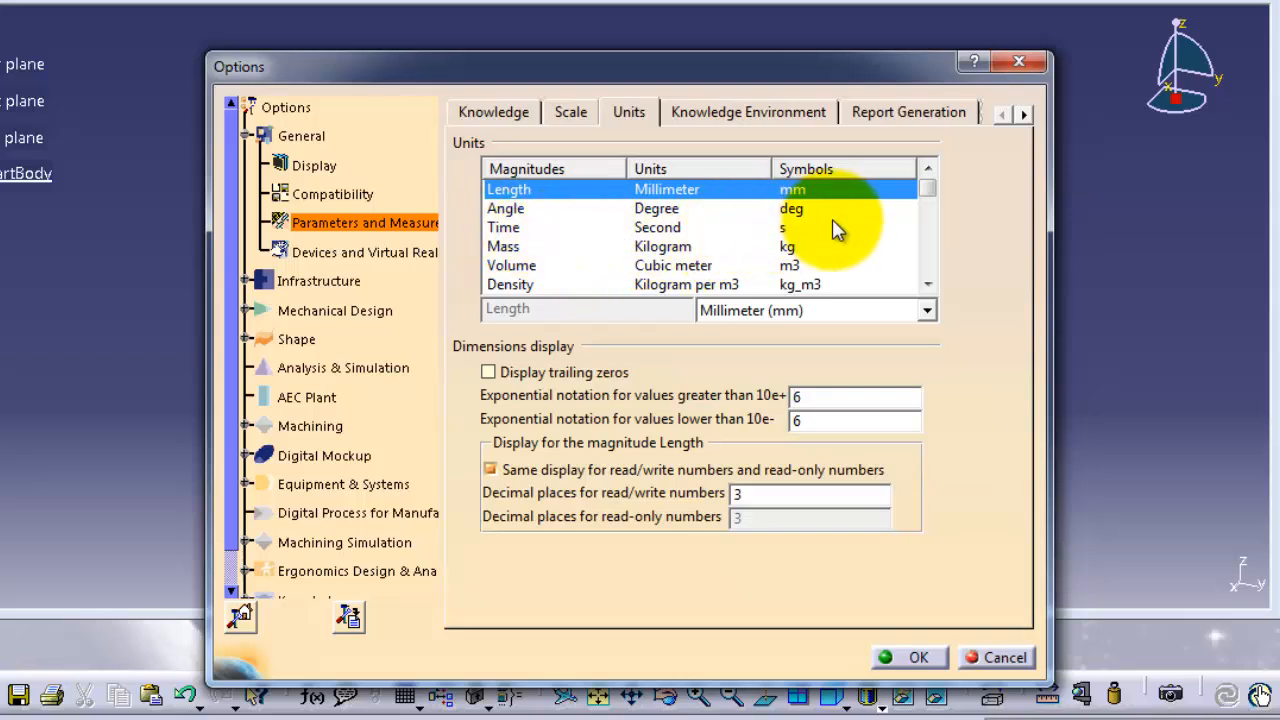
mouse_move(800, 235)
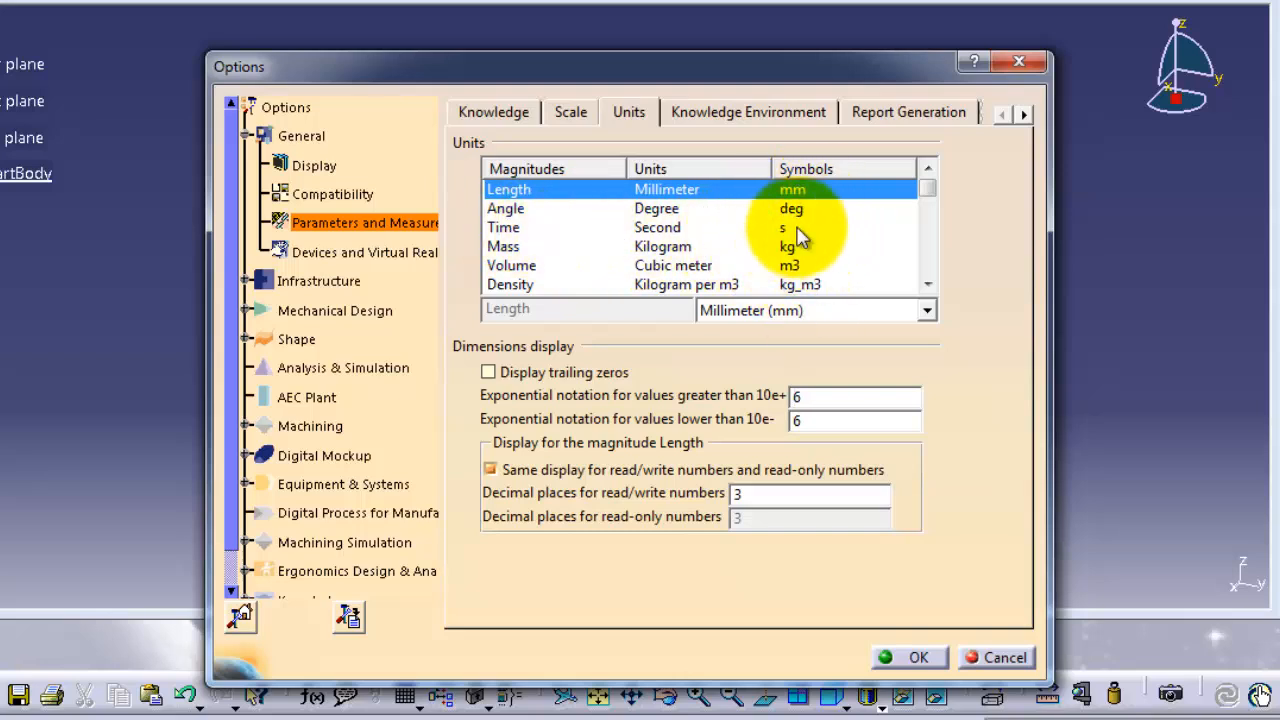
left_click(925, 310)
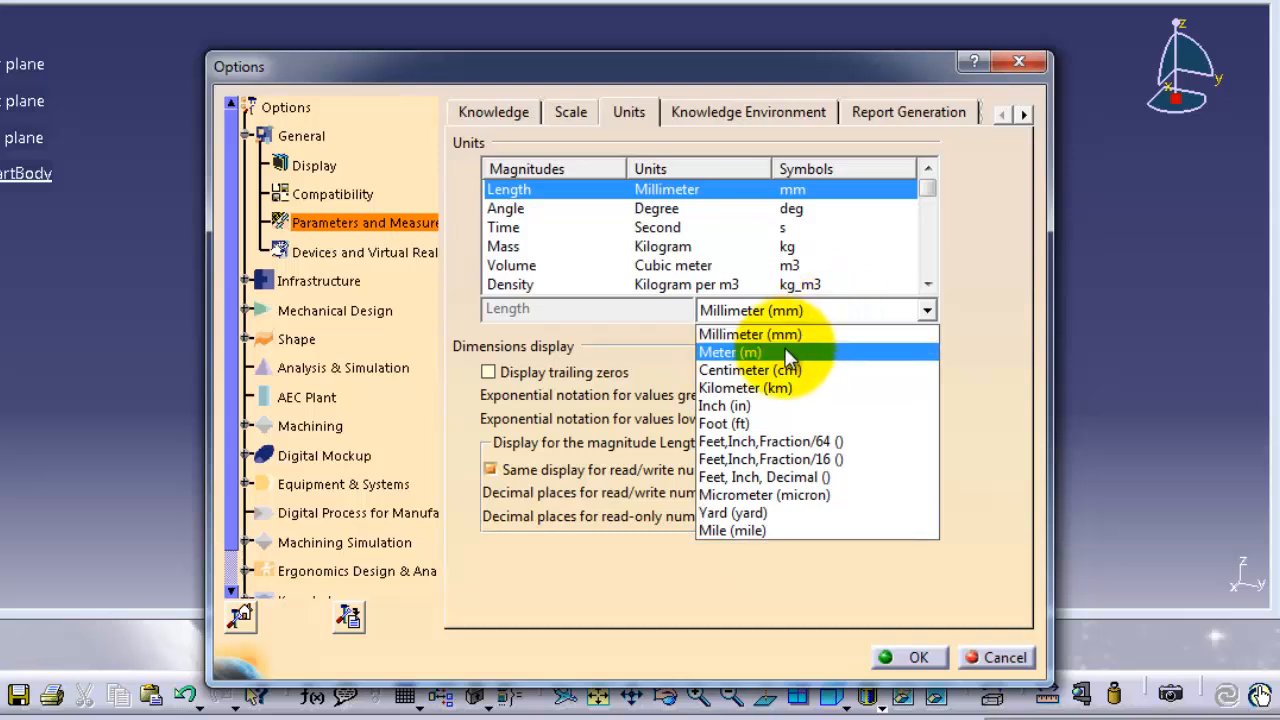
left_click(730, 352)
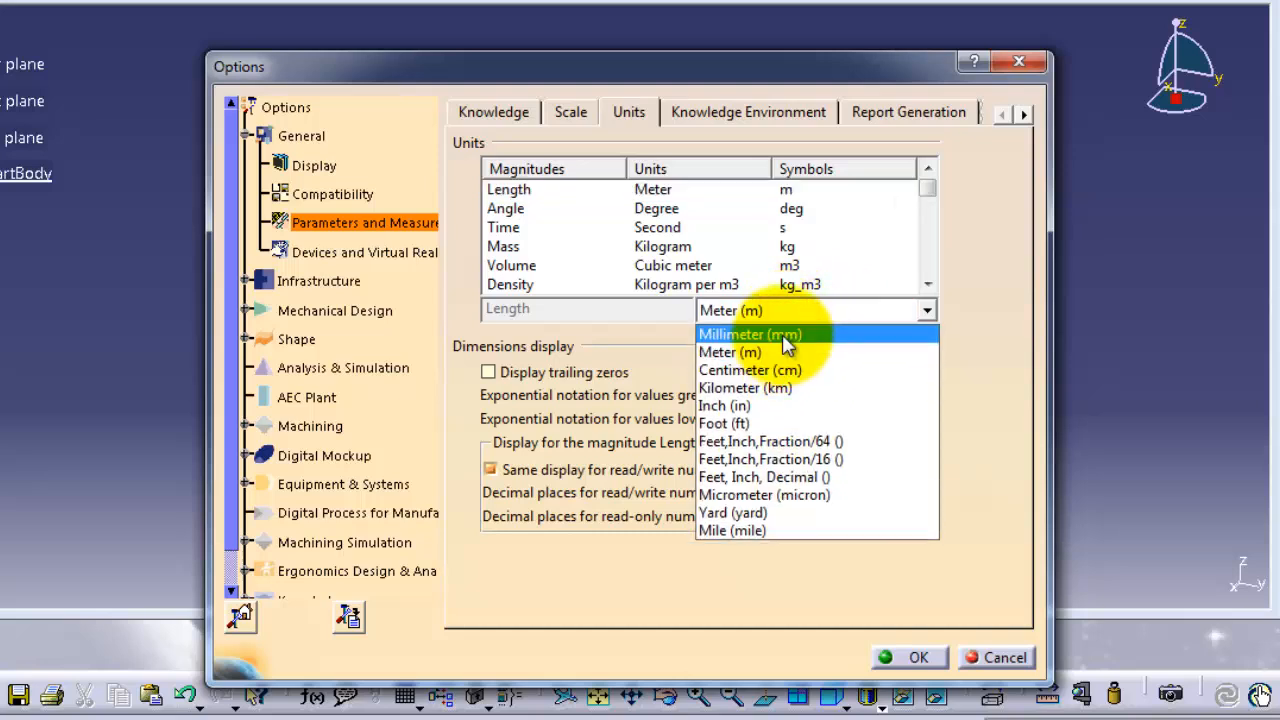
left_click(750, 334)
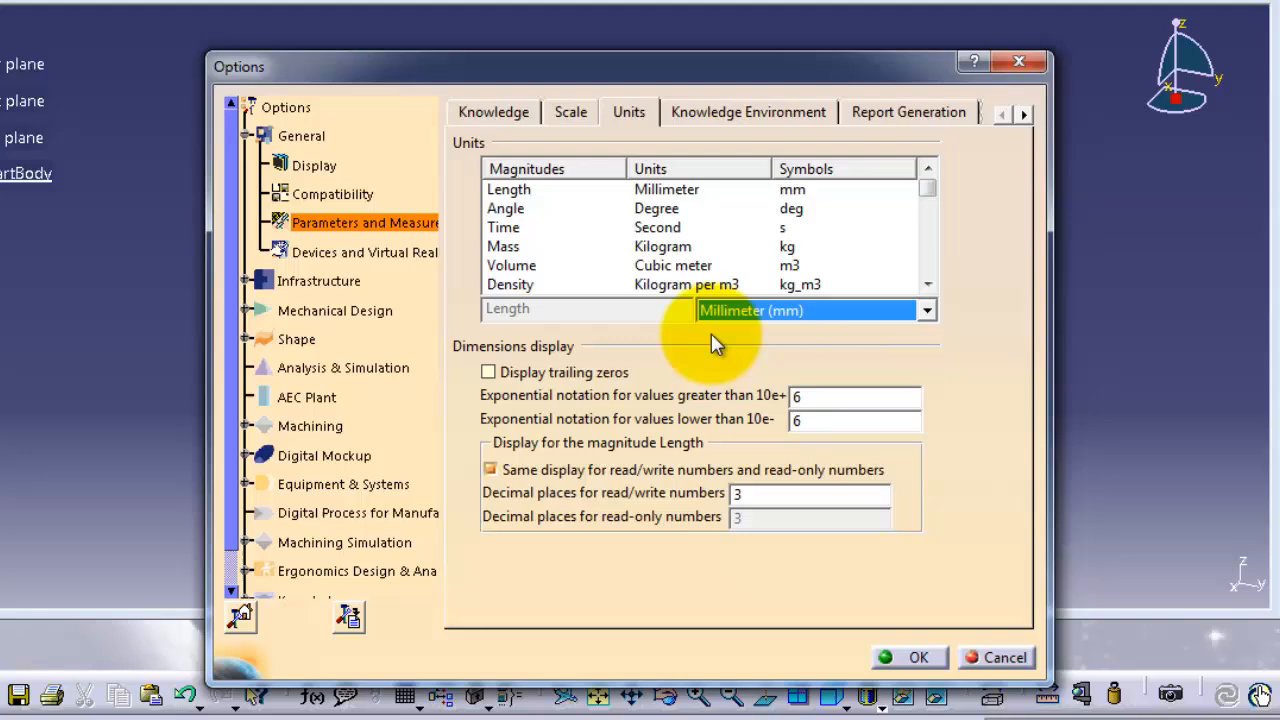
mouse_move(895, 665)
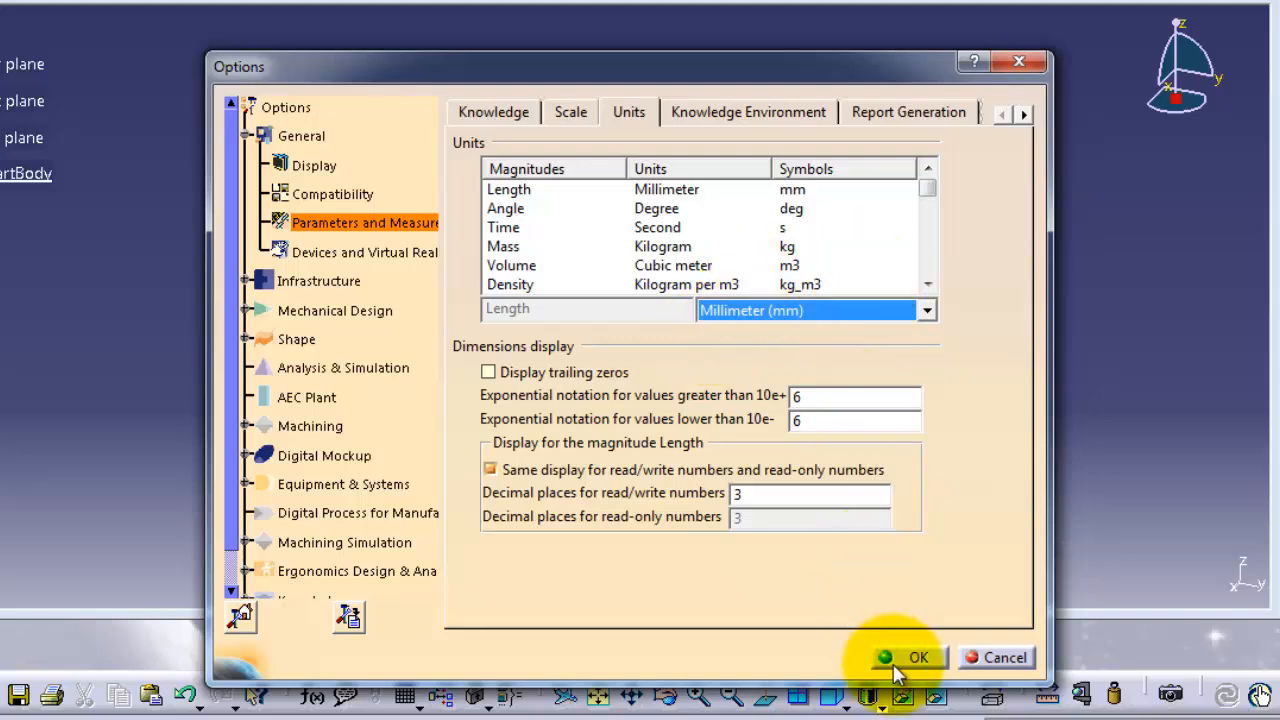
left_click(918, 657)
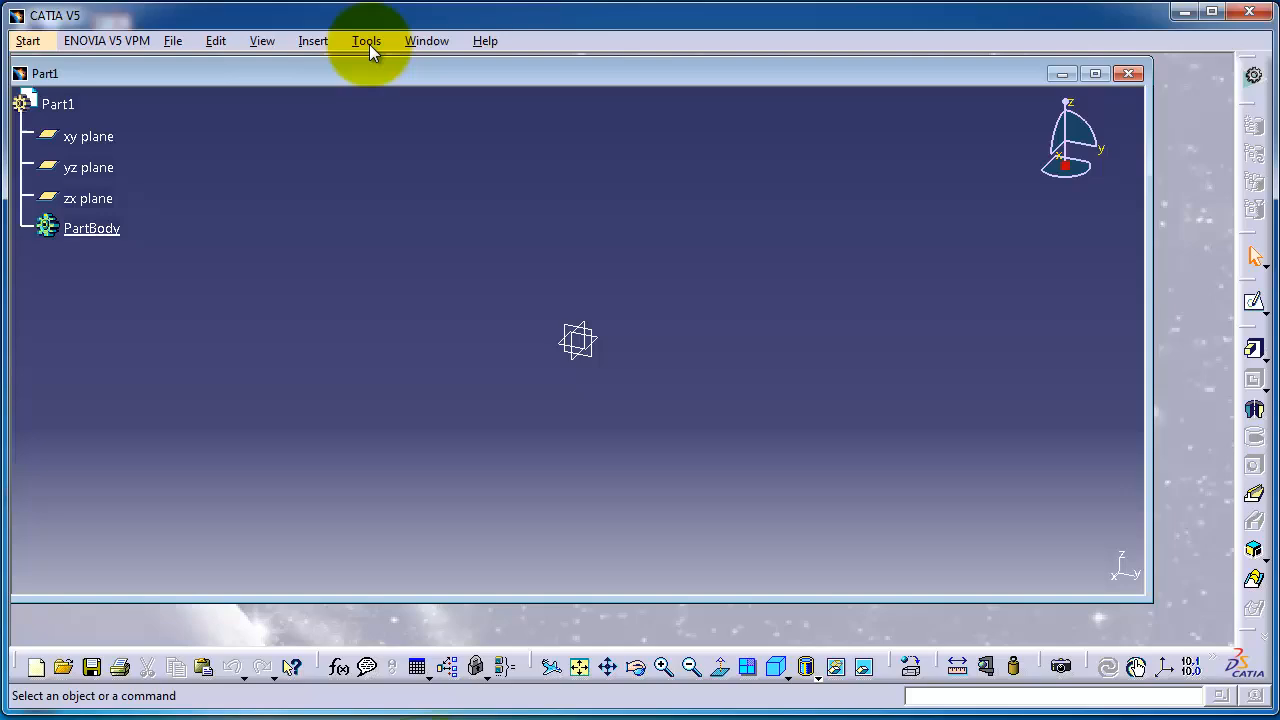
Step: Set automatic backup to every 15 minutes in Tools > Options > General and confirm
left_click(366, 40)
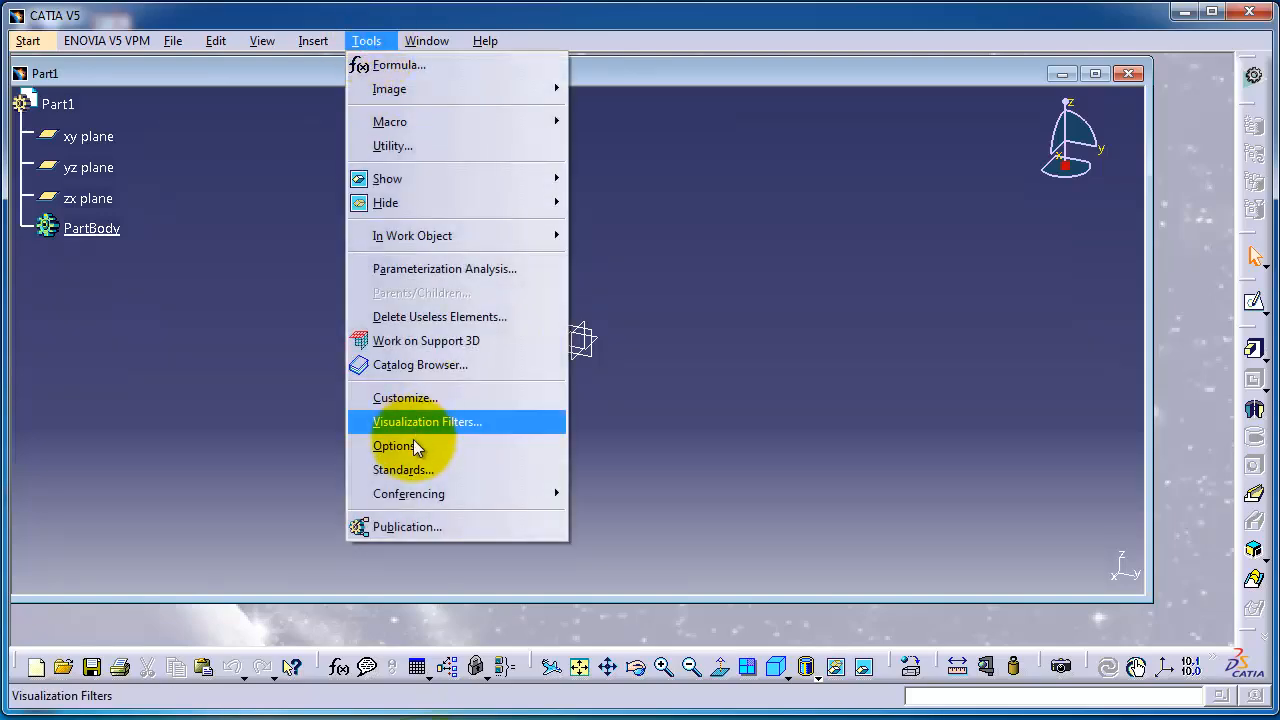
left_click(395, 445)
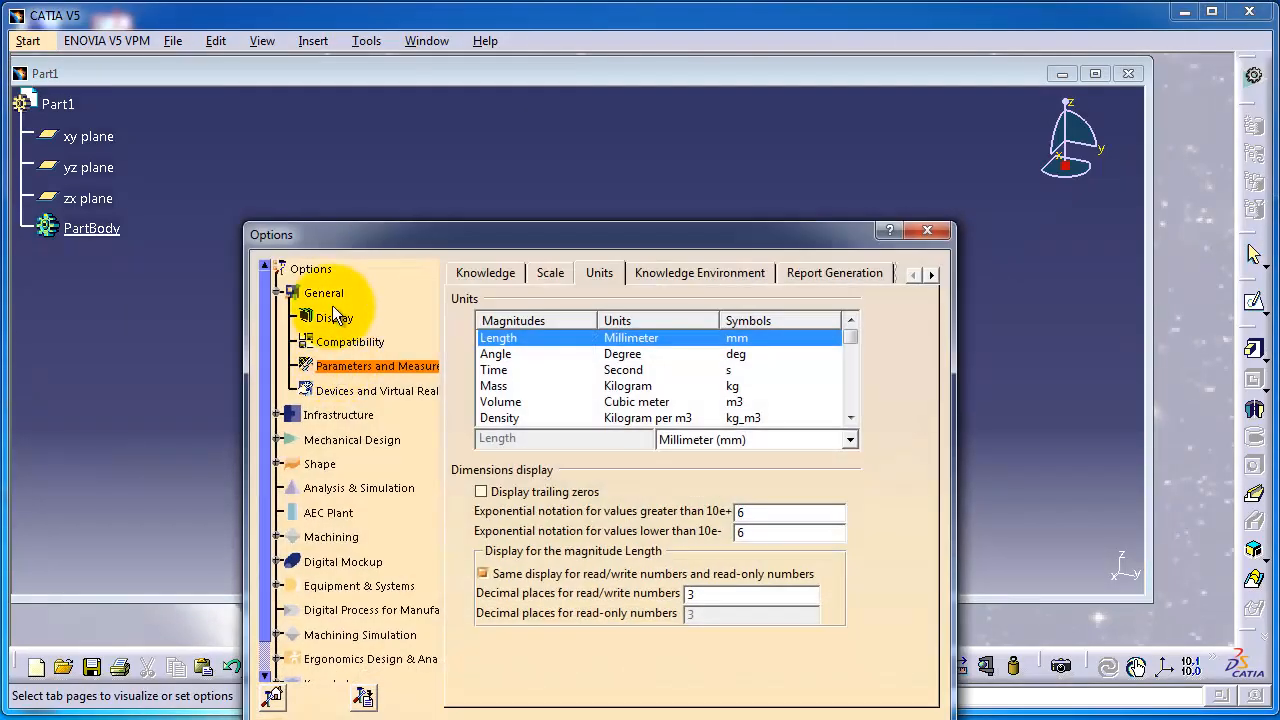
left_click(323, 292)
type("15")
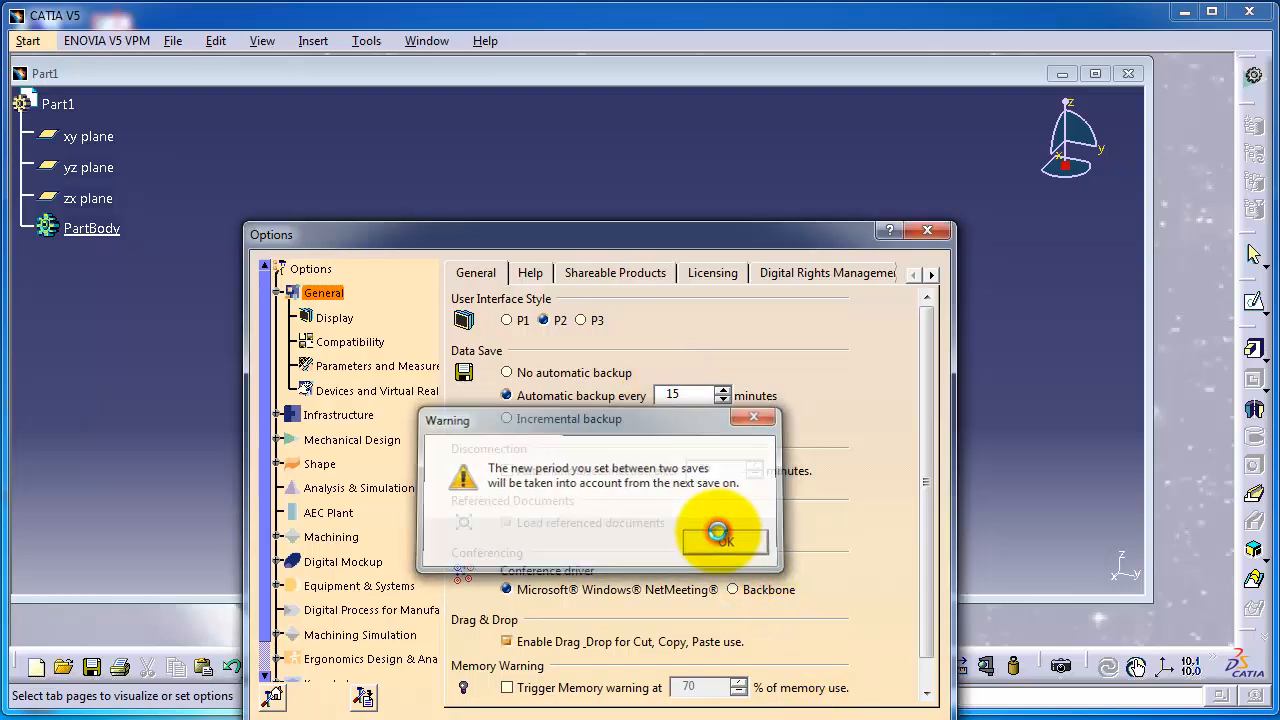
left_click(722, 540)
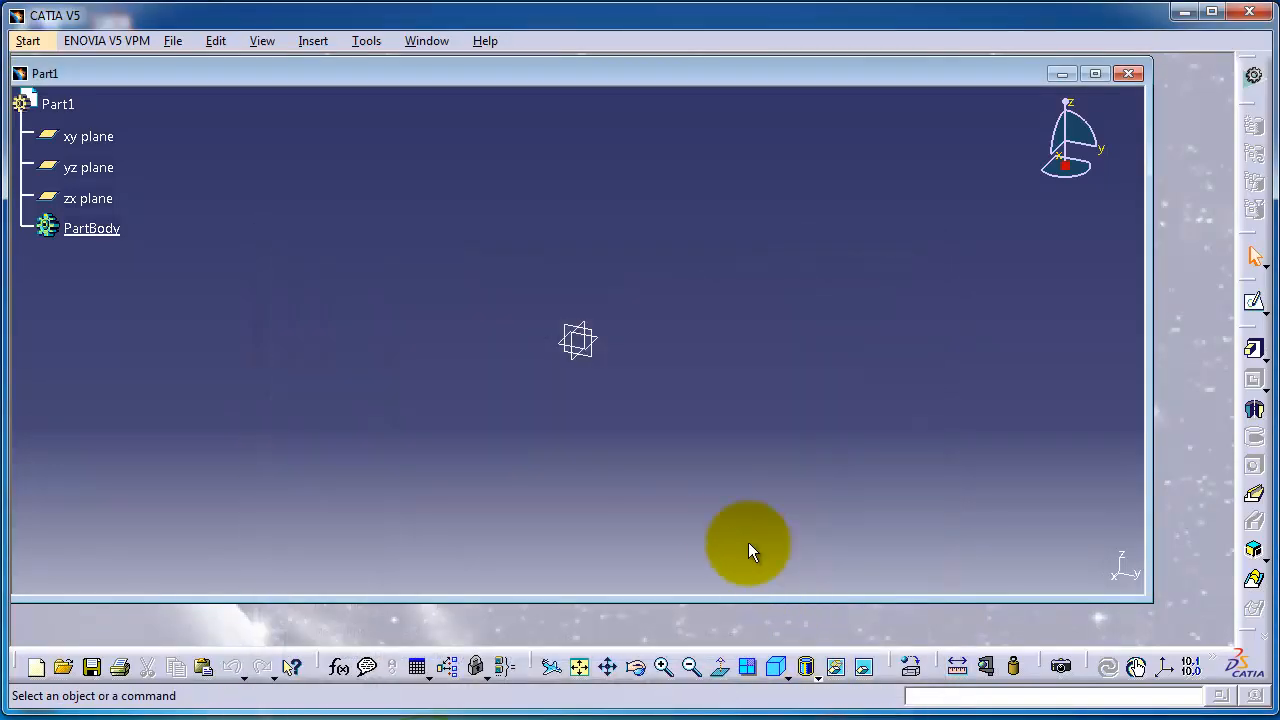
mouse_move(480, 110)
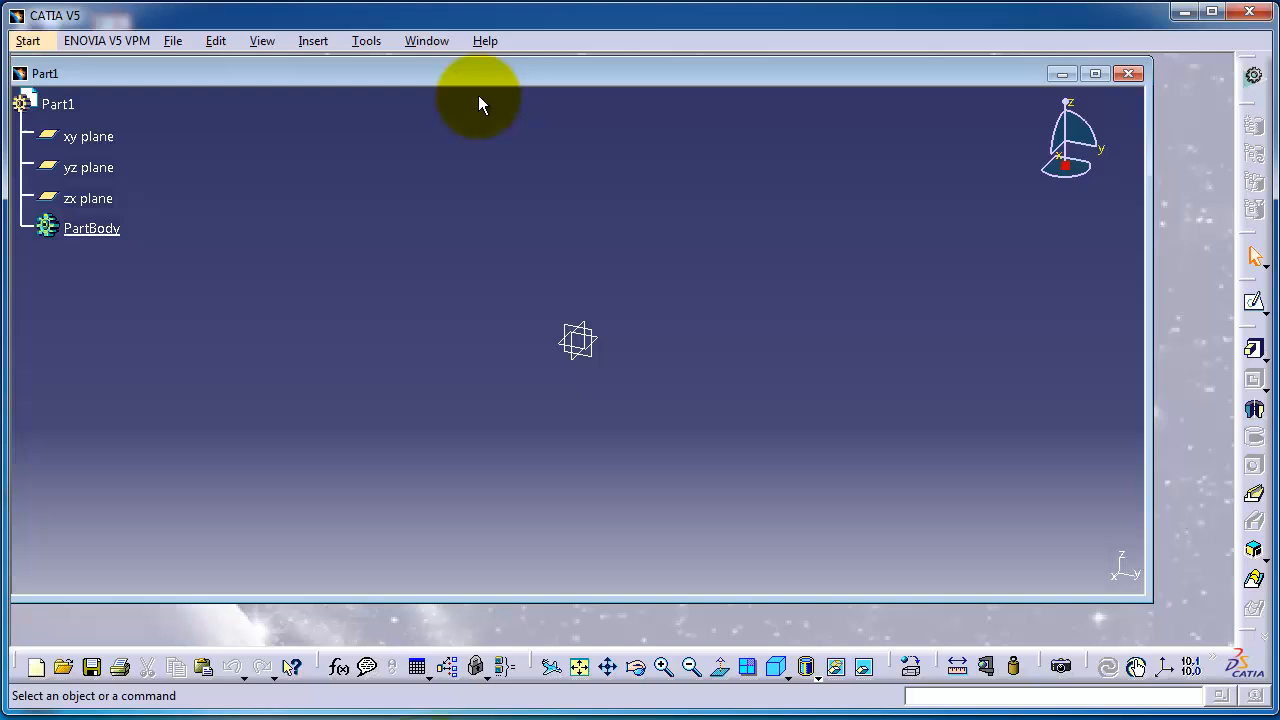
mouse_move(490, 103)
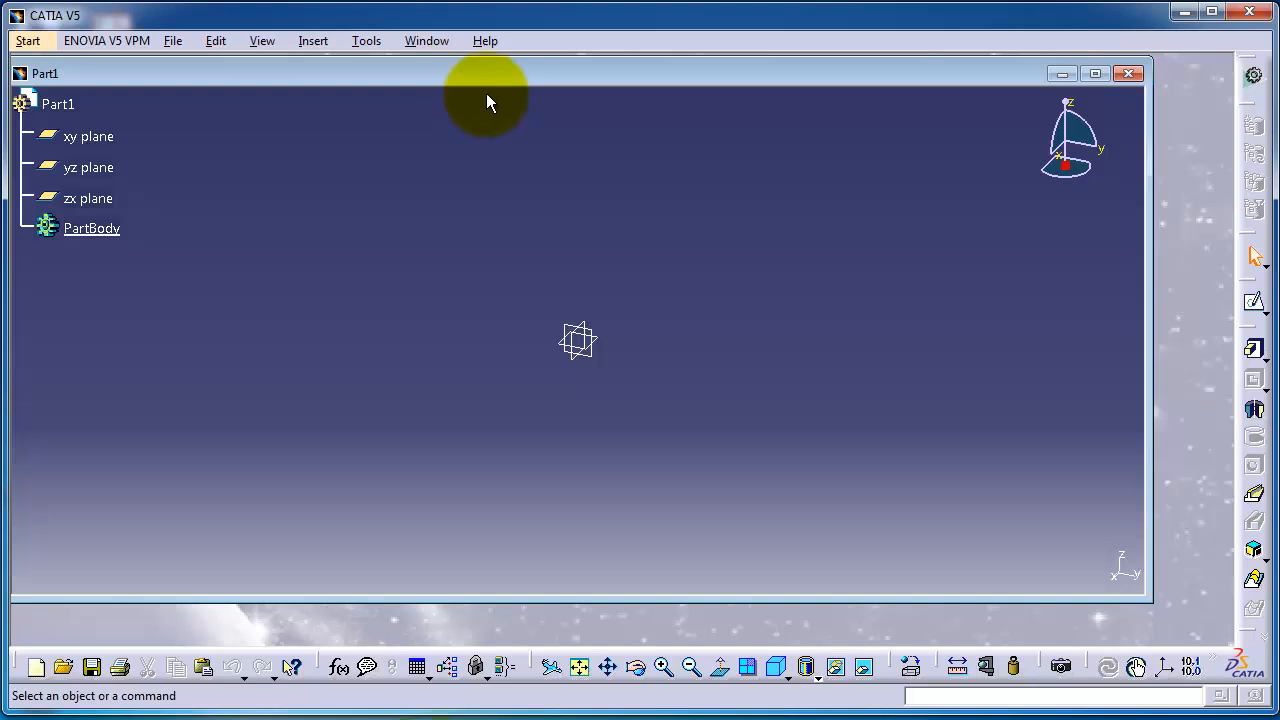
mouse_move(135, 45)
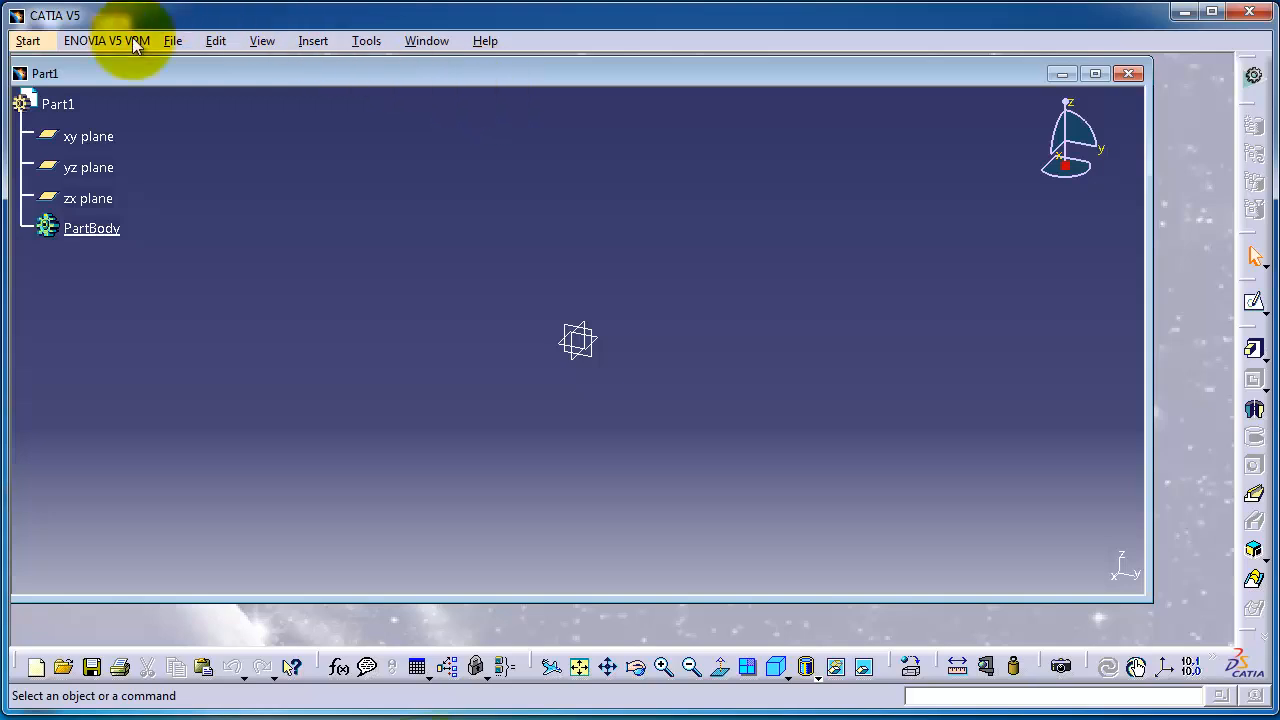
mouse_move(27, 41)
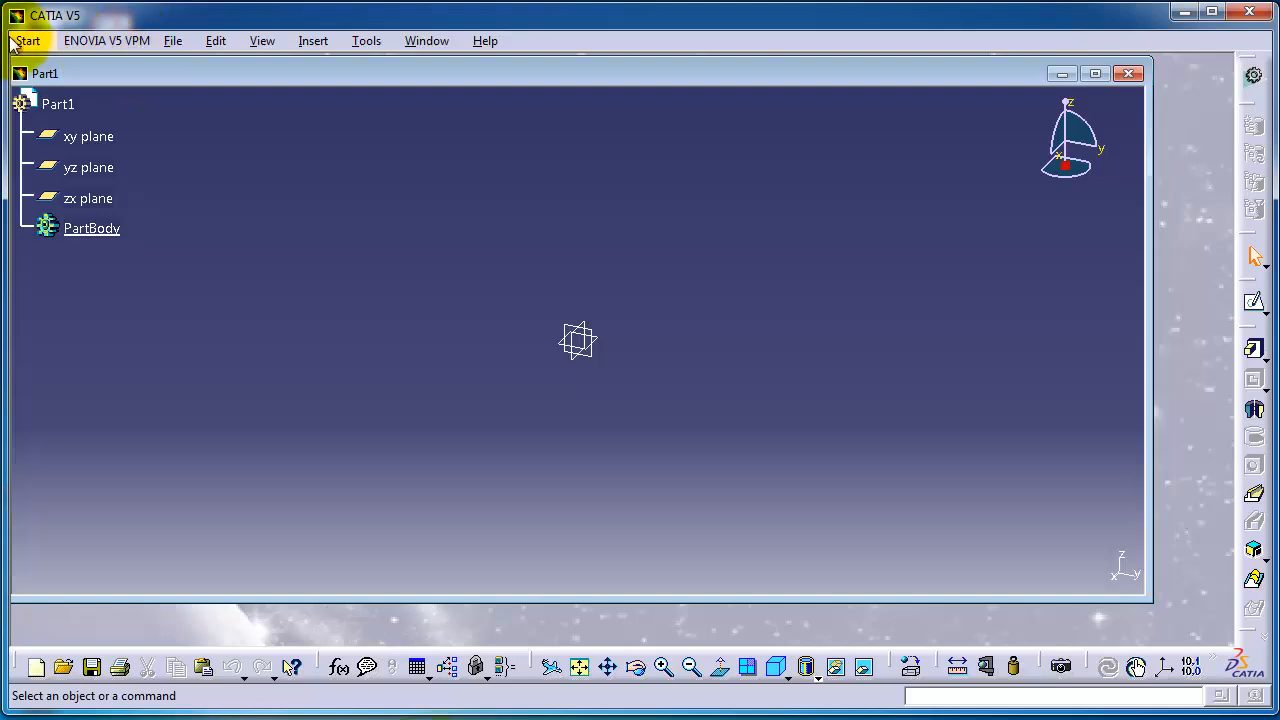
Step: Open the Start menu listing the workbench categories
left_click(27, 40)
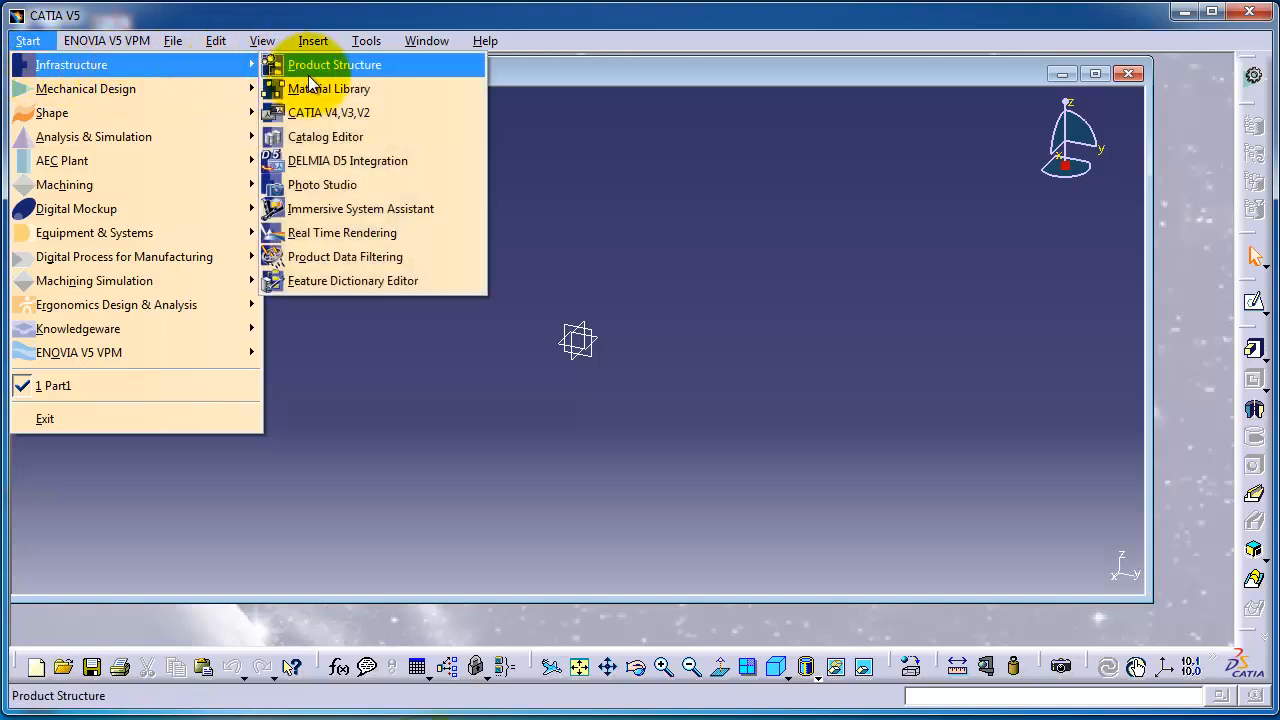
mouse_move(352, 280)
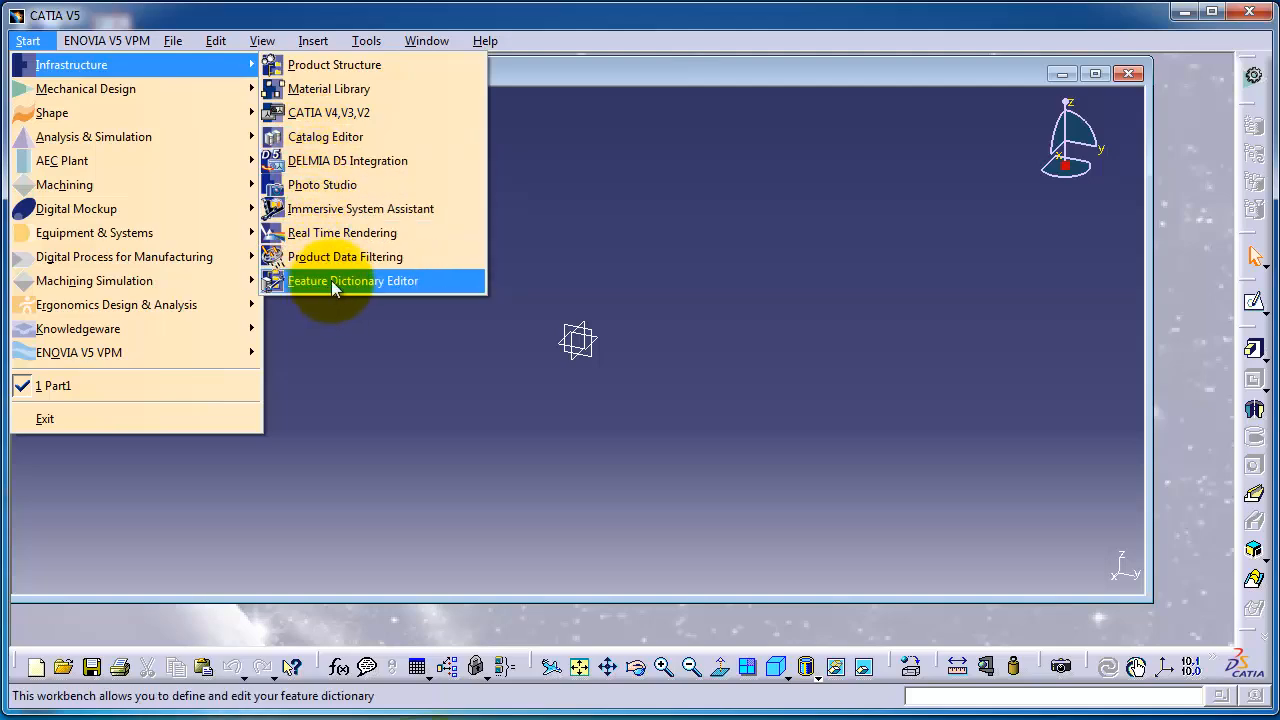
mouse_move(155, 112)
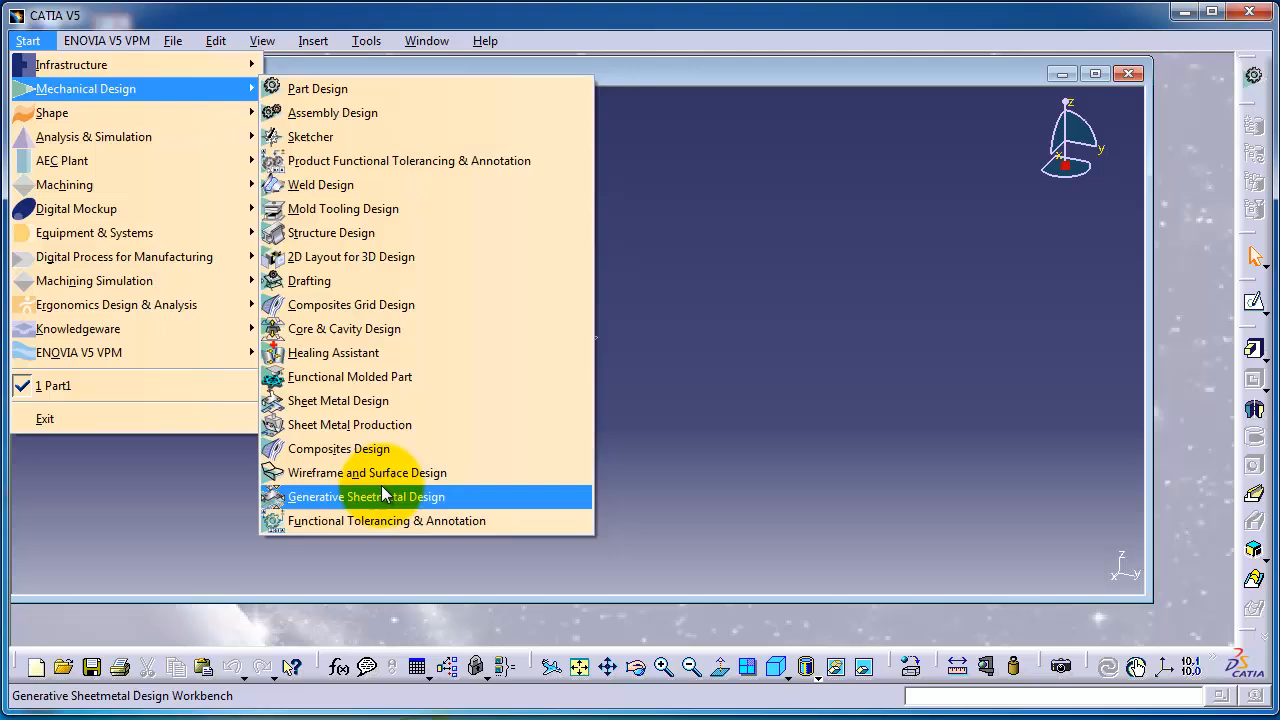
mouse_move(94, 136)
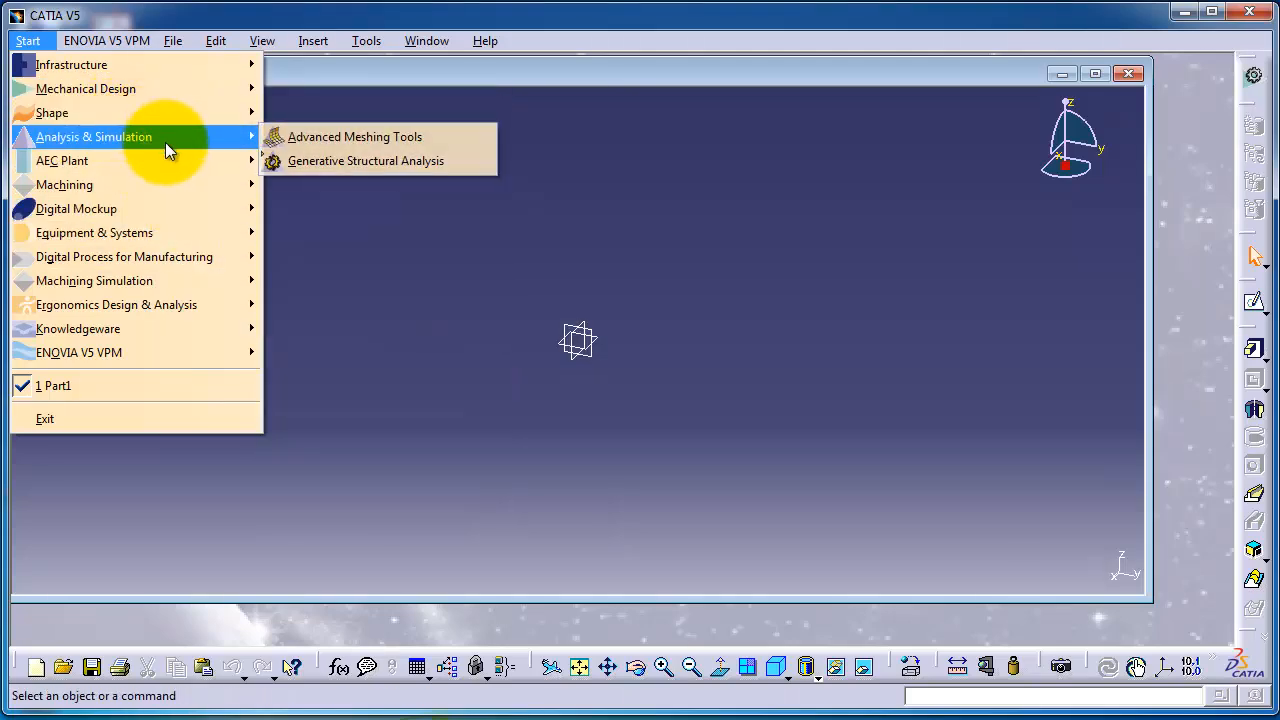
mouse_move(76, 208)
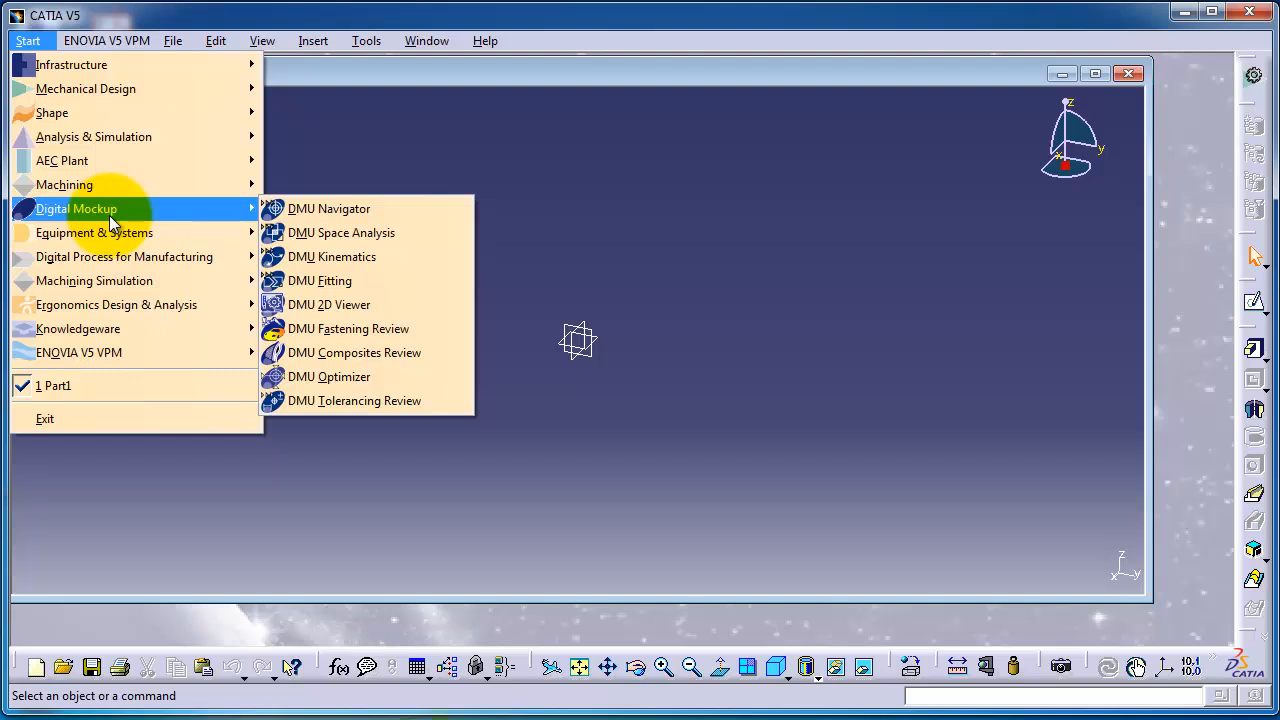
mouse_move(78, 352)
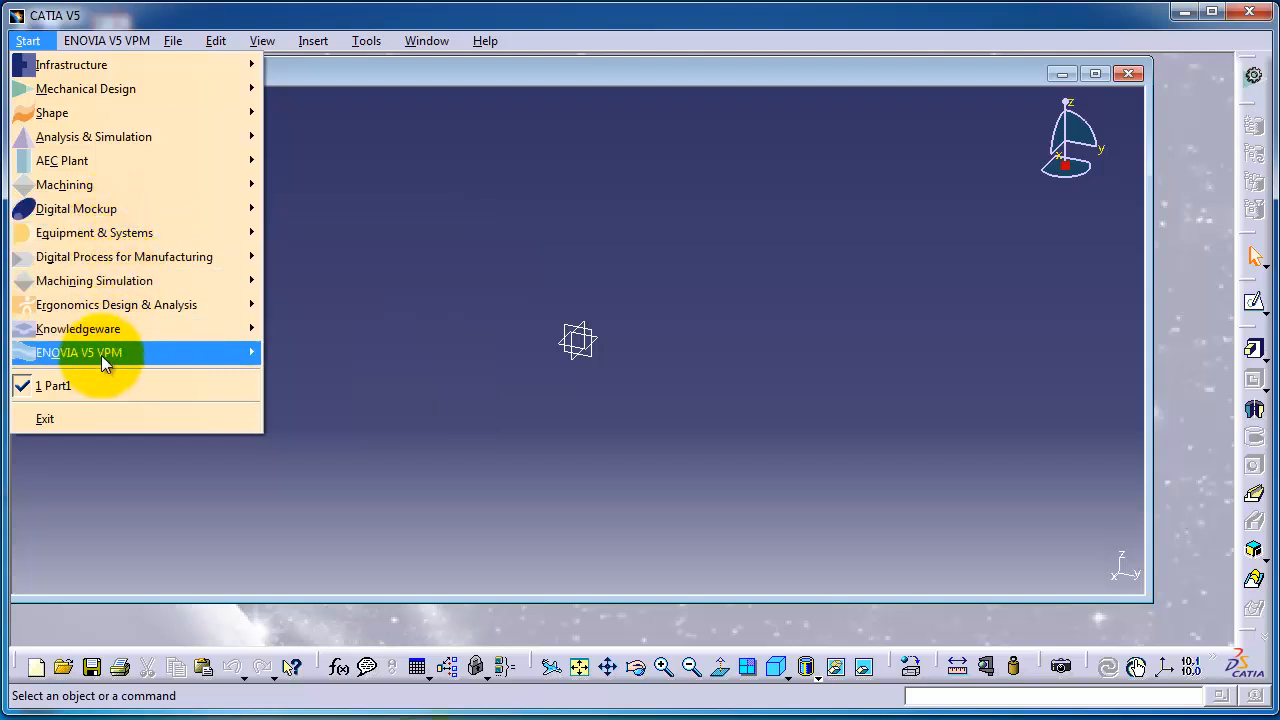
mouse_move(86, 88)
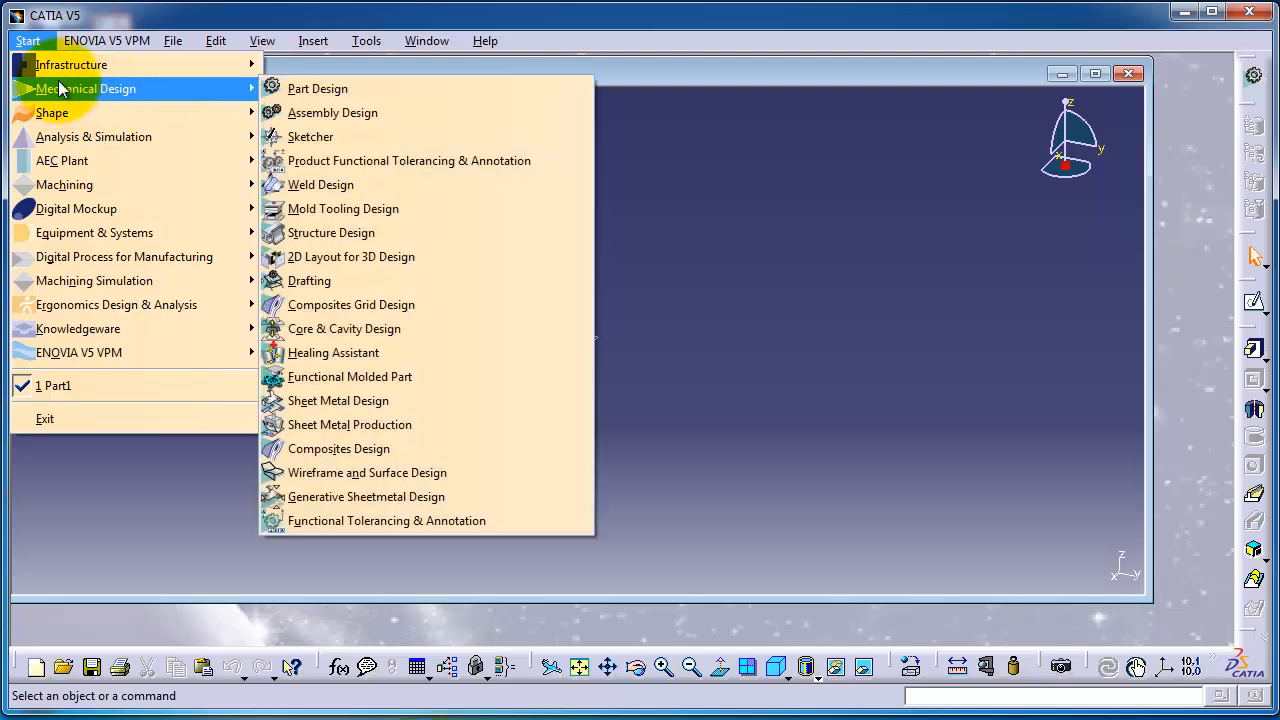
mouse_move(68, 96)
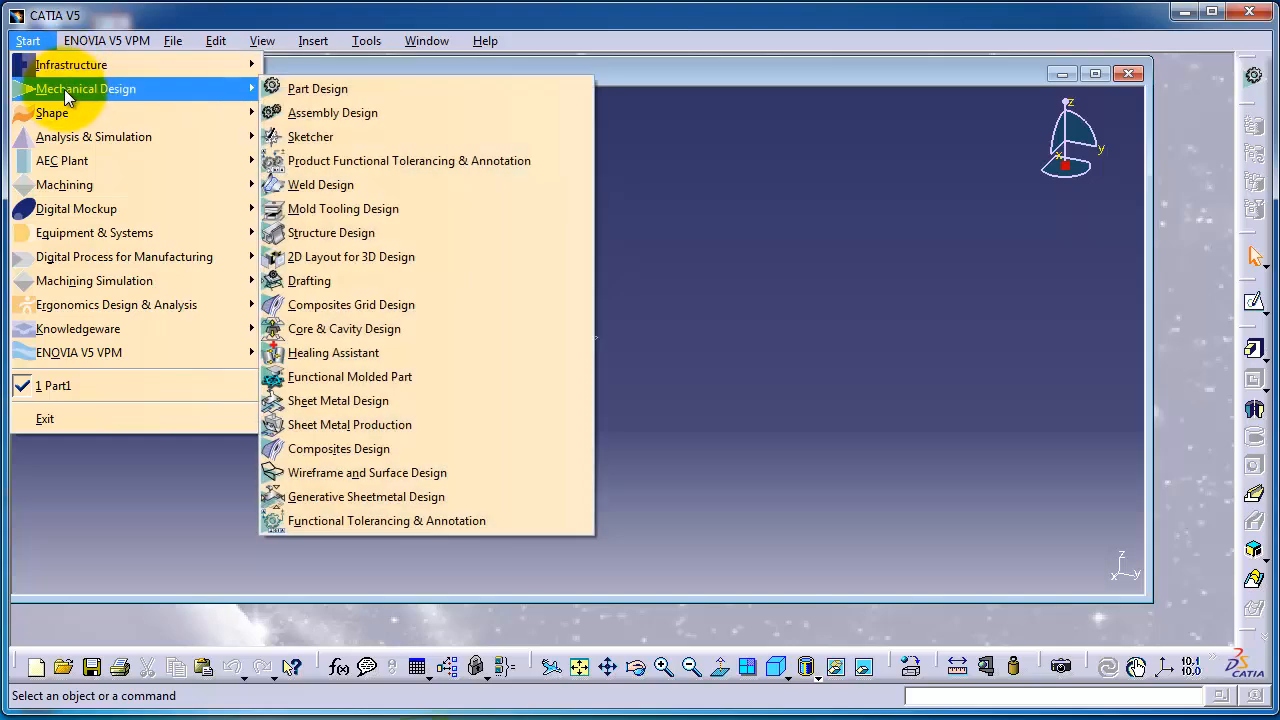
left_click(318, 88)
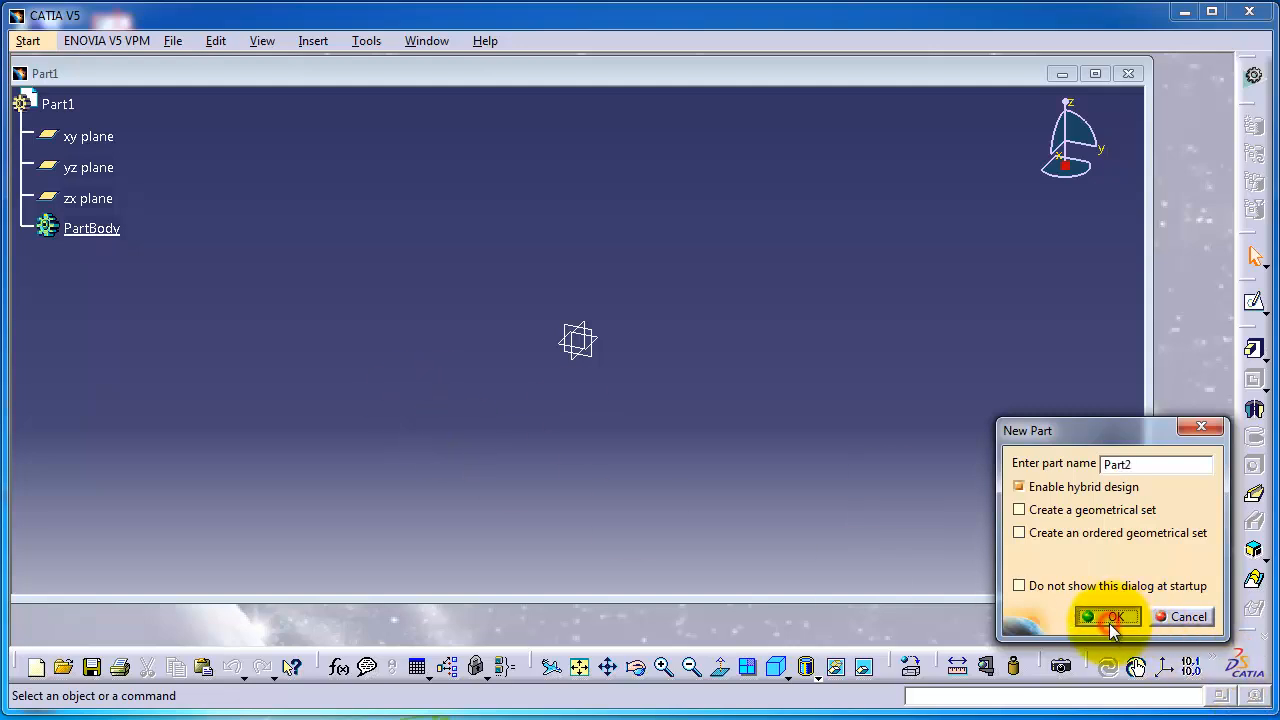
left_click(1107, 616)
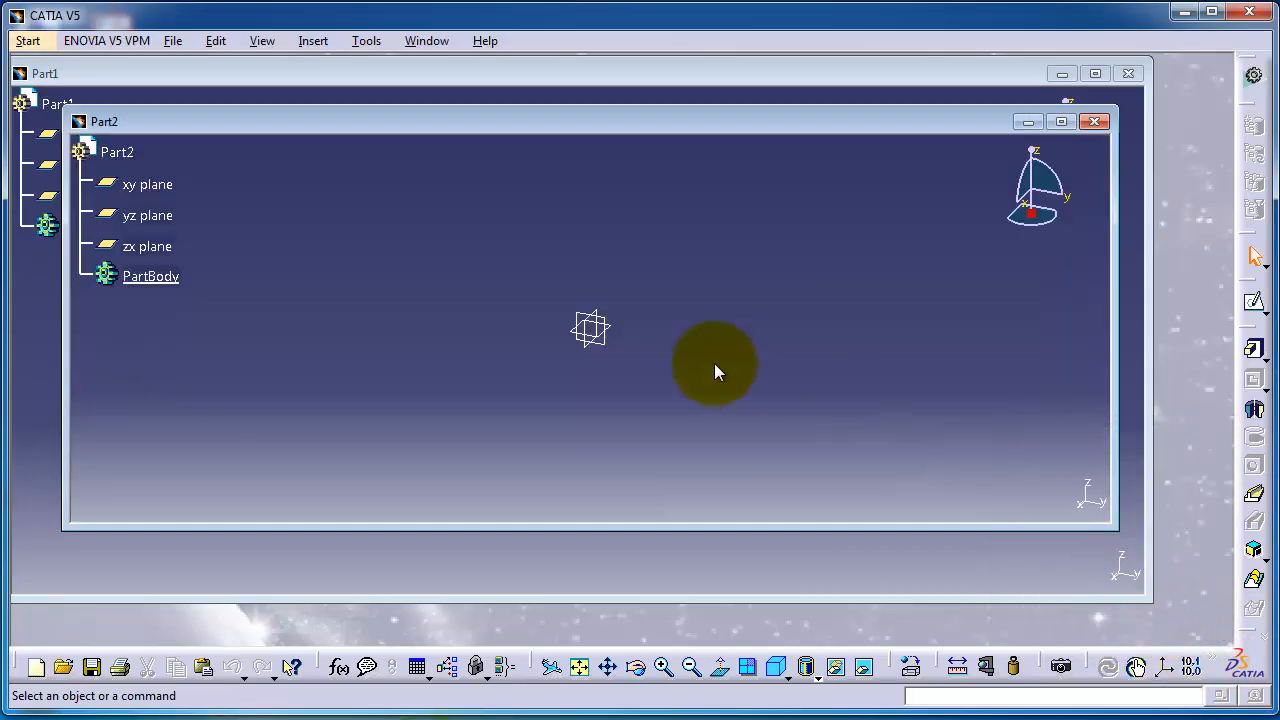
left_click(1094, 121)
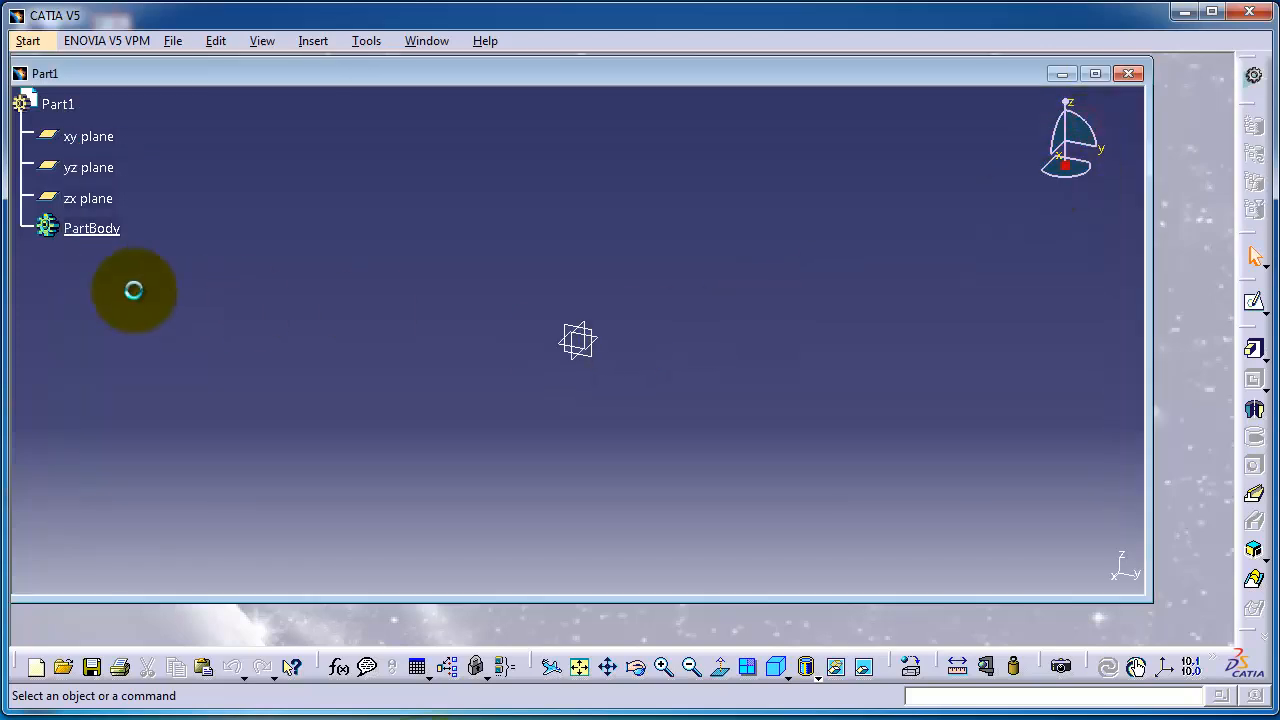
left_click(28, 40)
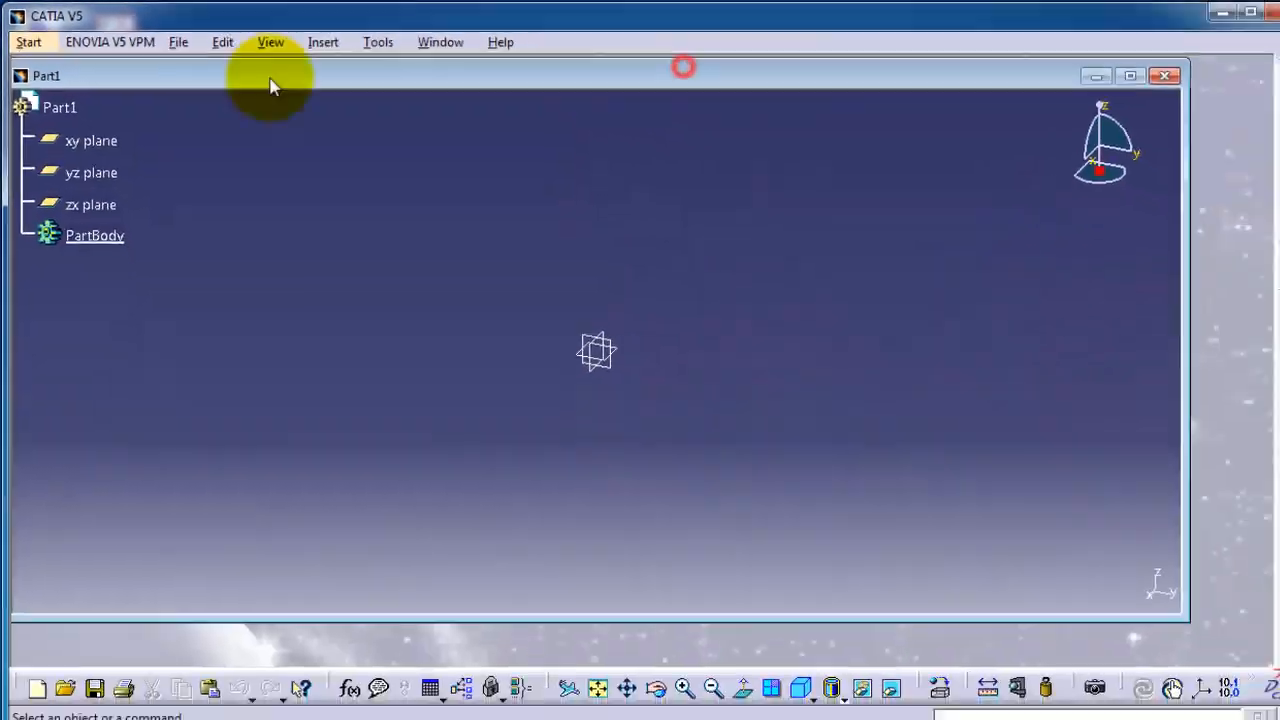
left_click(28, 41)
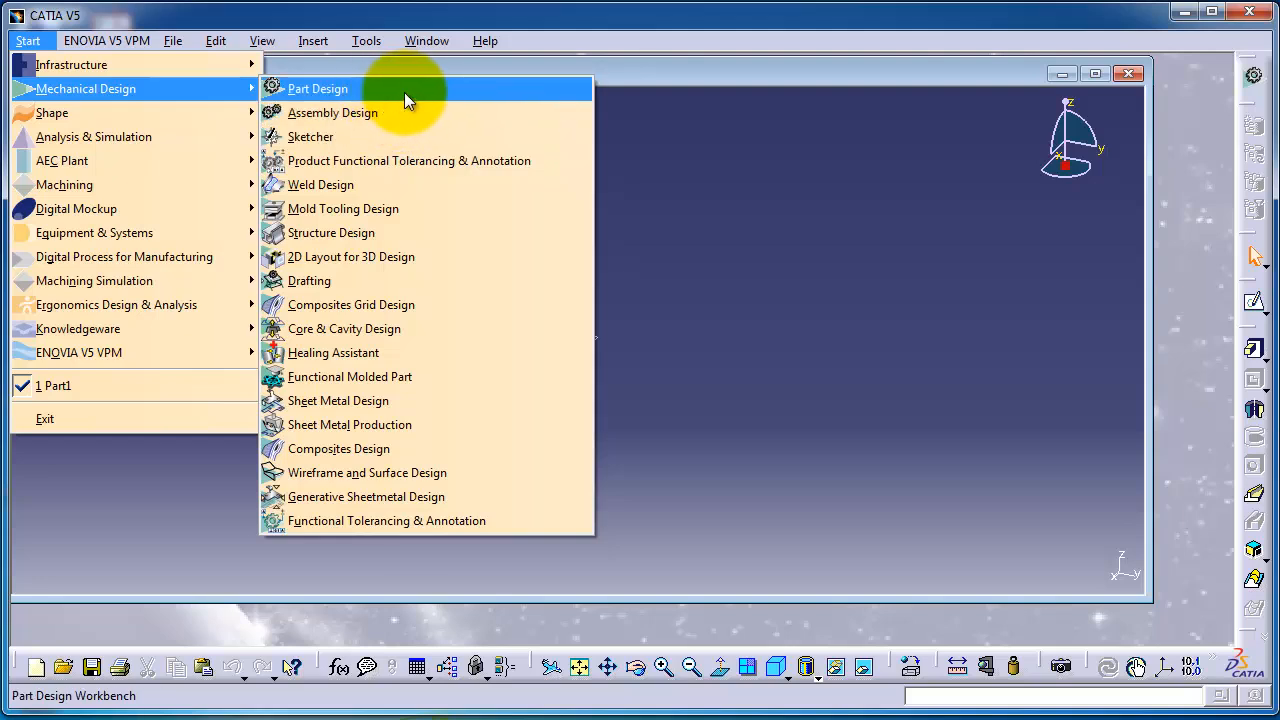
mouse_move(1245, 85)
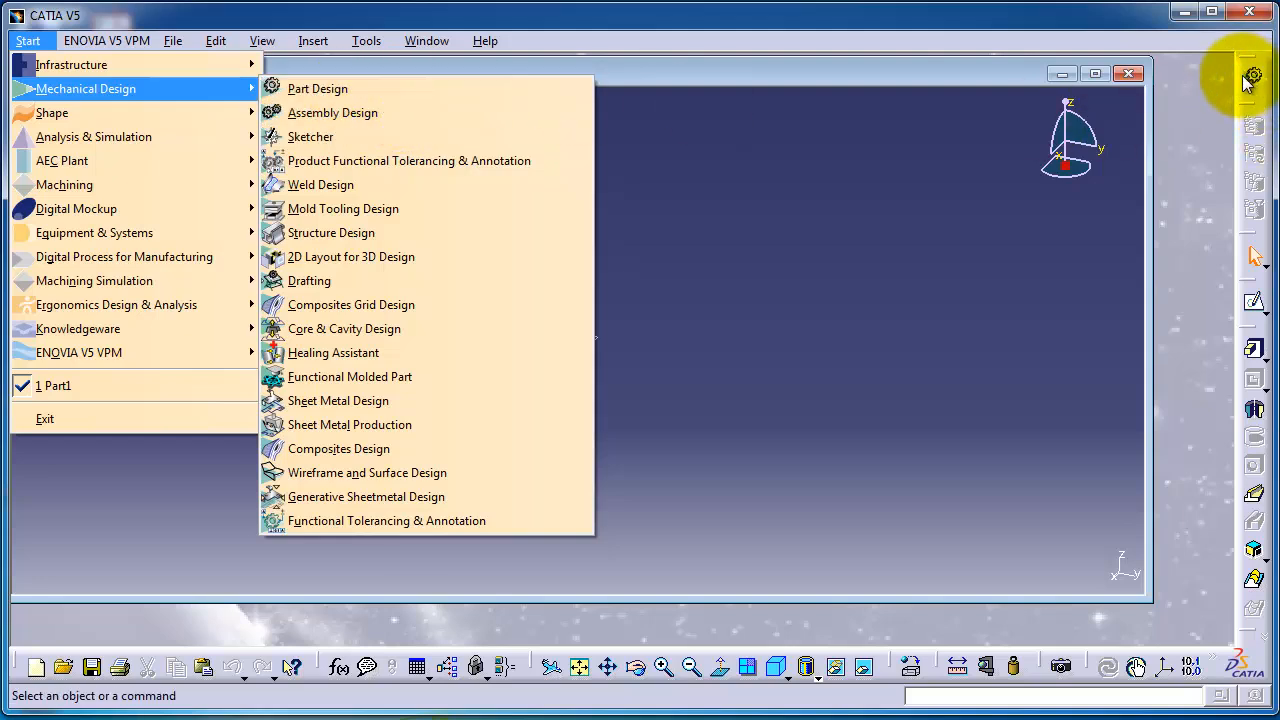
mouse_move(1262, 440)
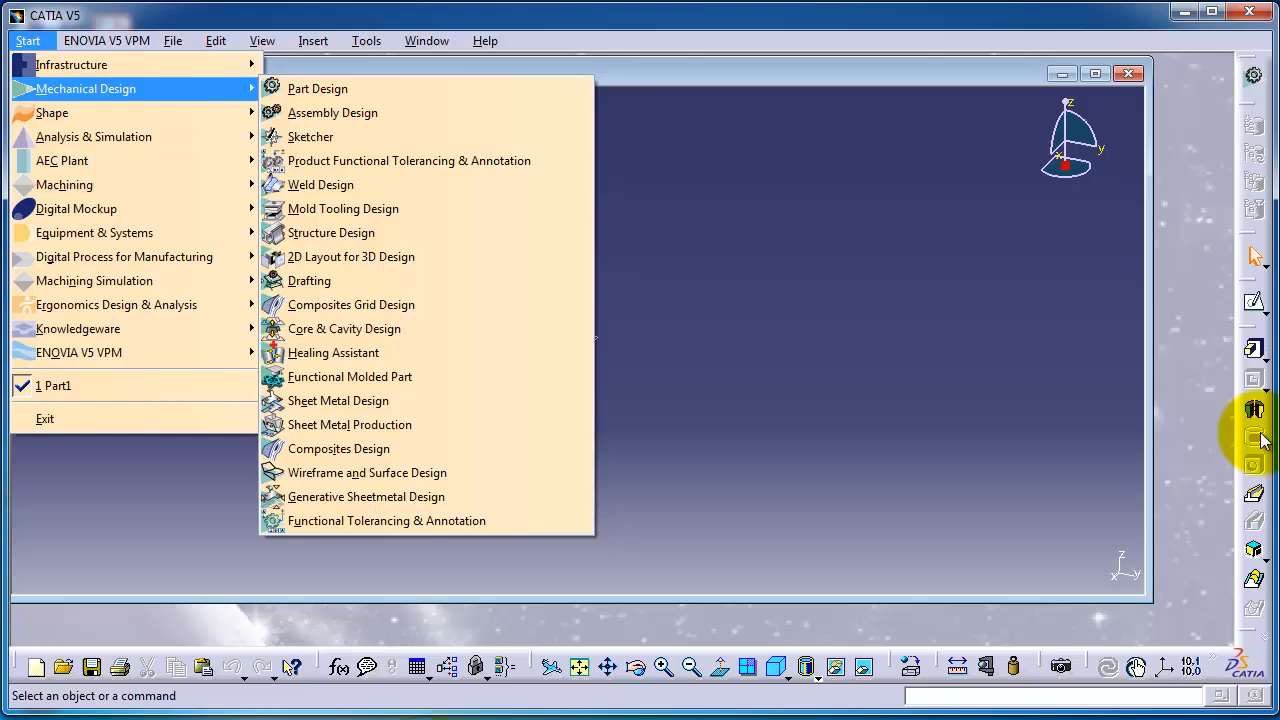
mouse_move(1255, 210)
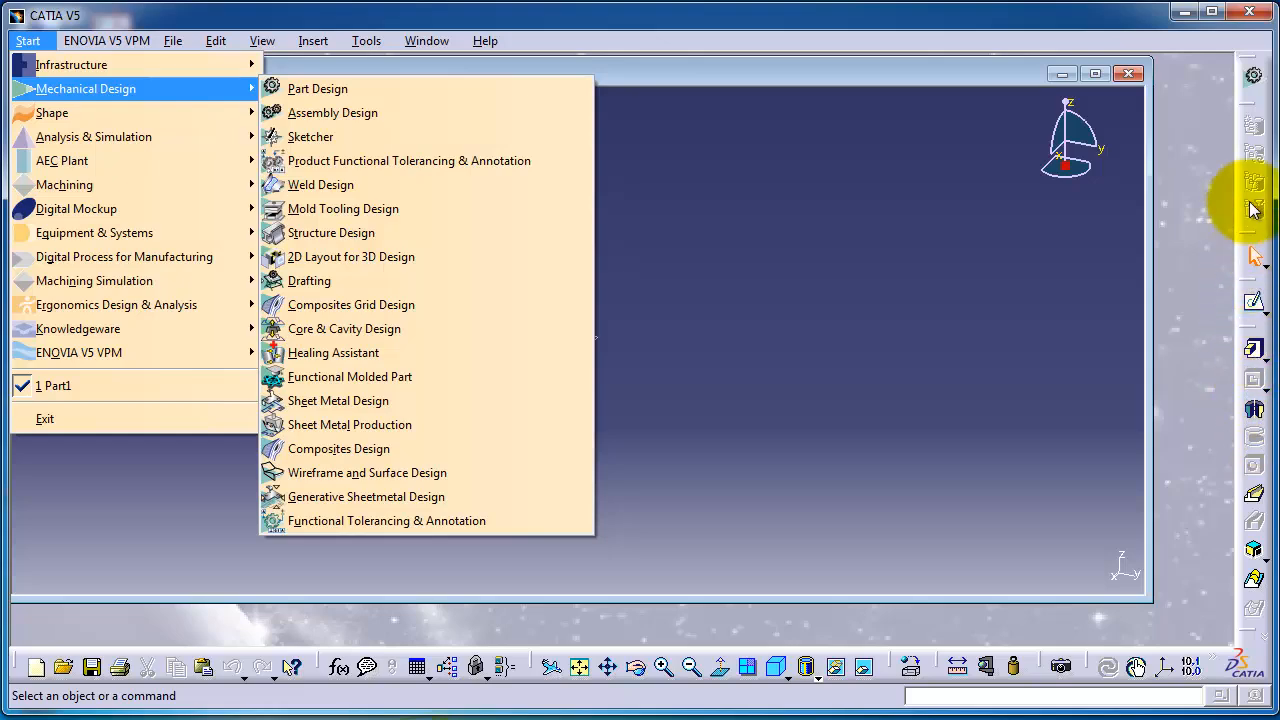
mouse_move(28, 41)
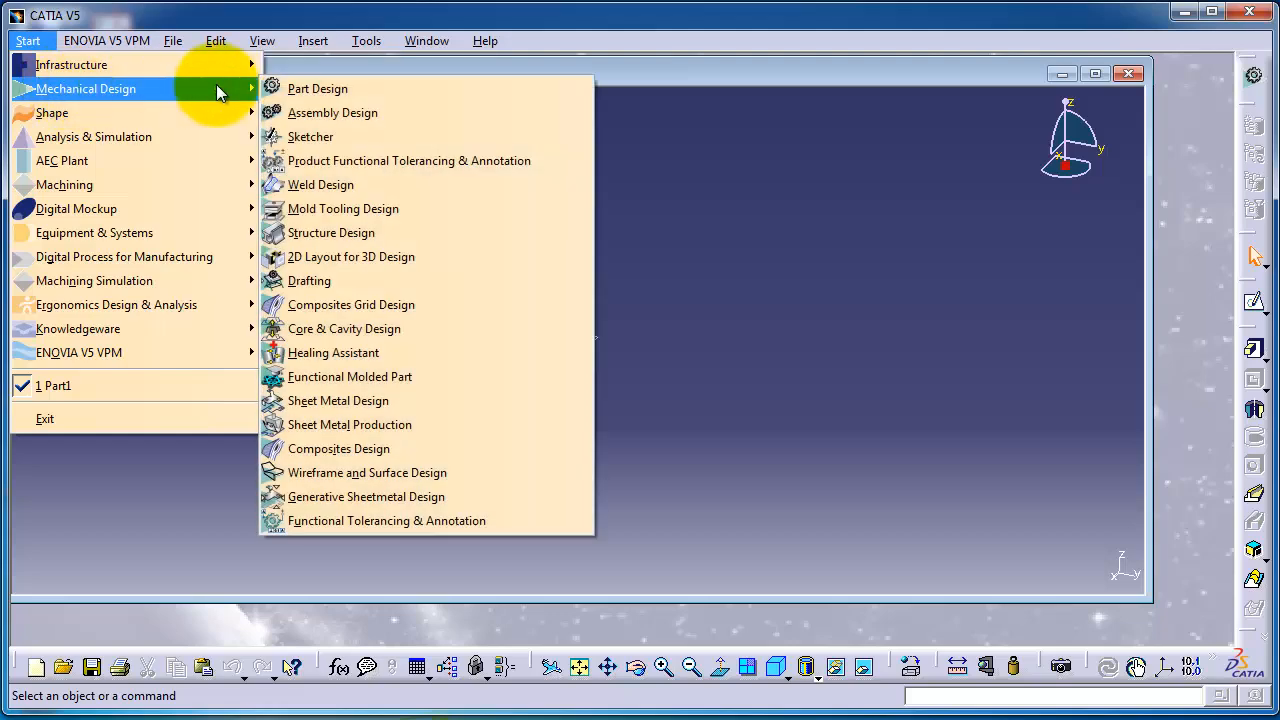
Step: Create Product1 via Assembly Design, then try Sketcher and cancel its new part
left_click(318, 88)
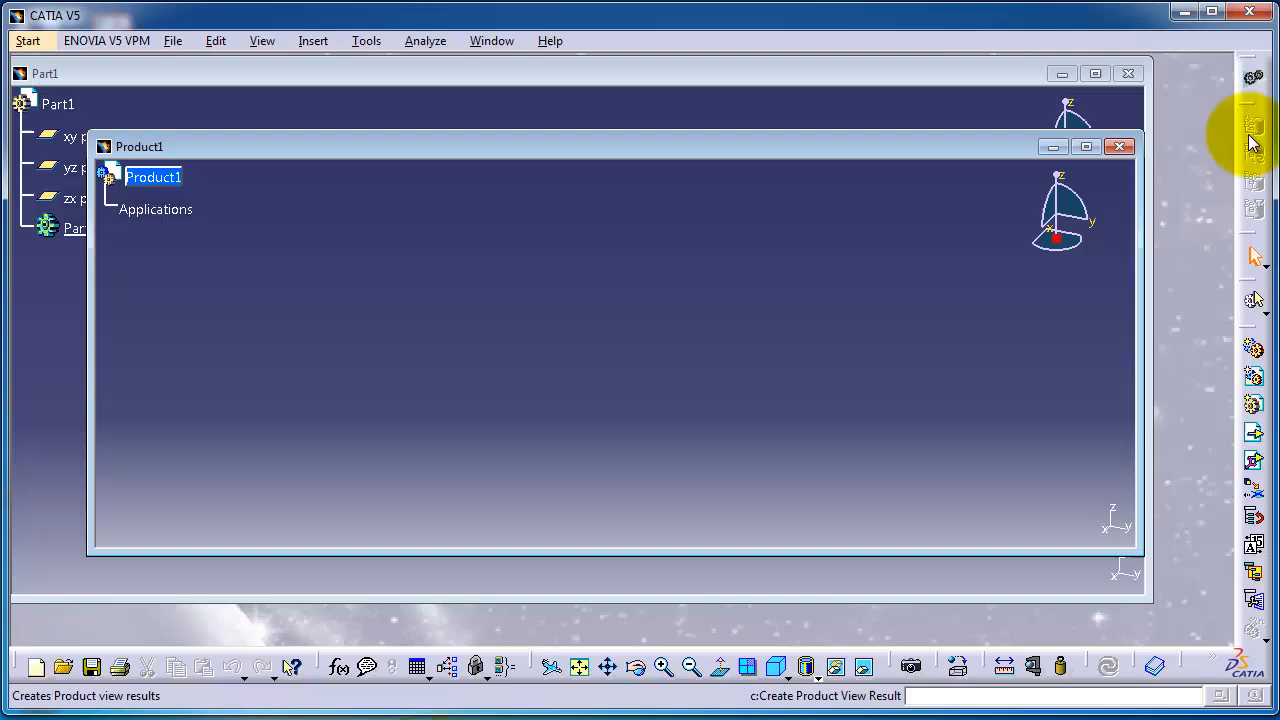
mouse_move(1255, 650)
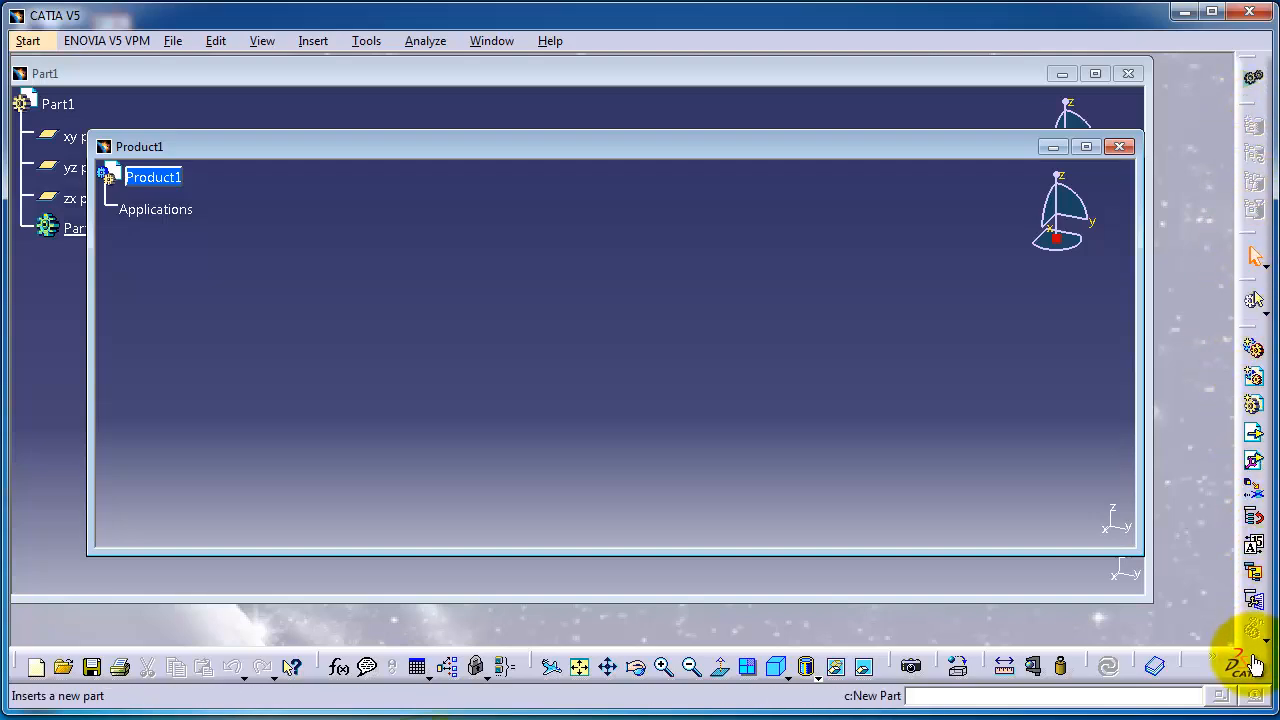
left_click(28, 40)
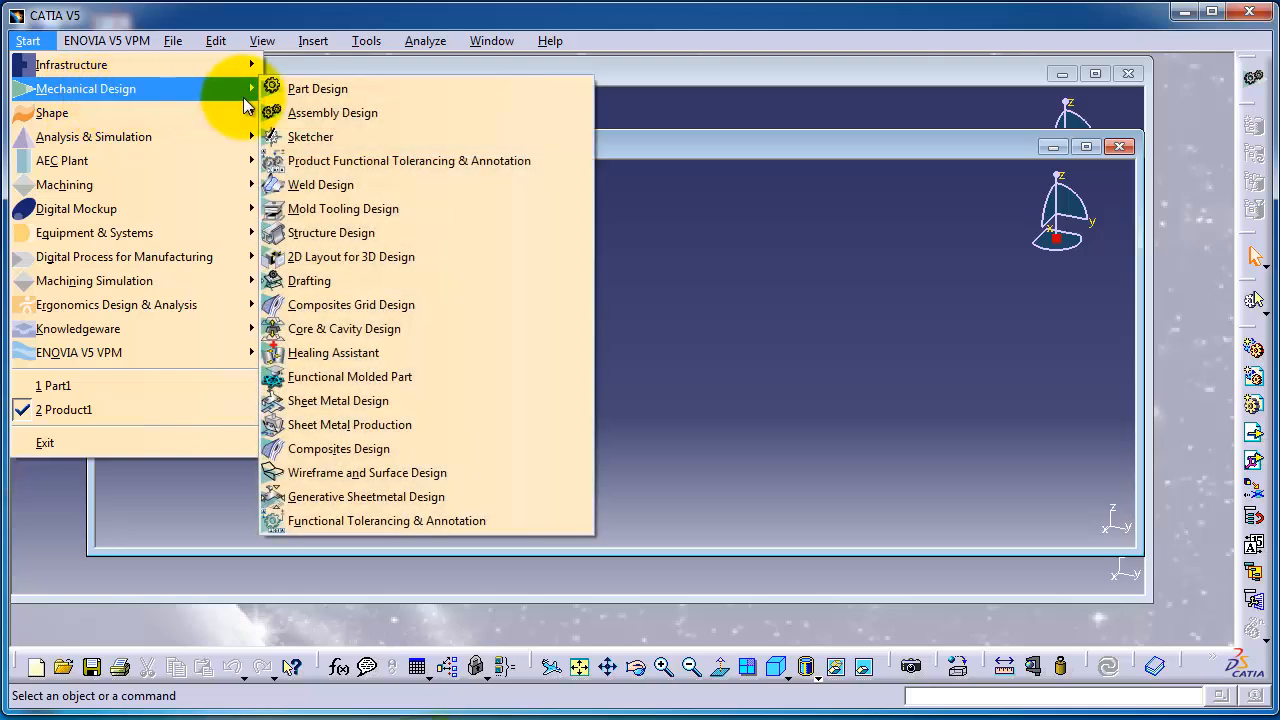
mouse_move(380, 137)
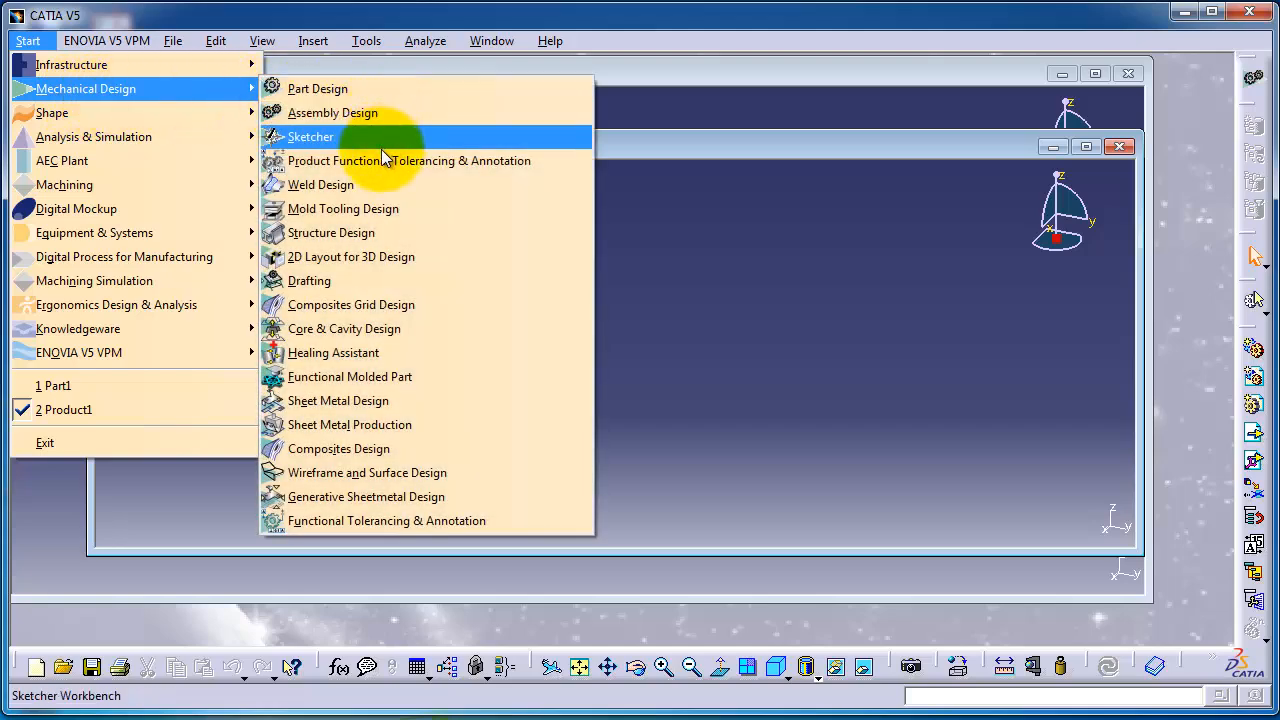
mouse_move(320, 185)
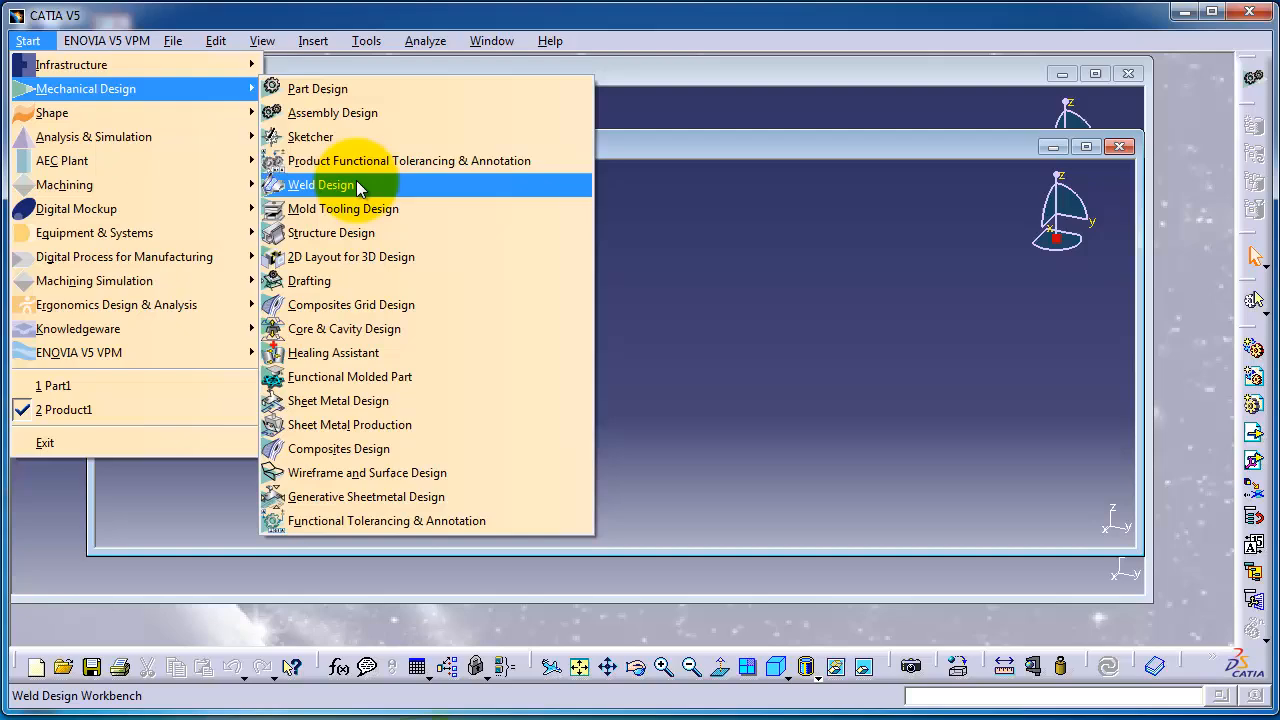
mouse_move(350, 137)
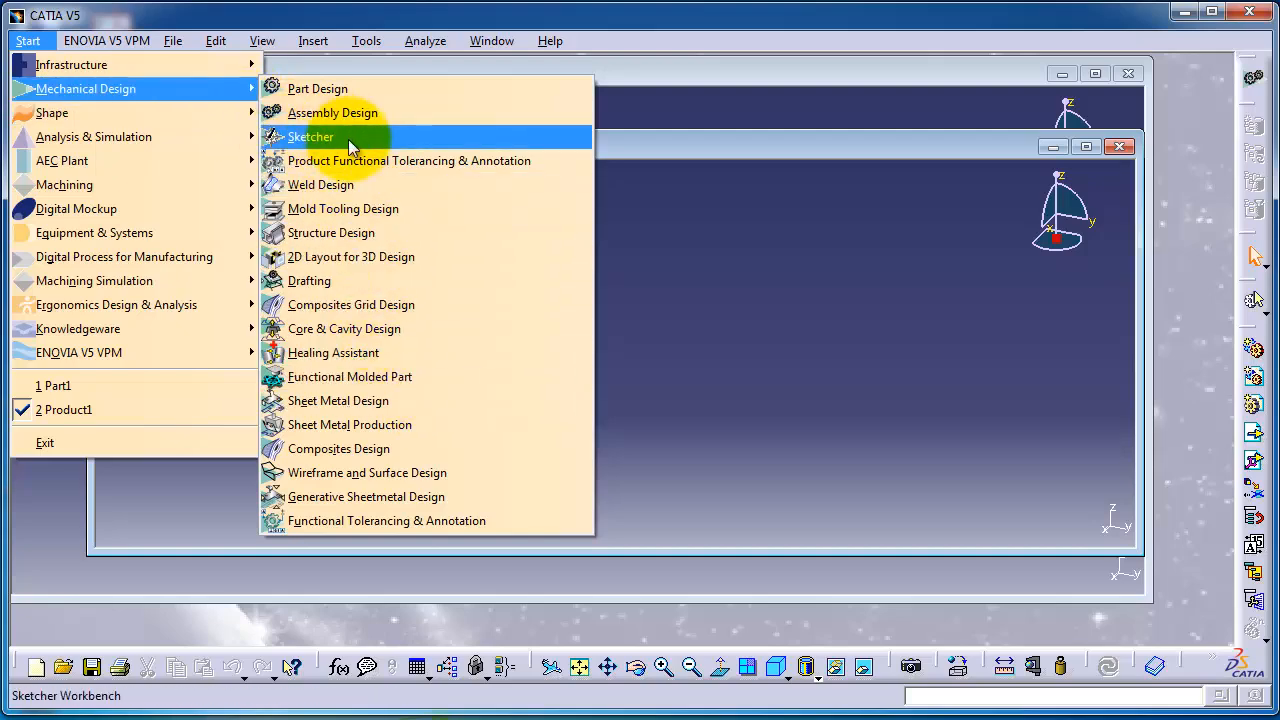
left_click(311, 136)
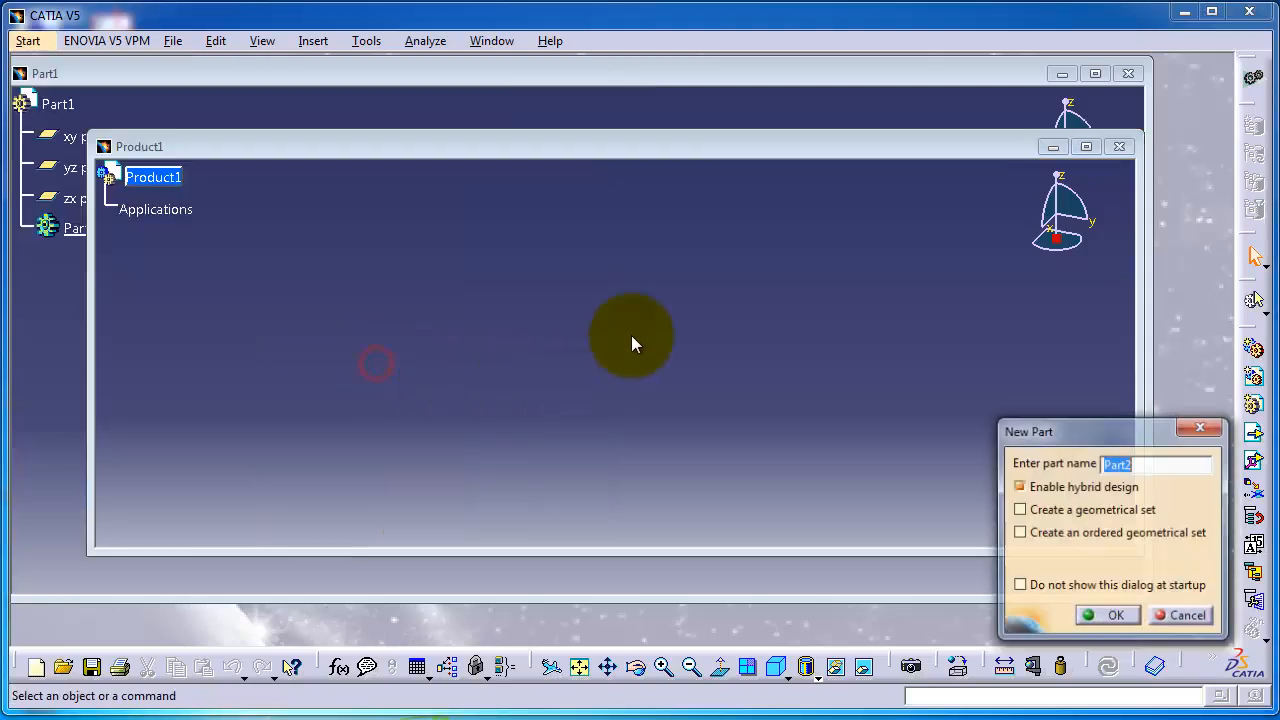
left_click(1186, 615)
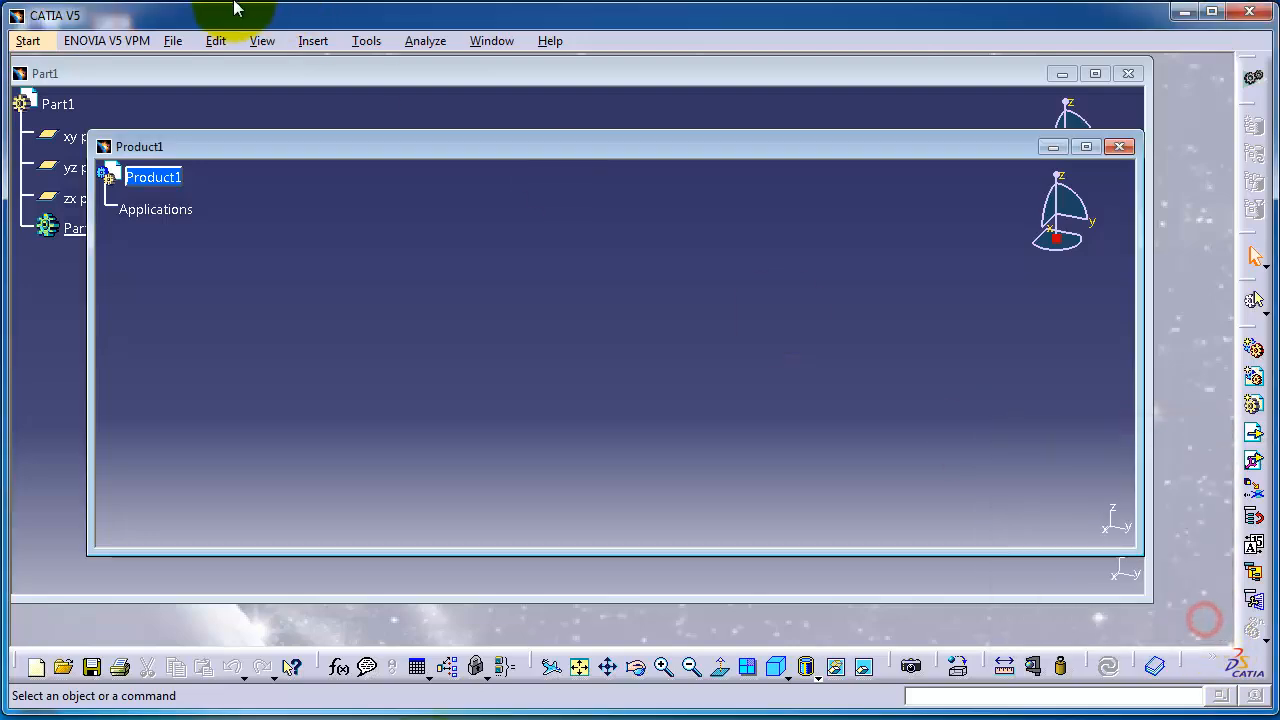
Step: Create Part2 from the workbench menu, then close its window
left_click(28, 41)
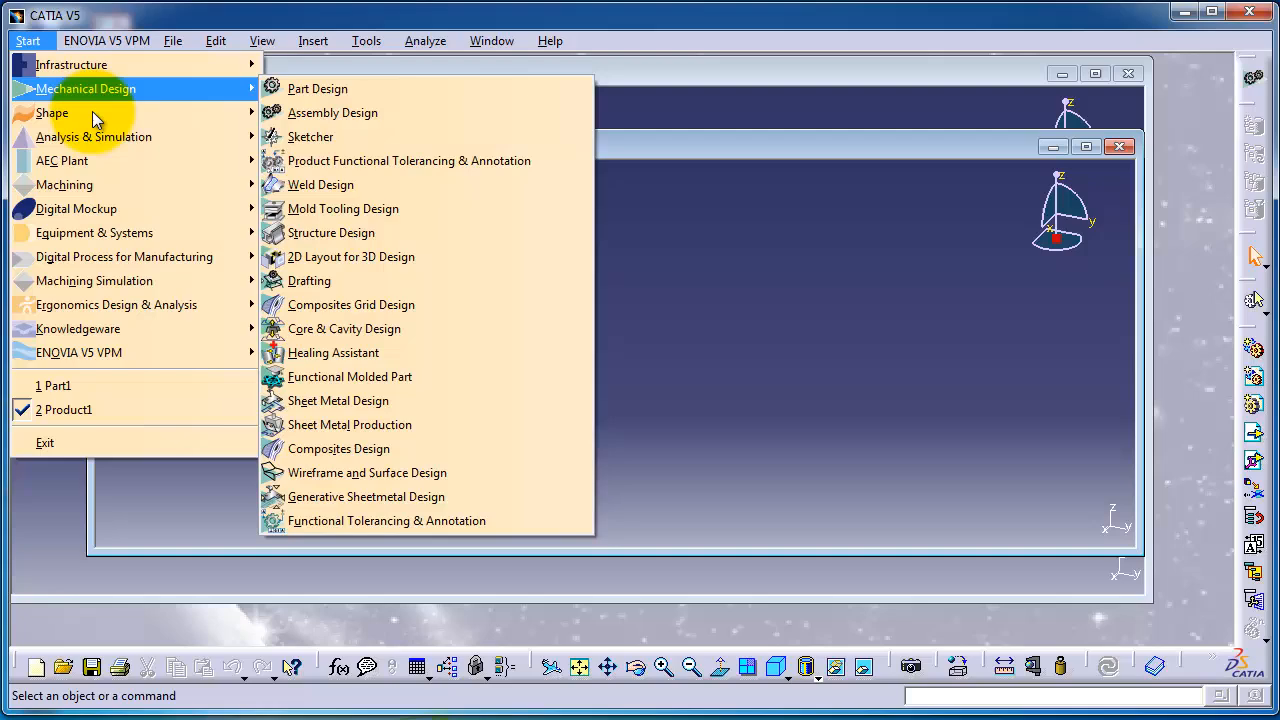
mouse_move(52, 112)
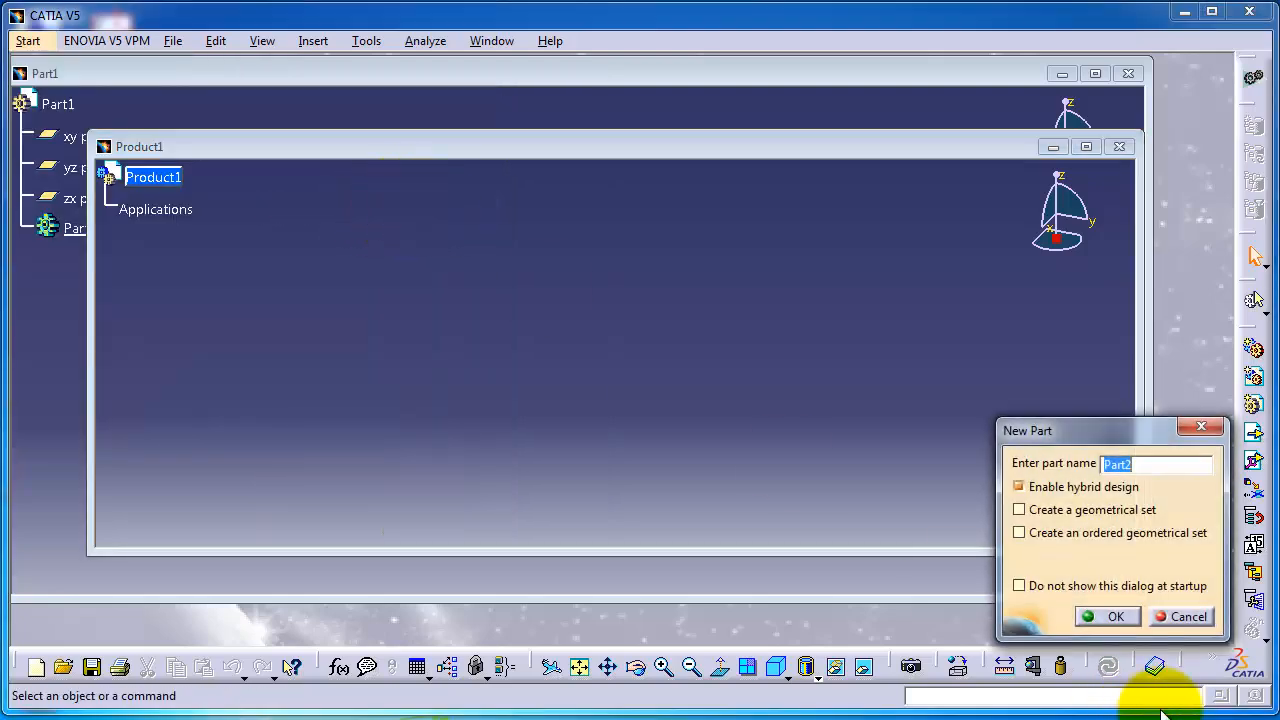
left_click(1116, 616)
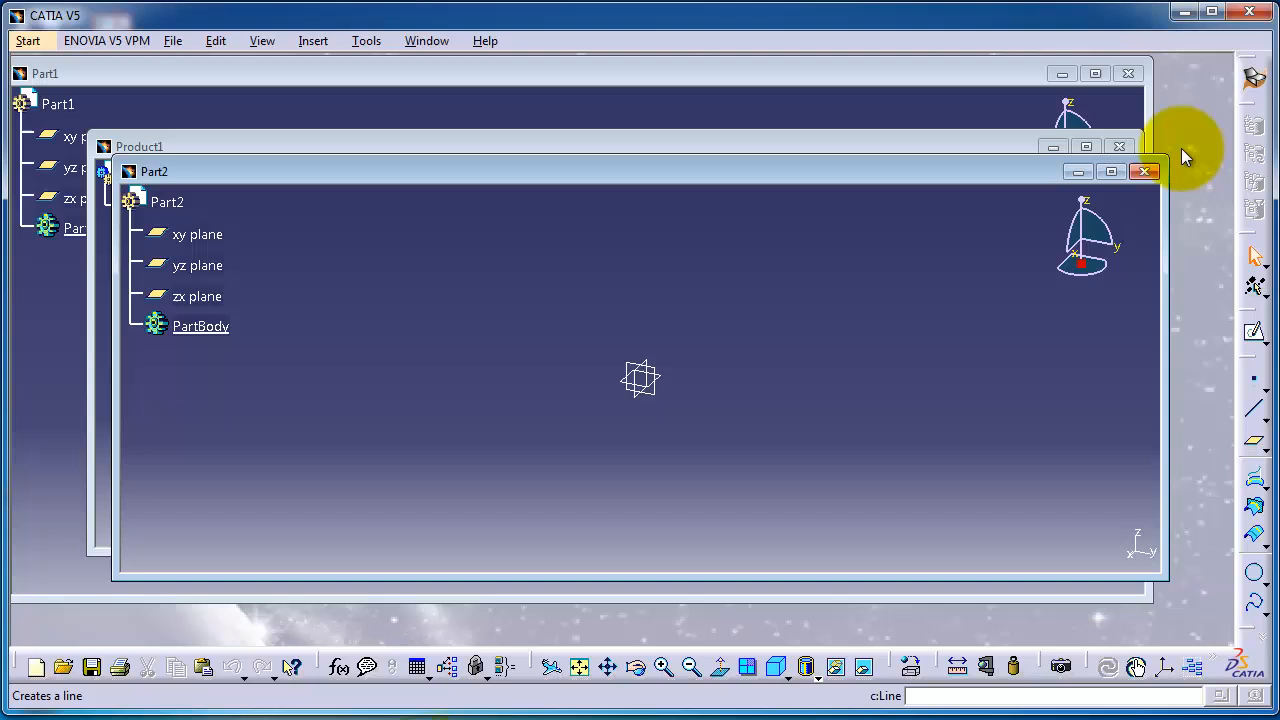
left_click(1145, 171)
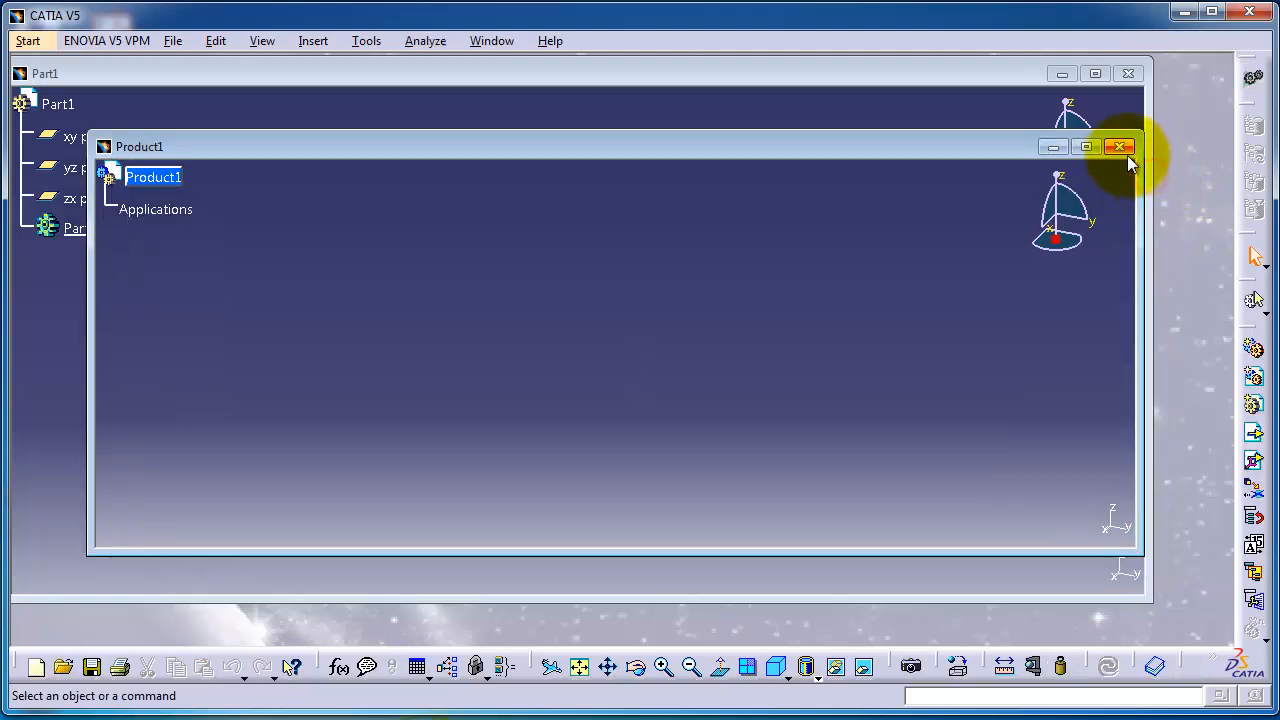
Step: Close Product1 and switch Part1 to the Part Design workbench
left_click(1119, 147)
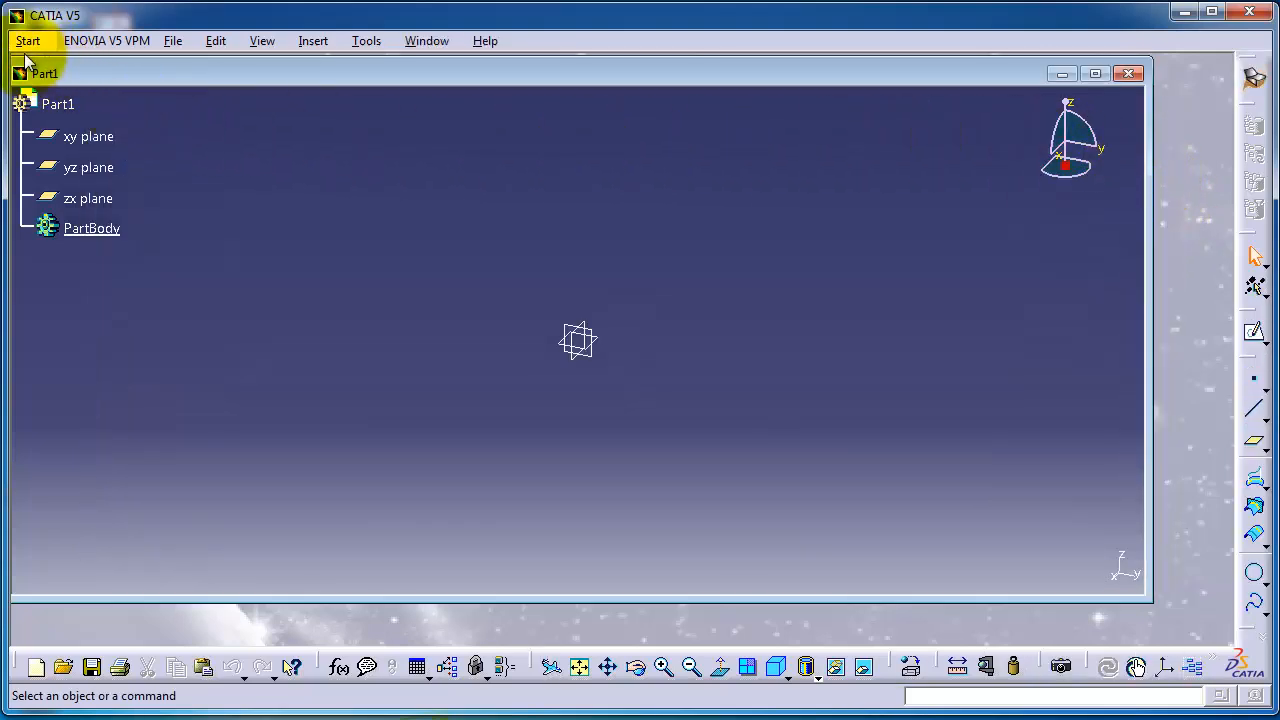
left_click(27, 40)
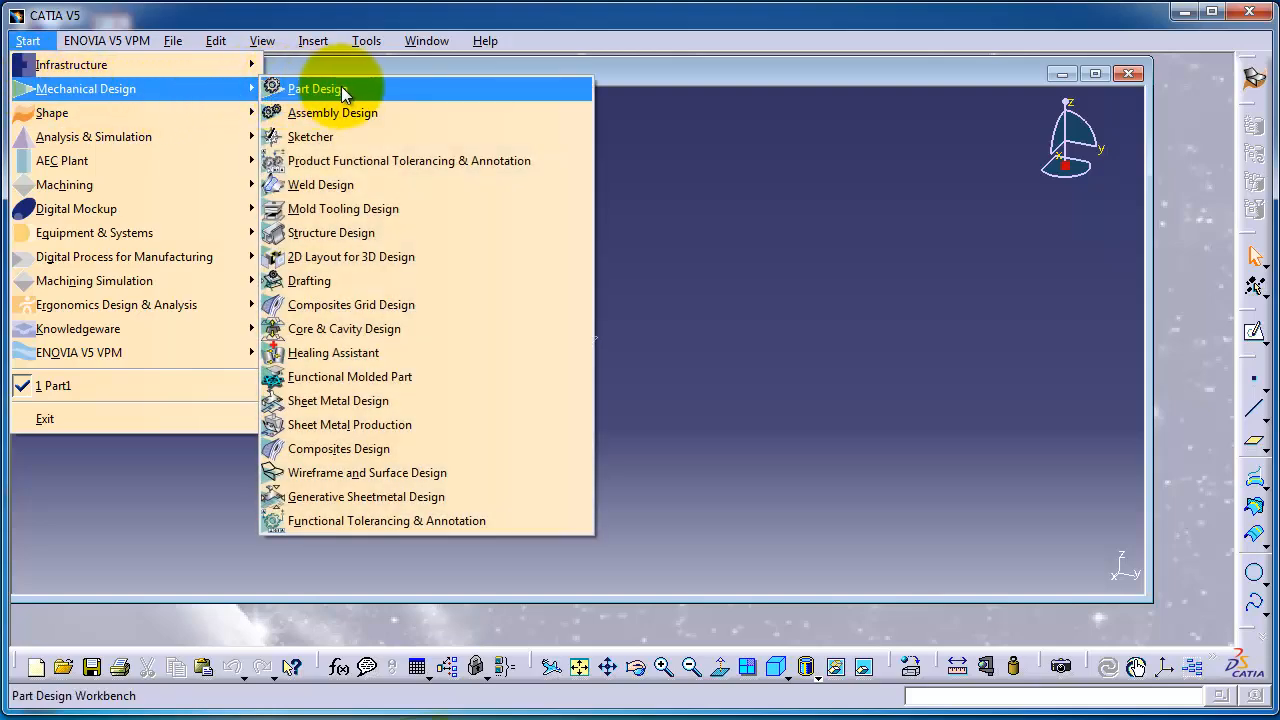
mouse_move(540, 95)
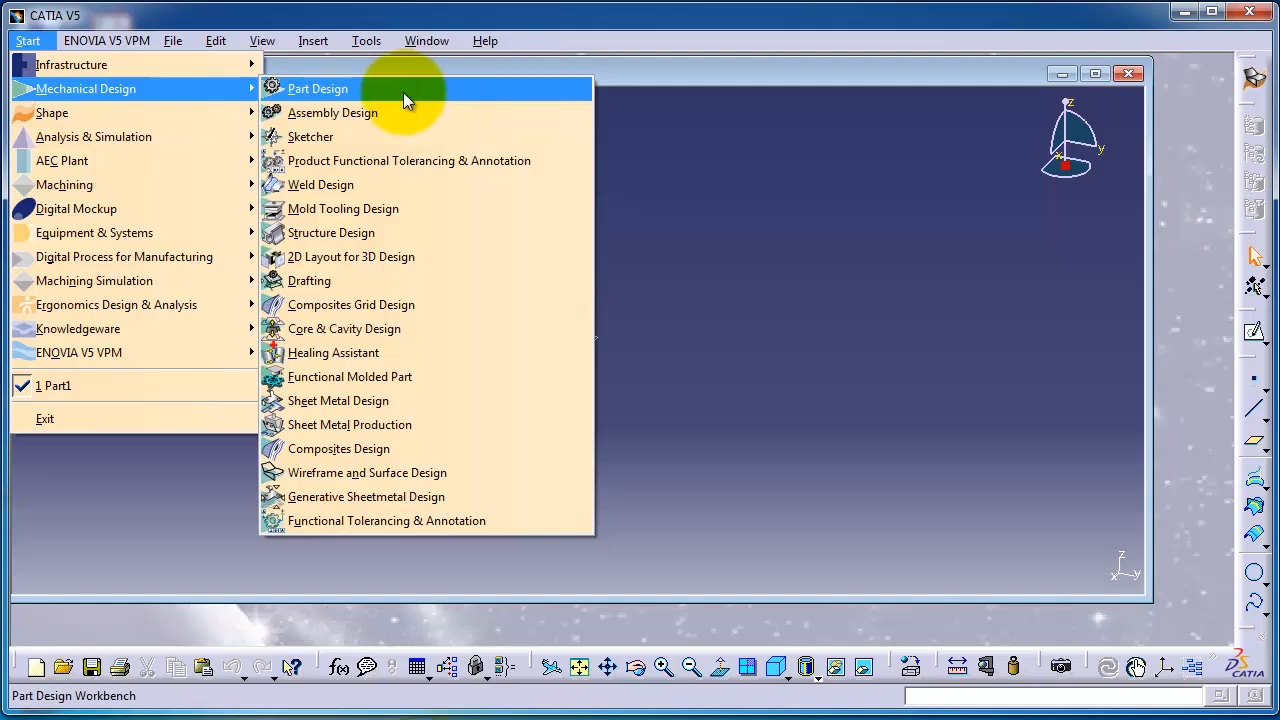
left_click(318, 88)
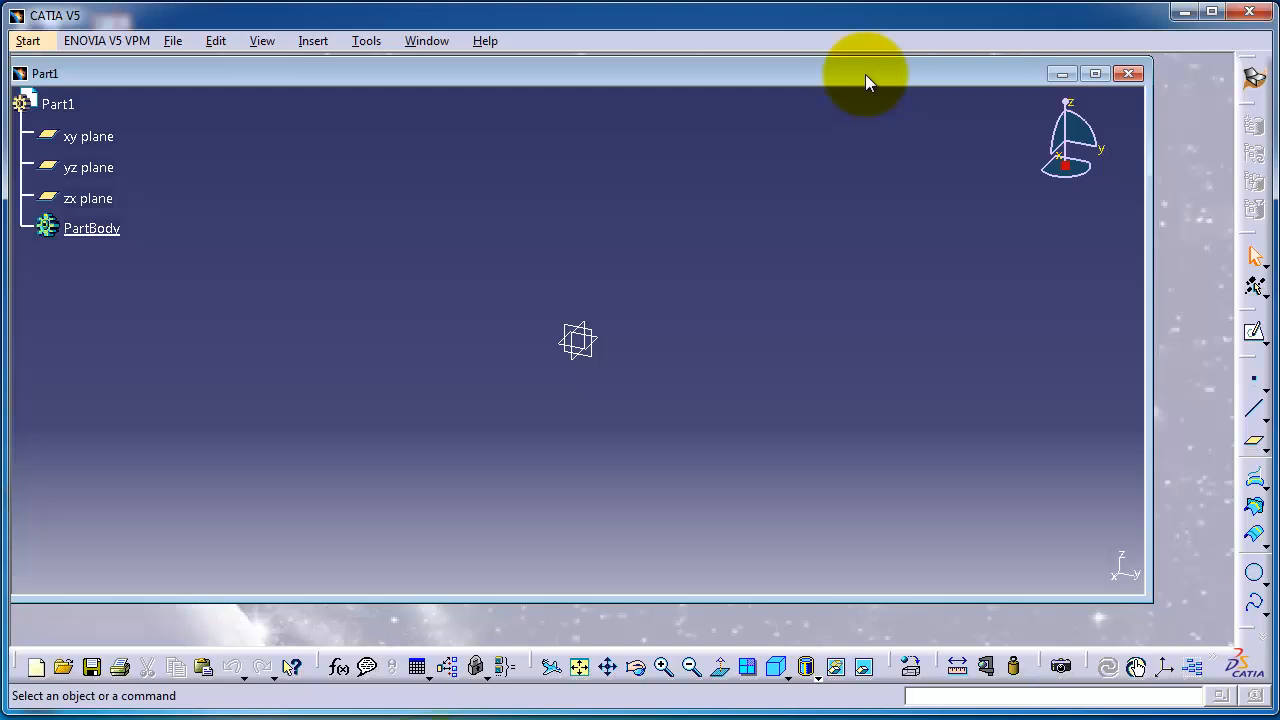
mouse_move(868, 82)
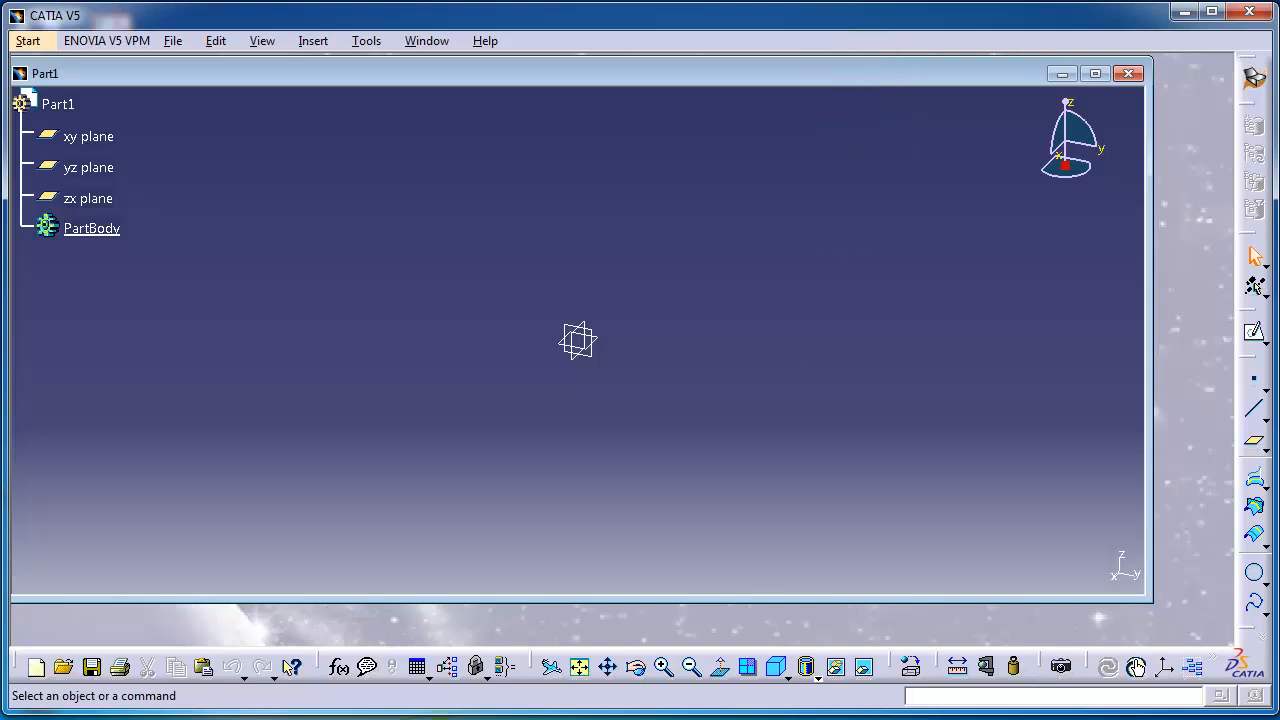